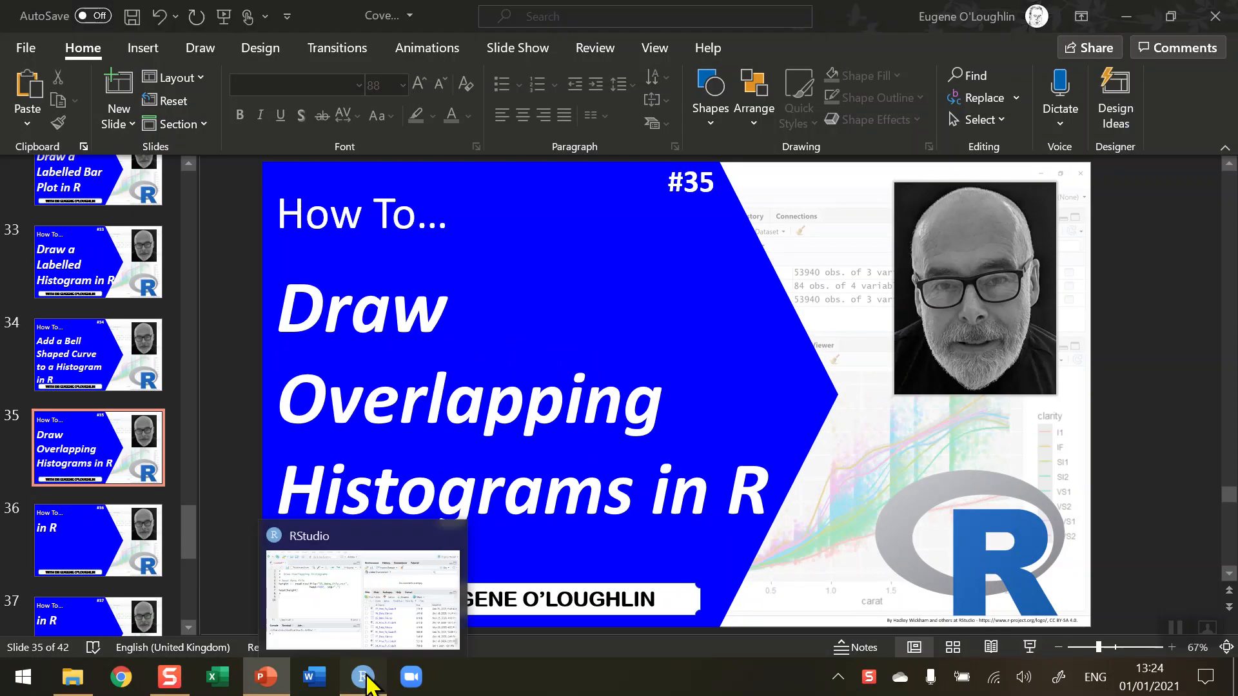
# Step: Leave the 'Draw Overlapping Histograms in R' slide and bring RStudio forward
pyautogui.click(362, 676)
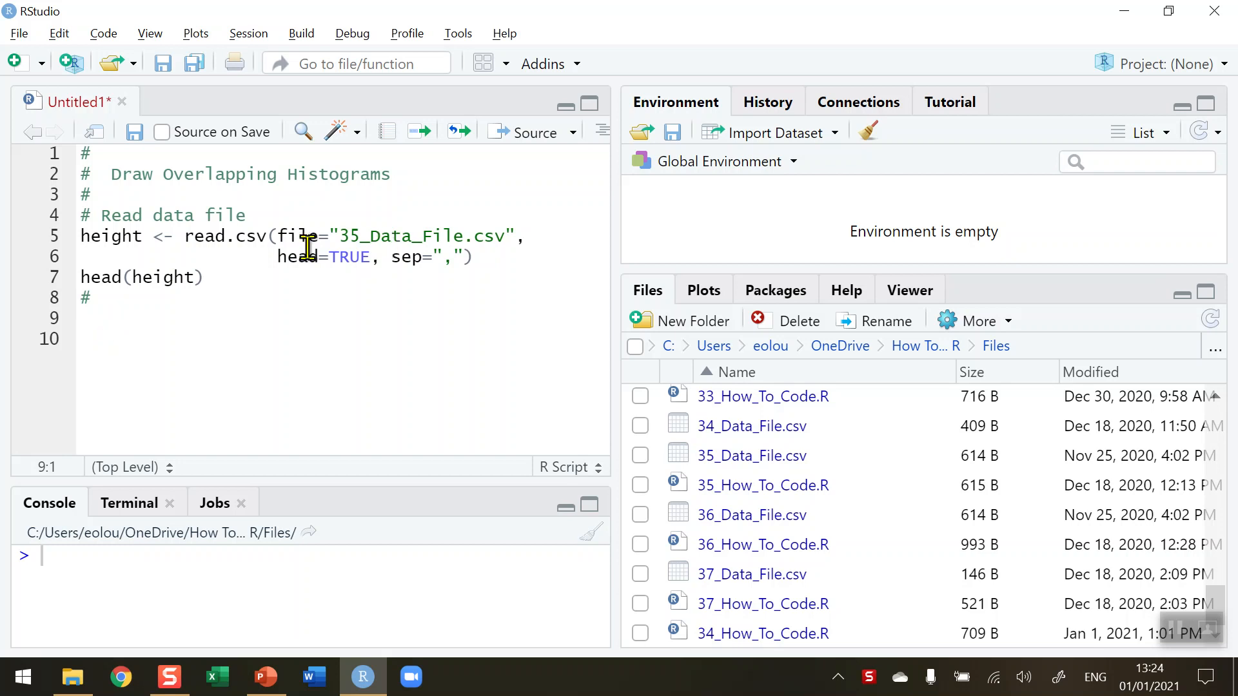
pyautogui.moveTo(485, 240)
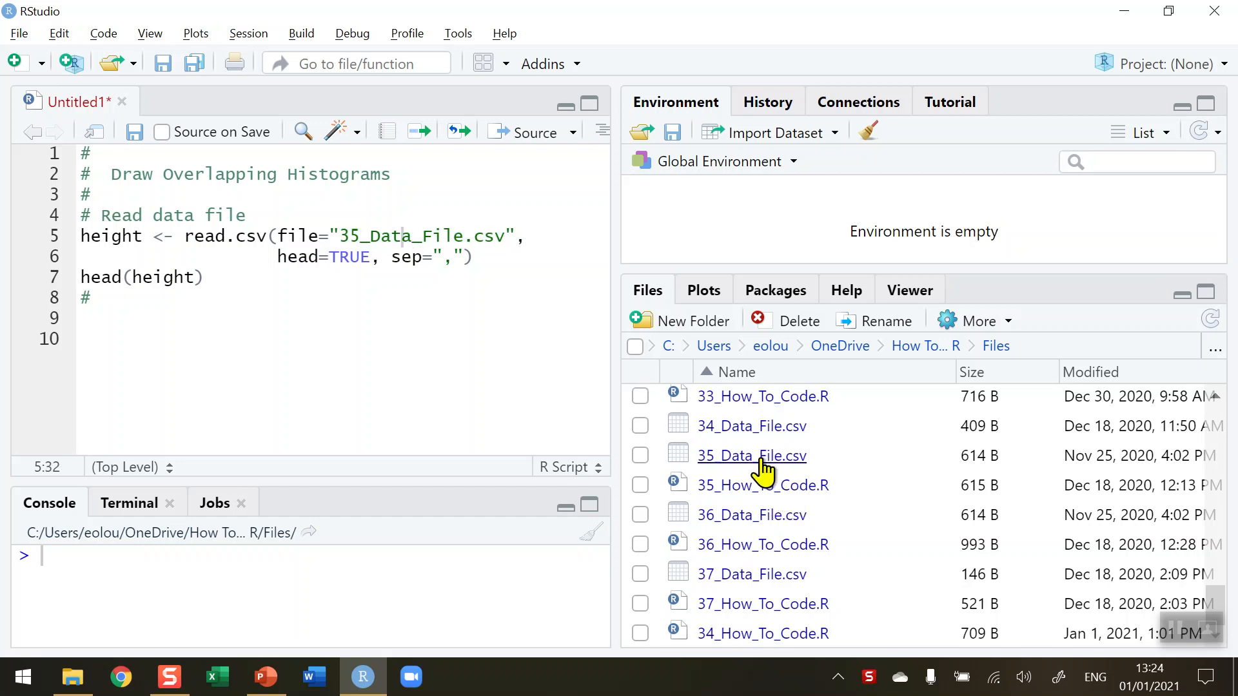
pyautogui.moveTo(823, 492)
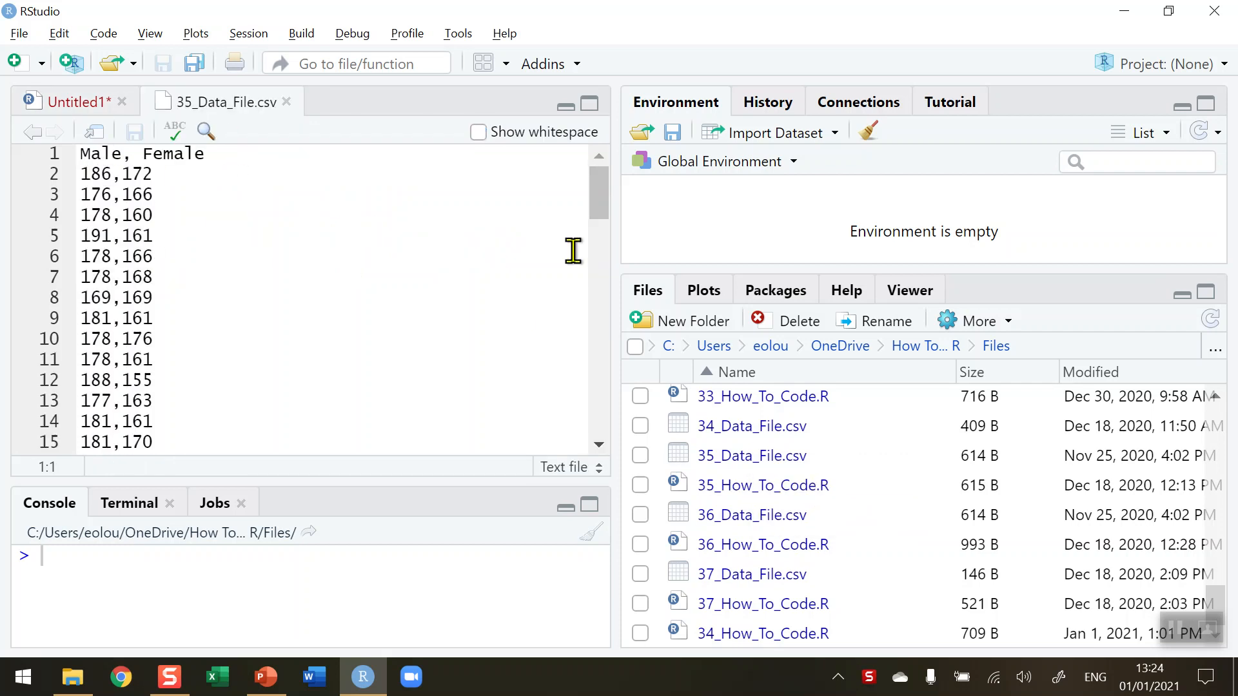
pyautogui.moveTo(600, 213)
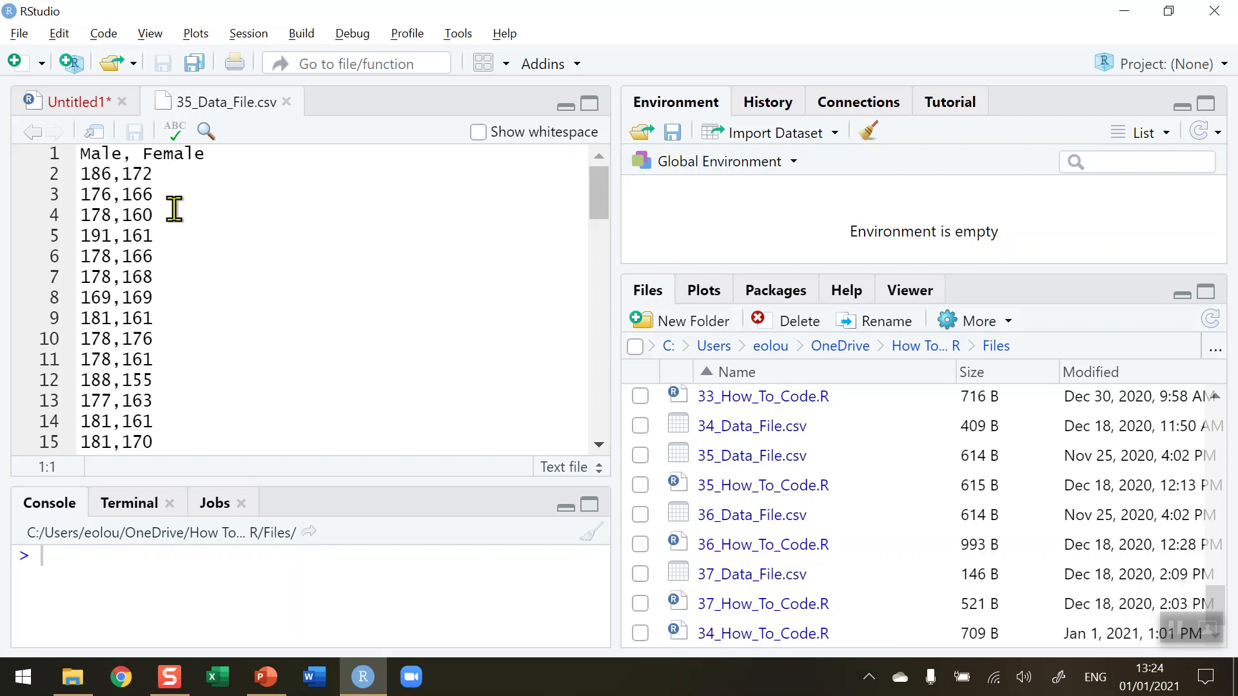
pyautogui.moveTo(78, 174)
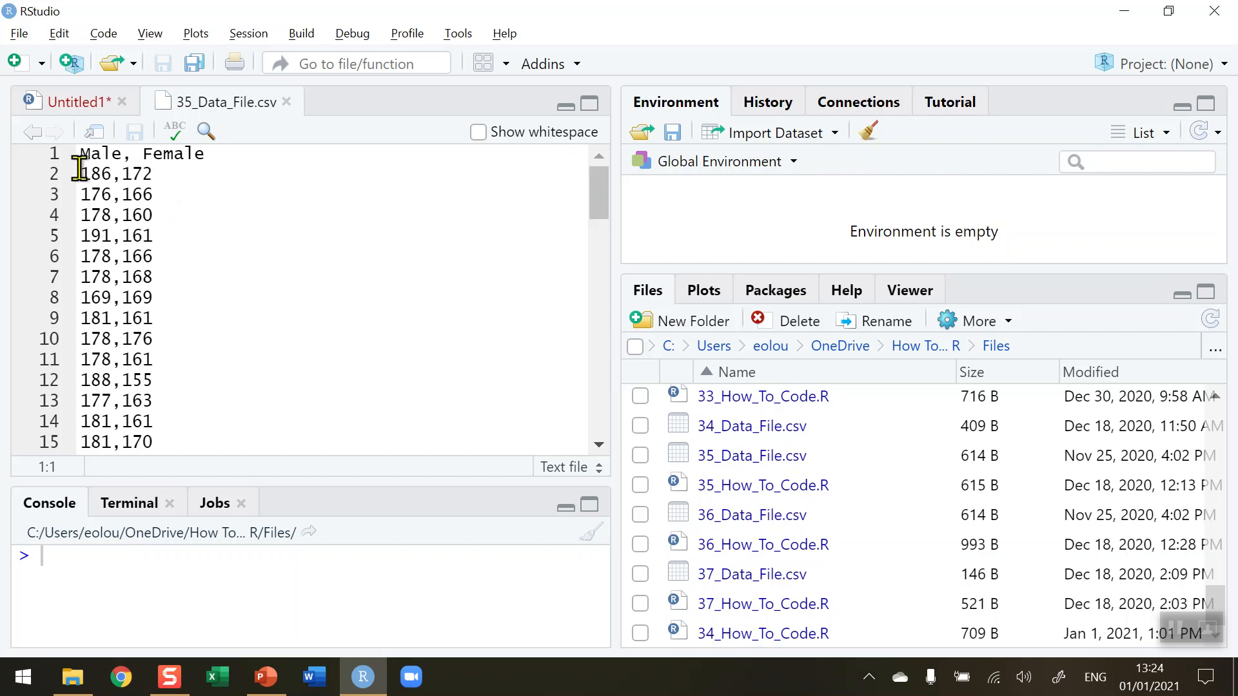
pyautogui.moveTo(85, 114)
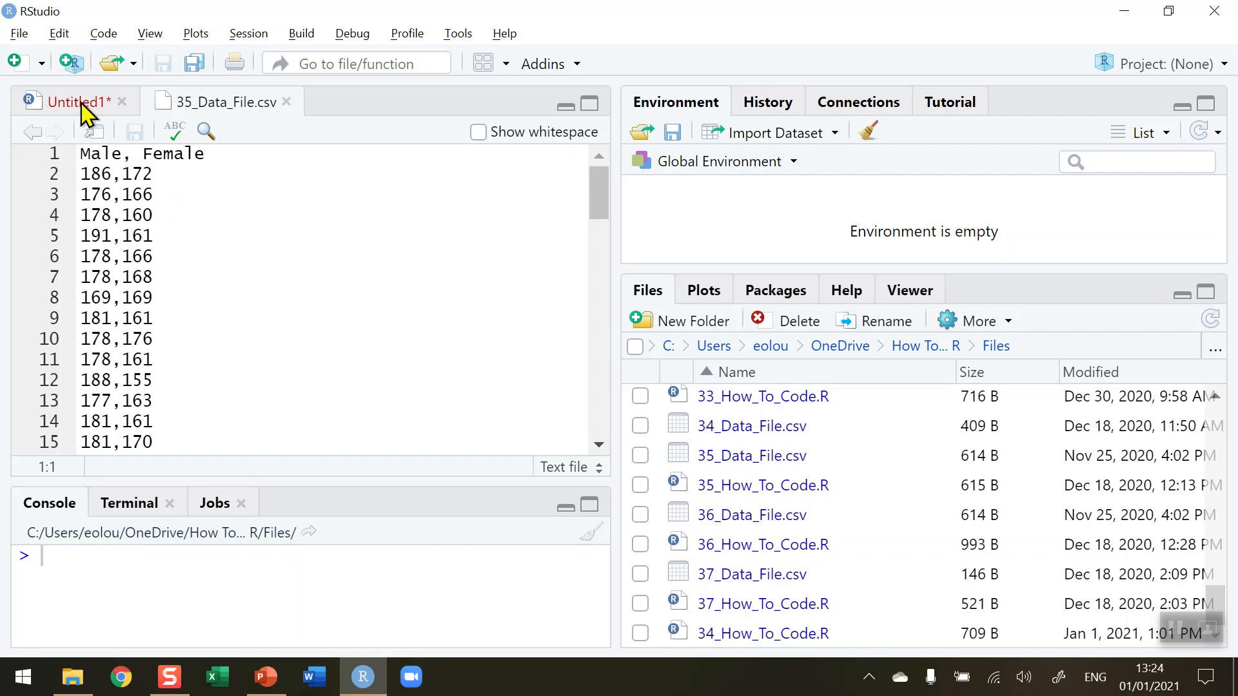
# Step: Run the read.csv line in Untitled1 and expand height to show Male and Female
pyautogui.click(69, 101)
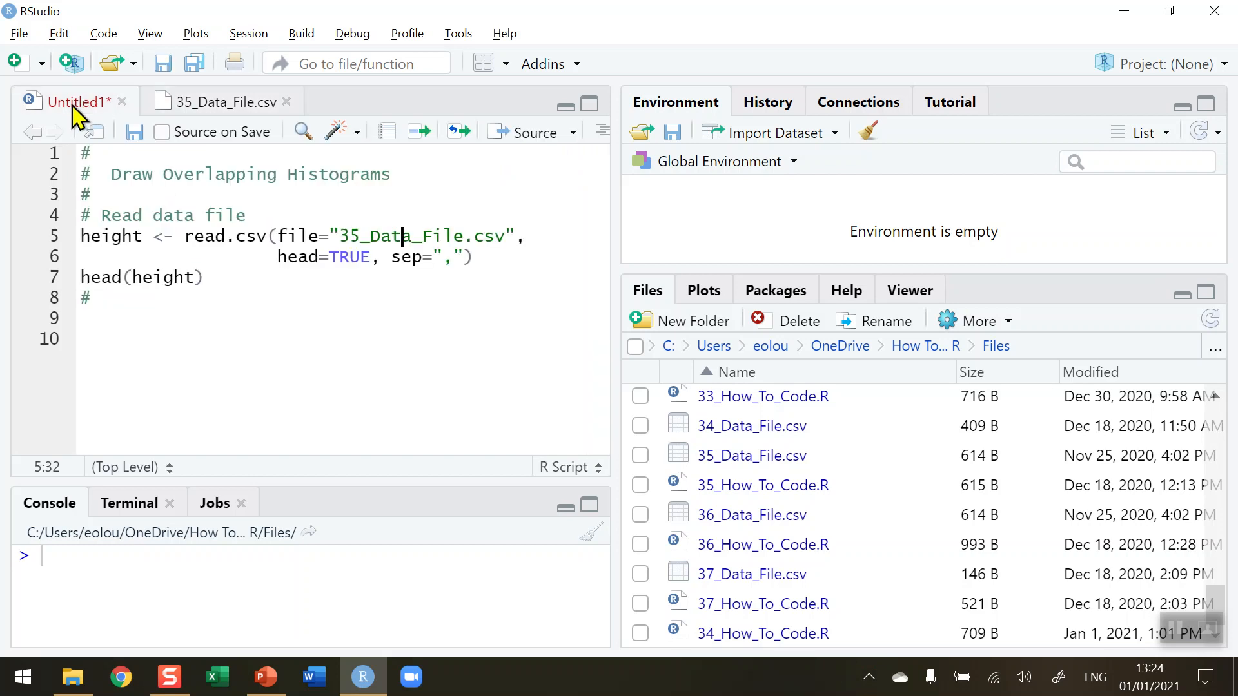
pyautogui.moveTo(412, 232)
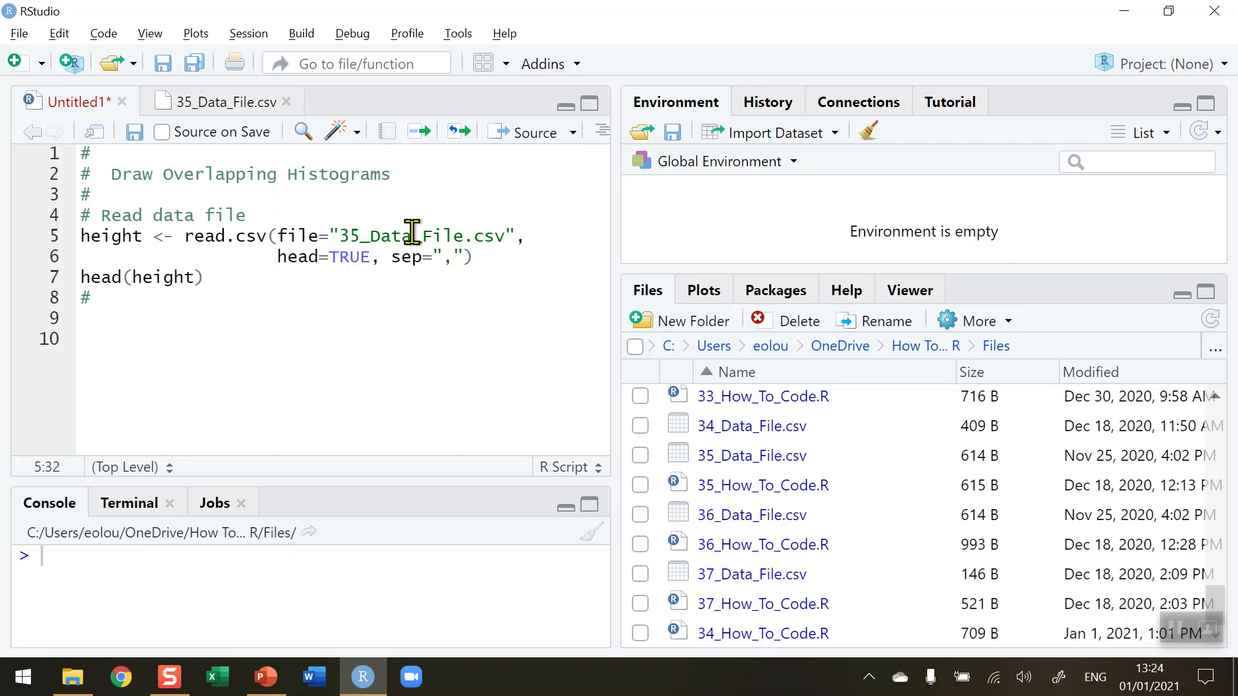
pyautogui.moveTo(404, 323)
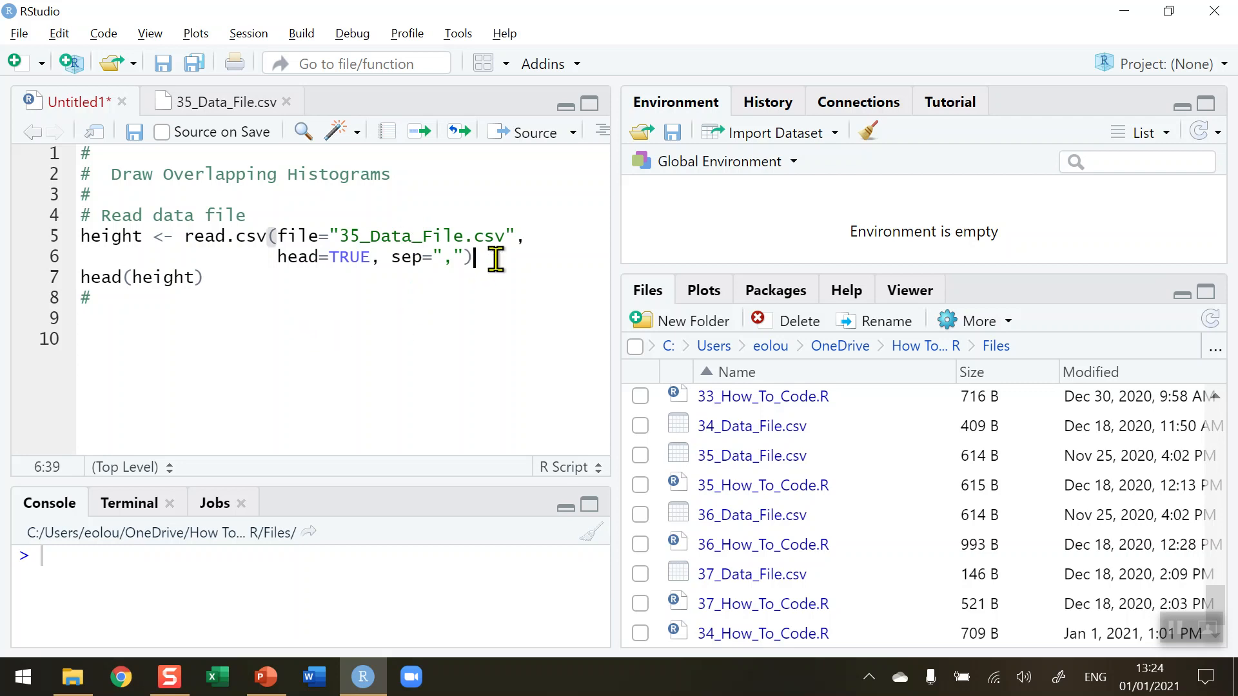
pyautogui.moveTo(419, 132)
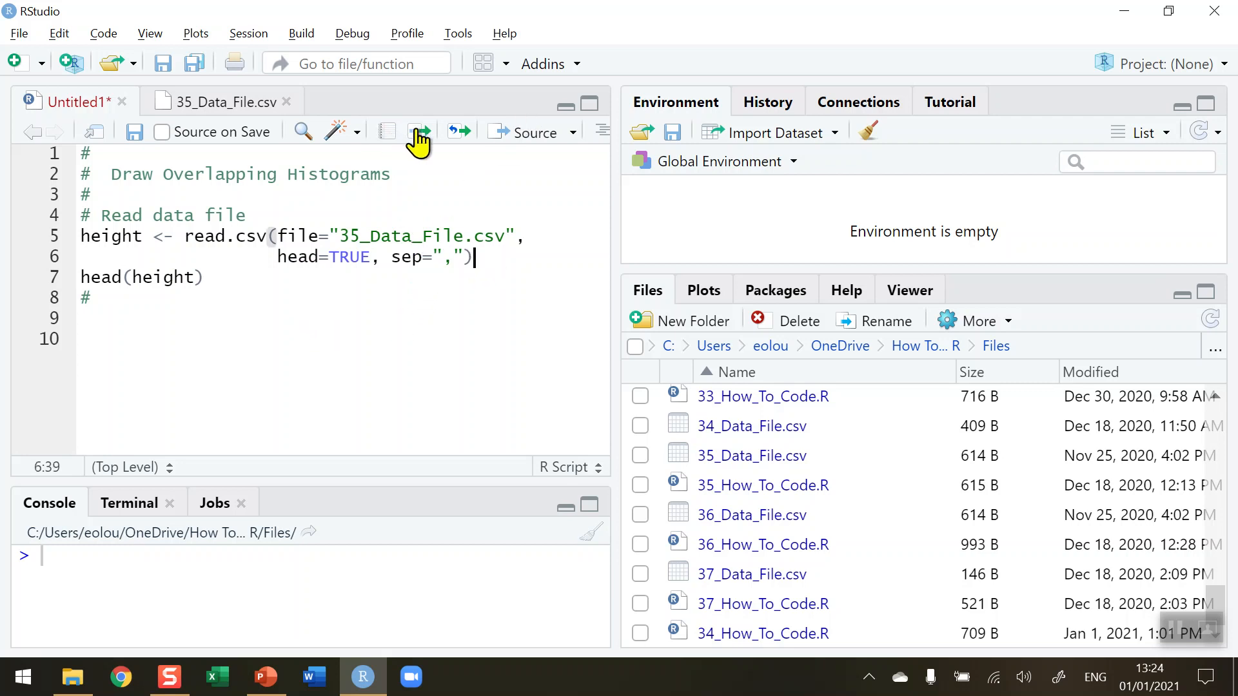
pyautogui.click(419, 131)
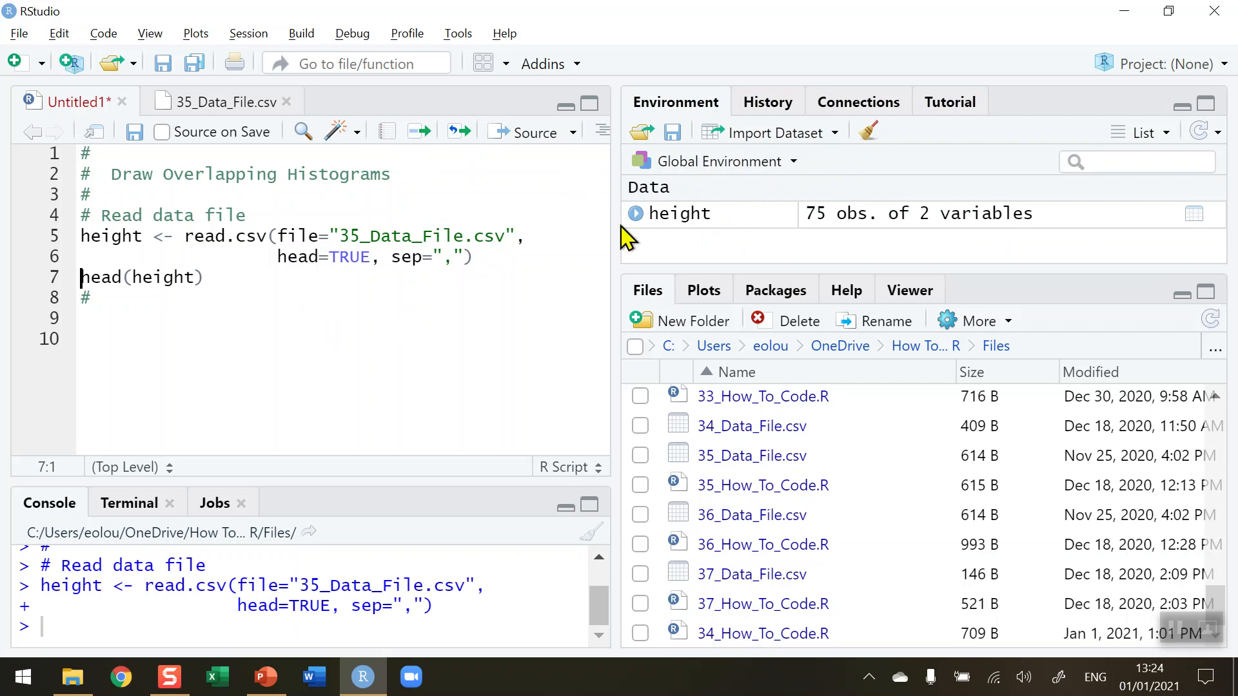
pyautogui.click(636, 213)
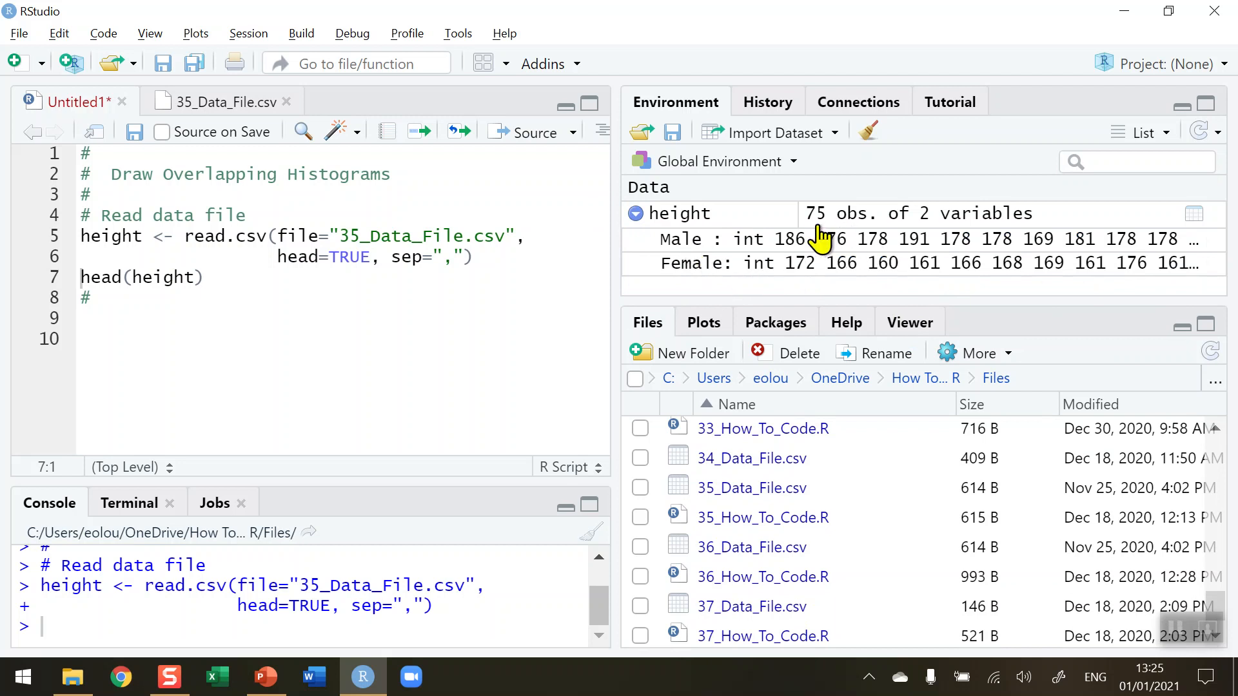
pyautogui.moveTo(833, 229)
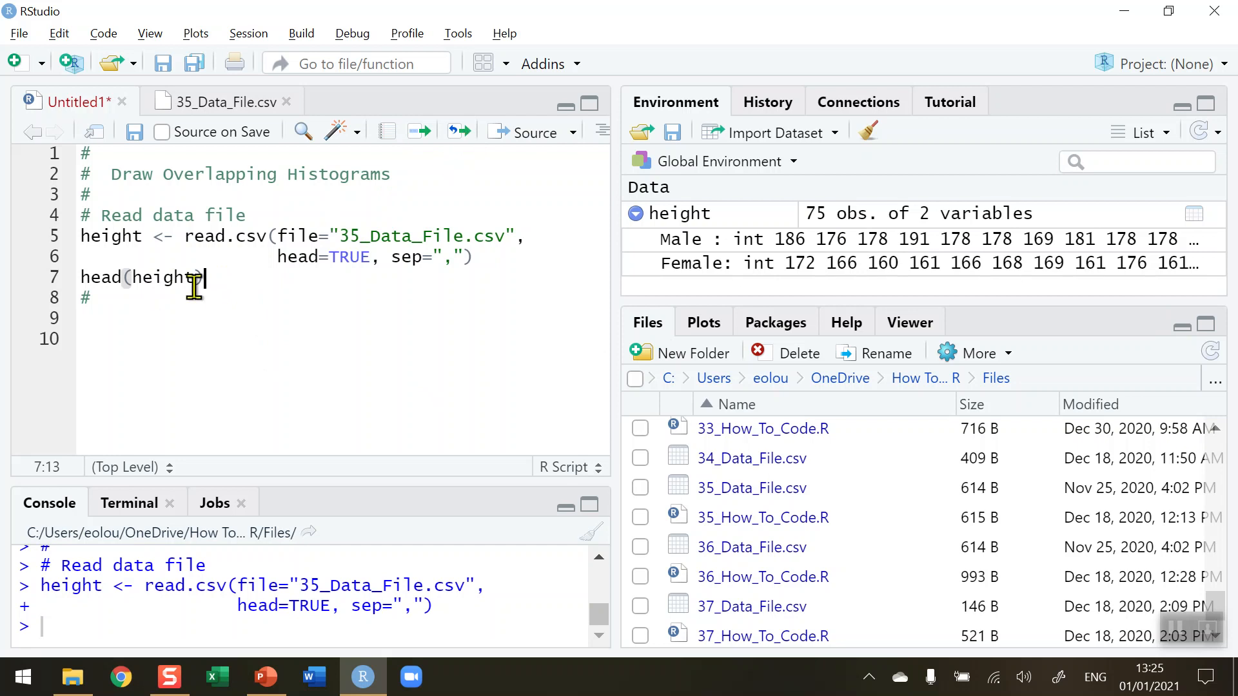
pyautogui.moveTo(419, 130)
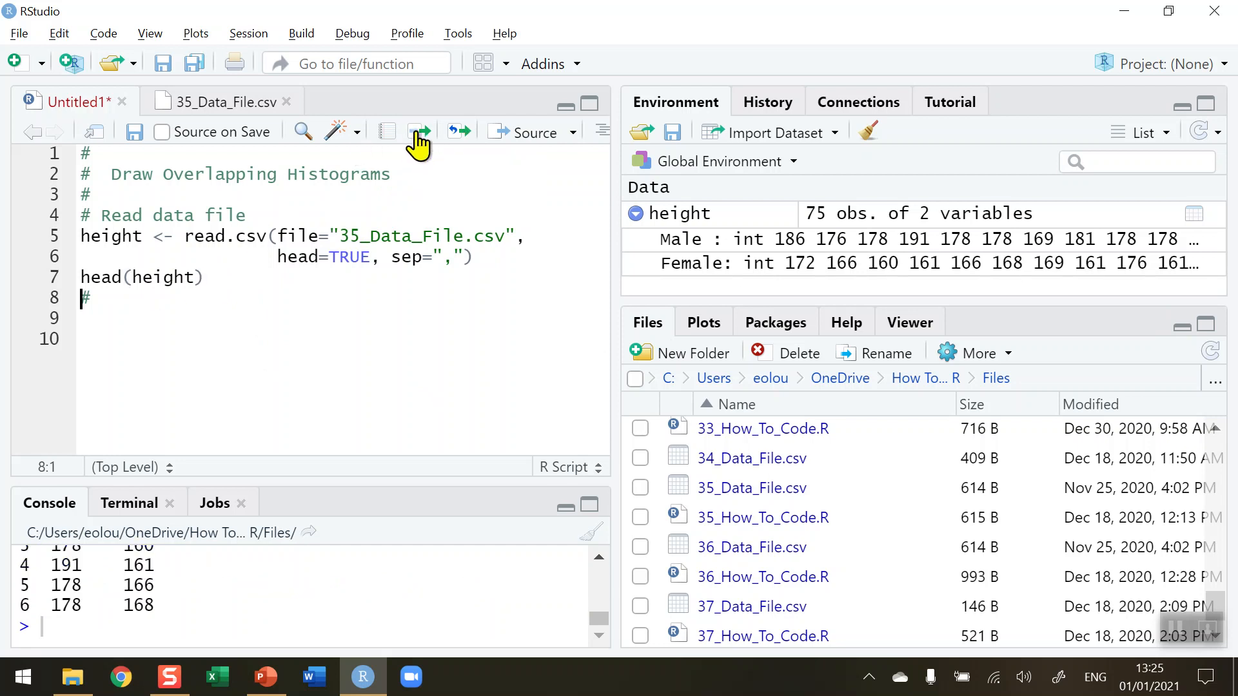
pyautogui.moveTo(213, 548)
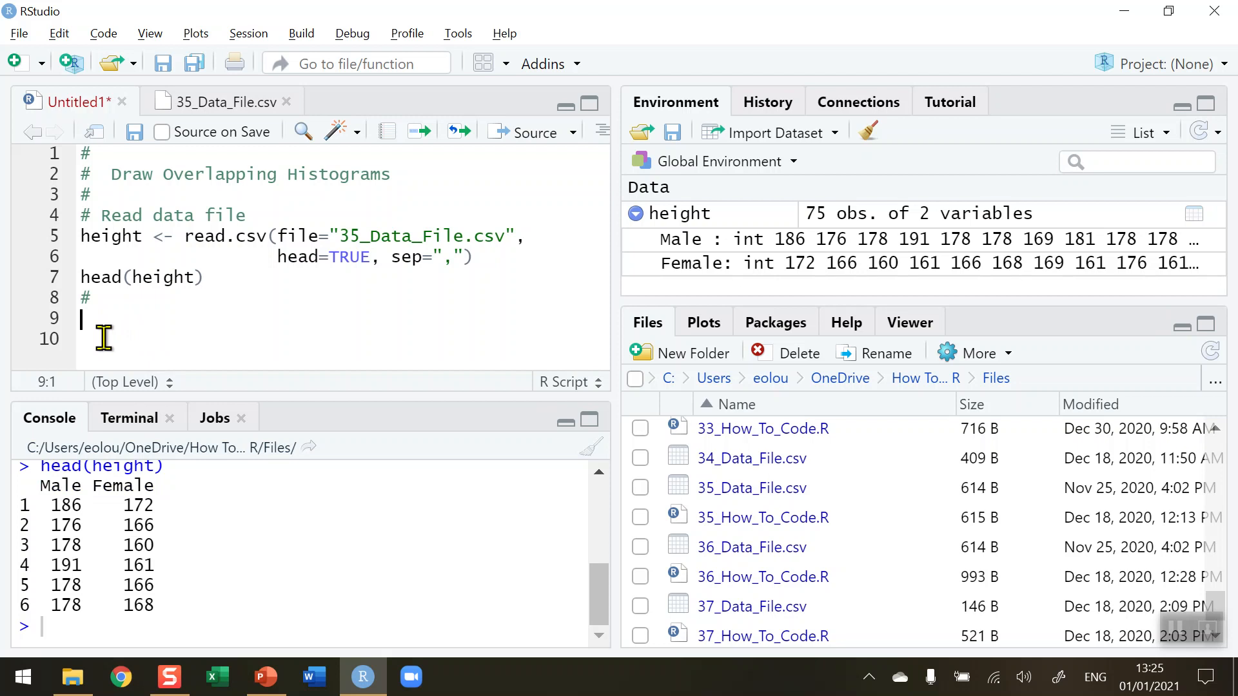
# Step: Write hist(height$Female) on line 9 using the hist autocomplete
pyautogui.write('hist')
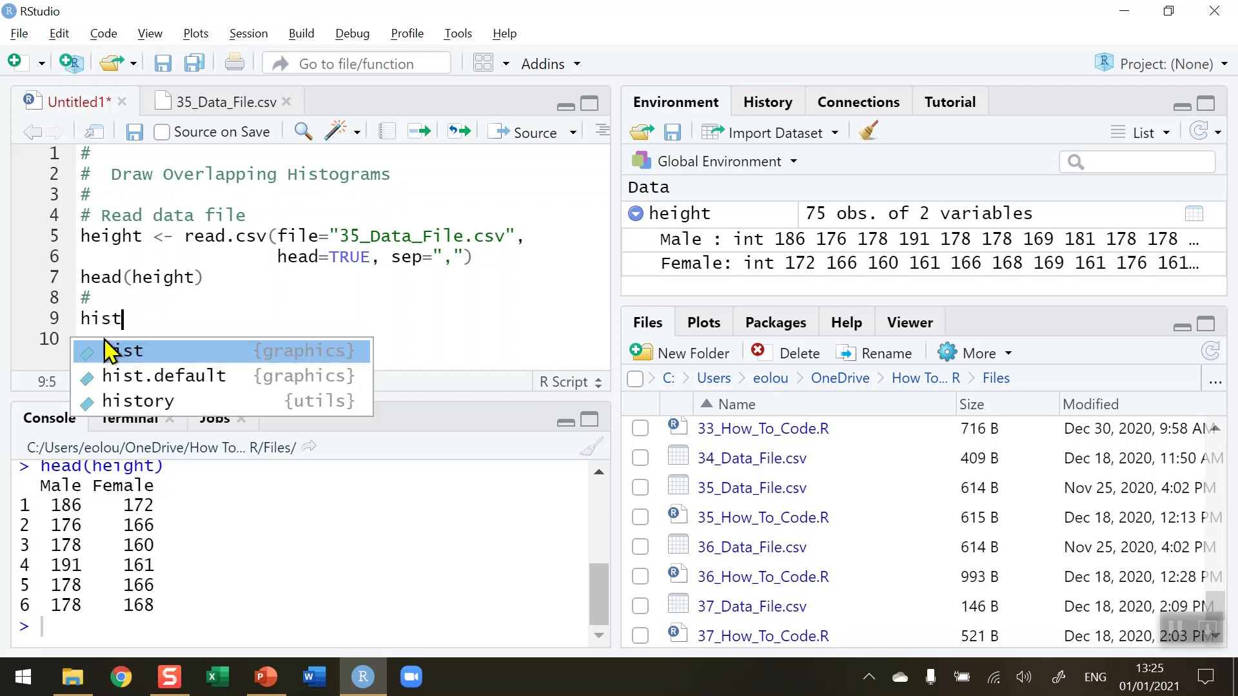
pyautogui.click(127, 351)
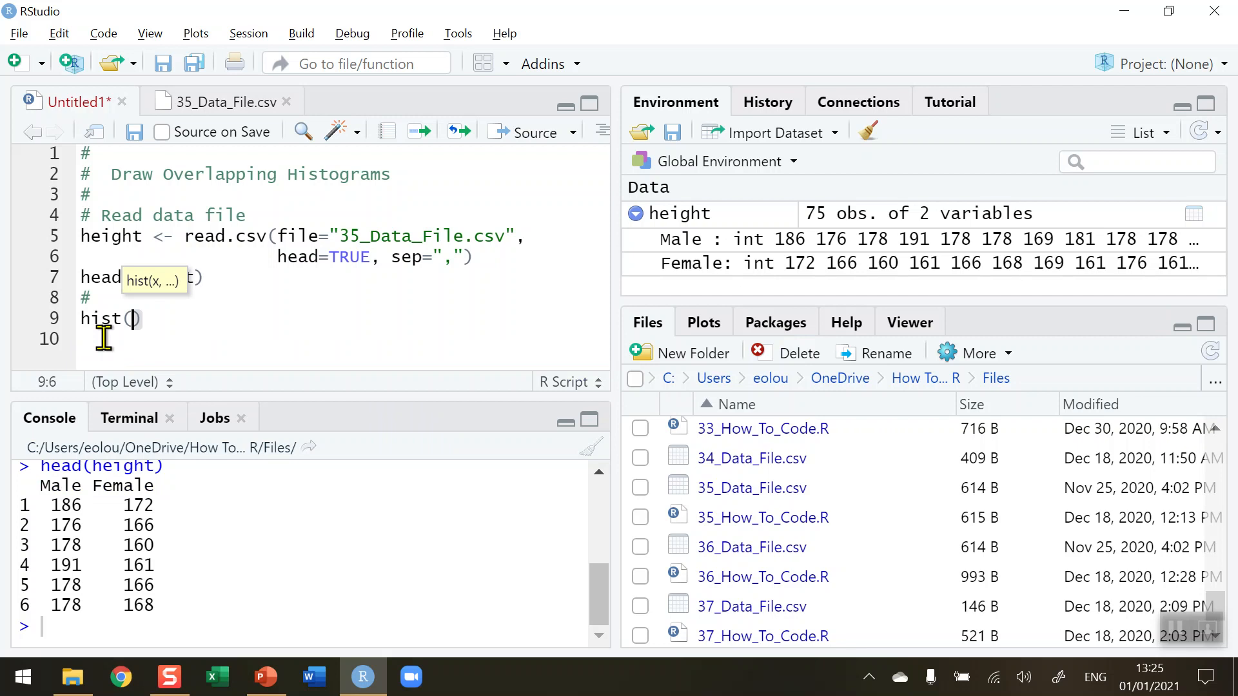
pyautogui.write('height')
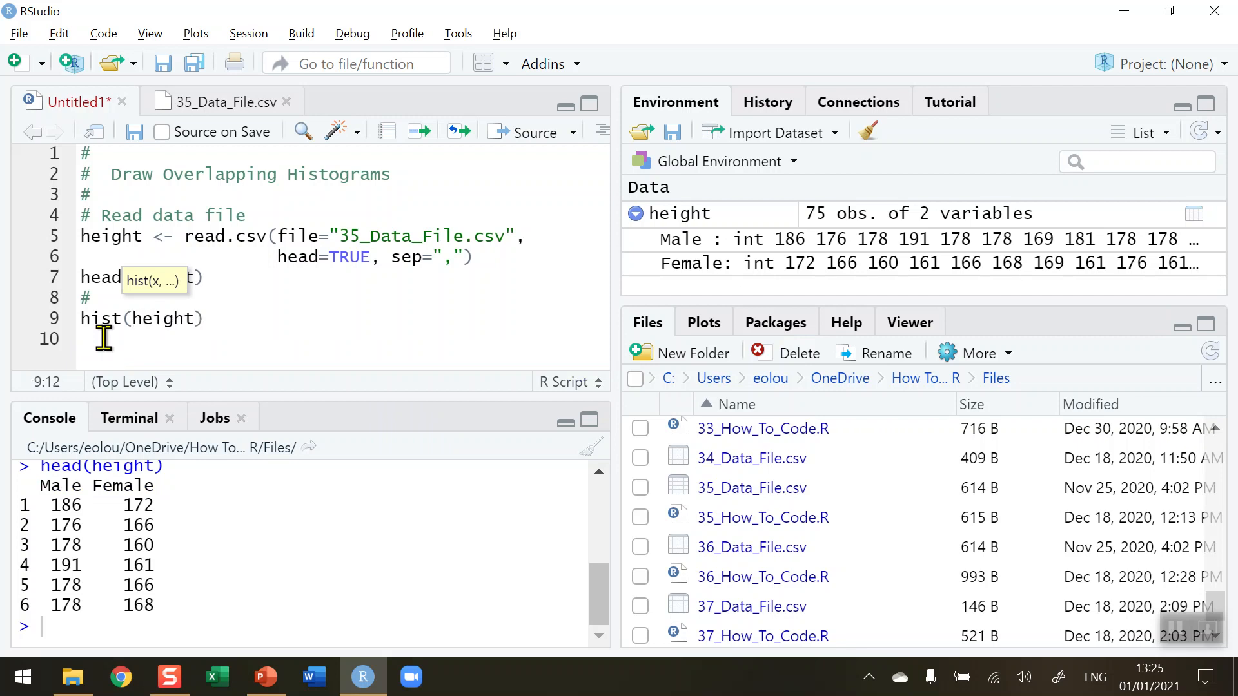
pyautogui.write('$Female')
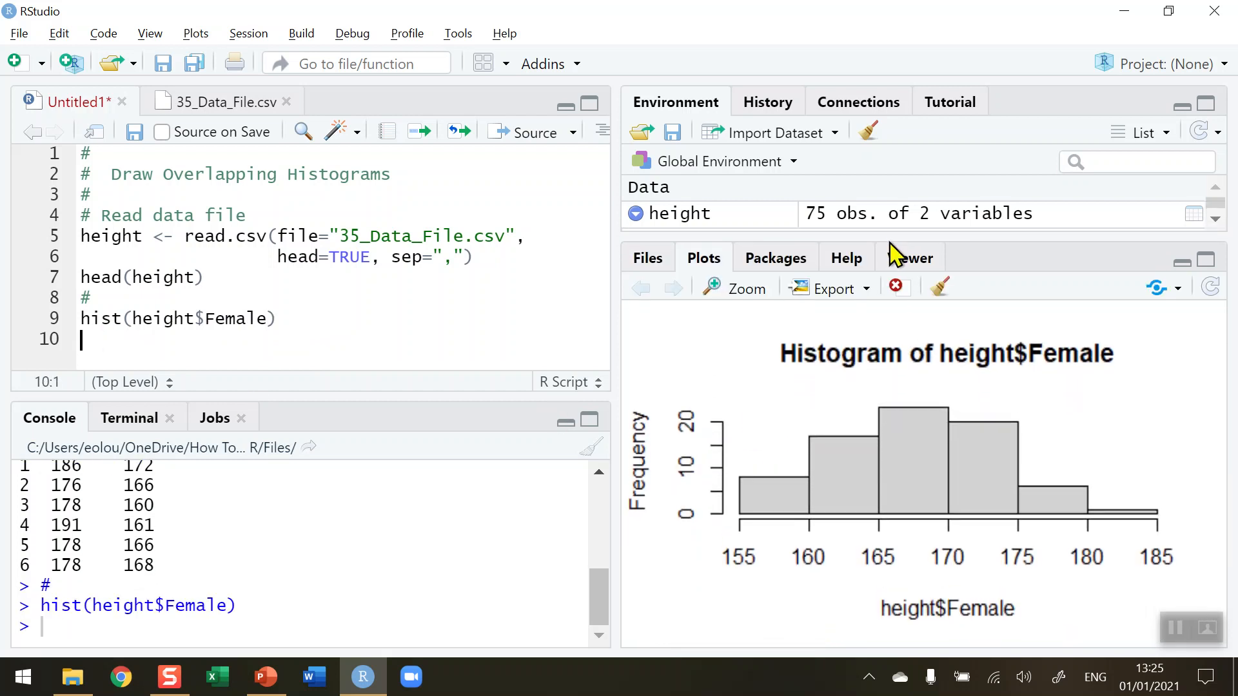
pyautogui.moveTo(924, 446)
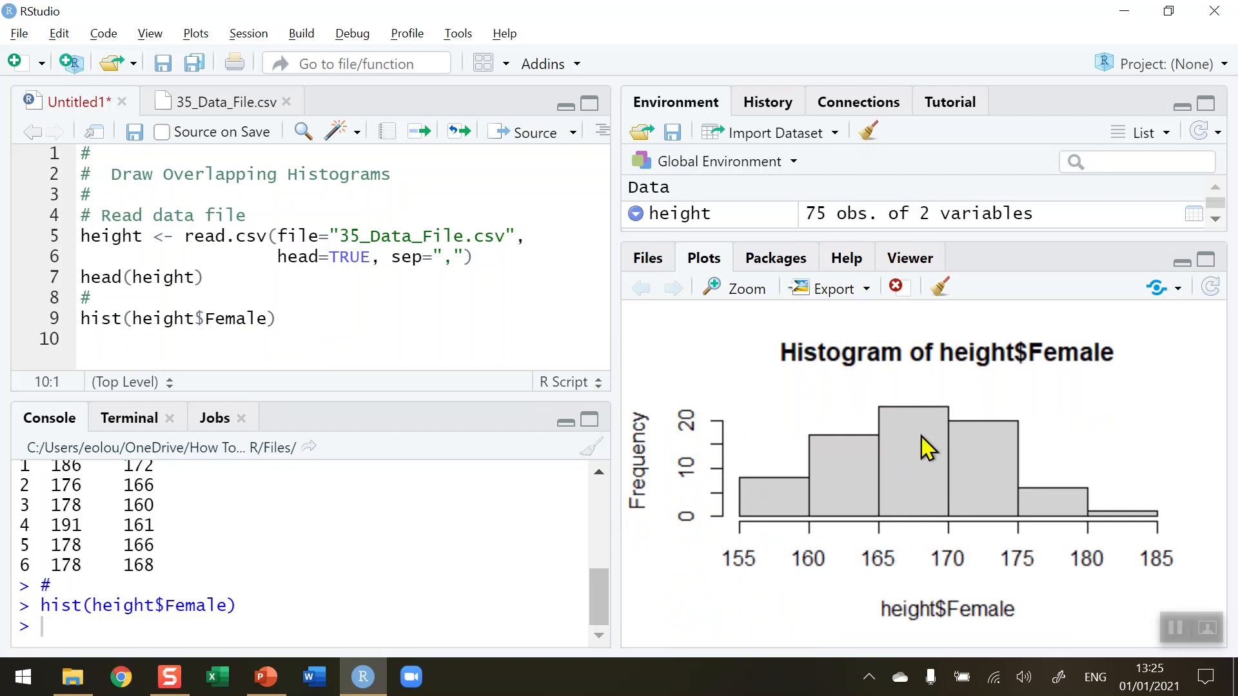
pyautogui.moveTo(292, 317)
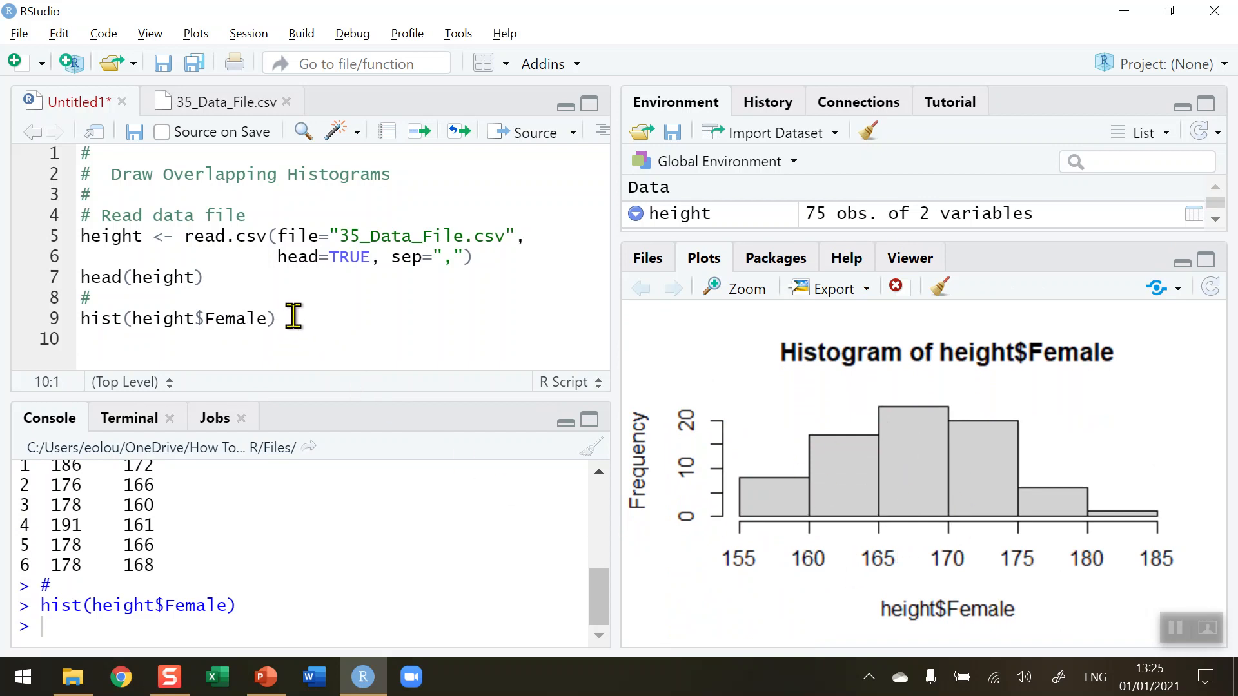
# Step: Add hist(height$Male) on line 10 and run it to plot Male heights
pyautogui.write('hist')
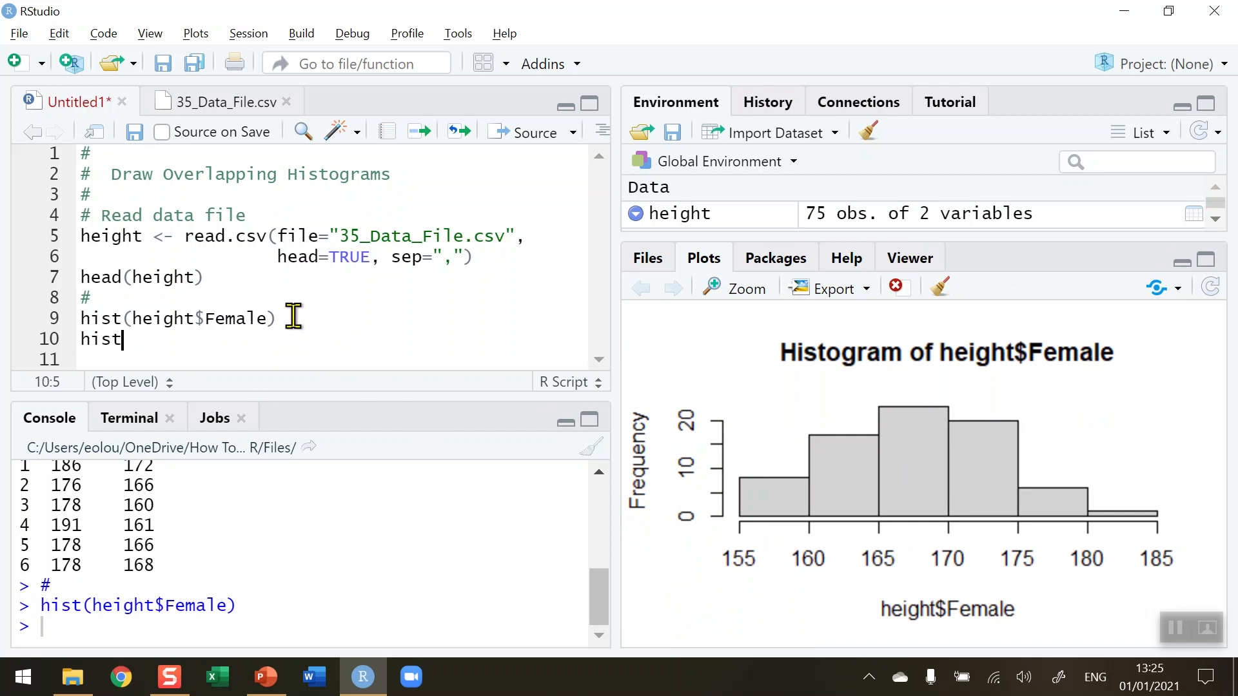
pyautogui.write('(height$')
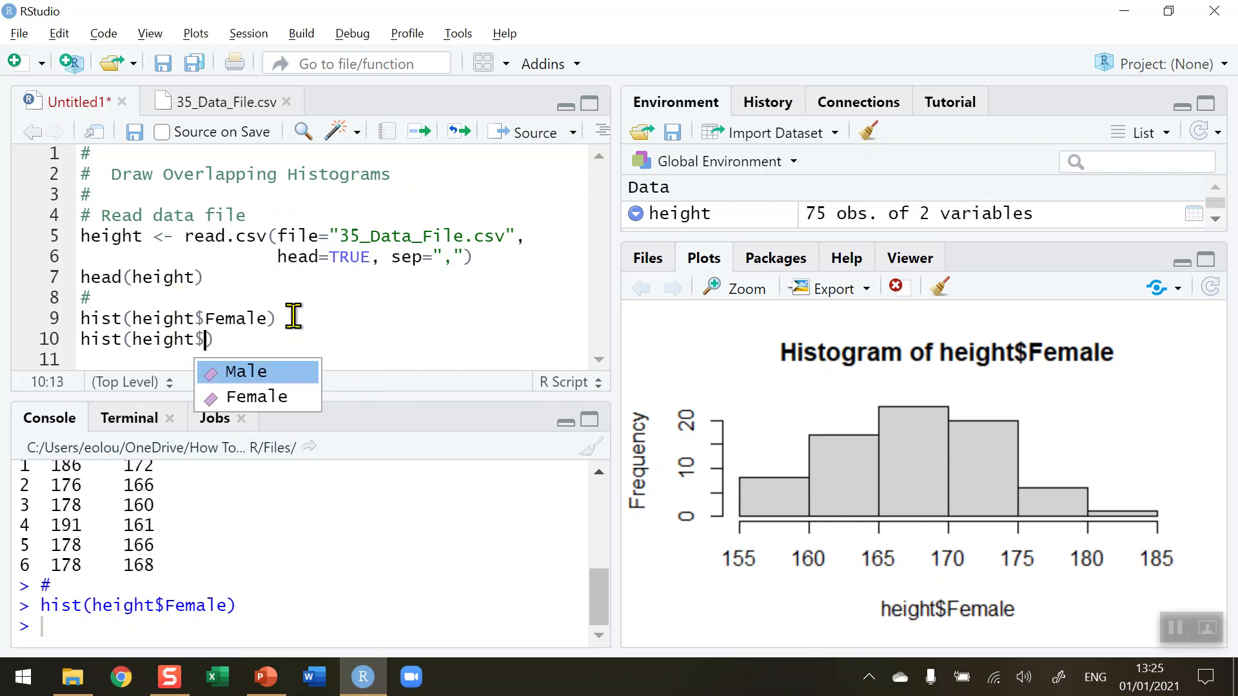
pyautogui.click(246, 372)
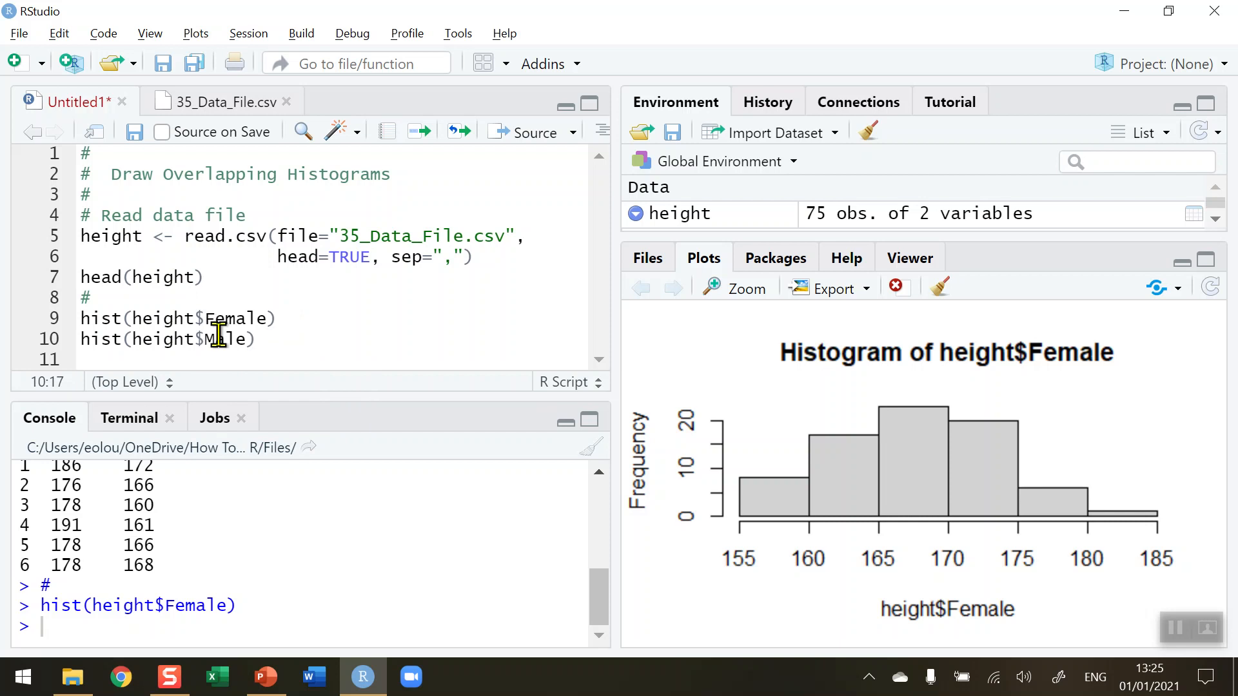
pyautogui.click(419, 132)
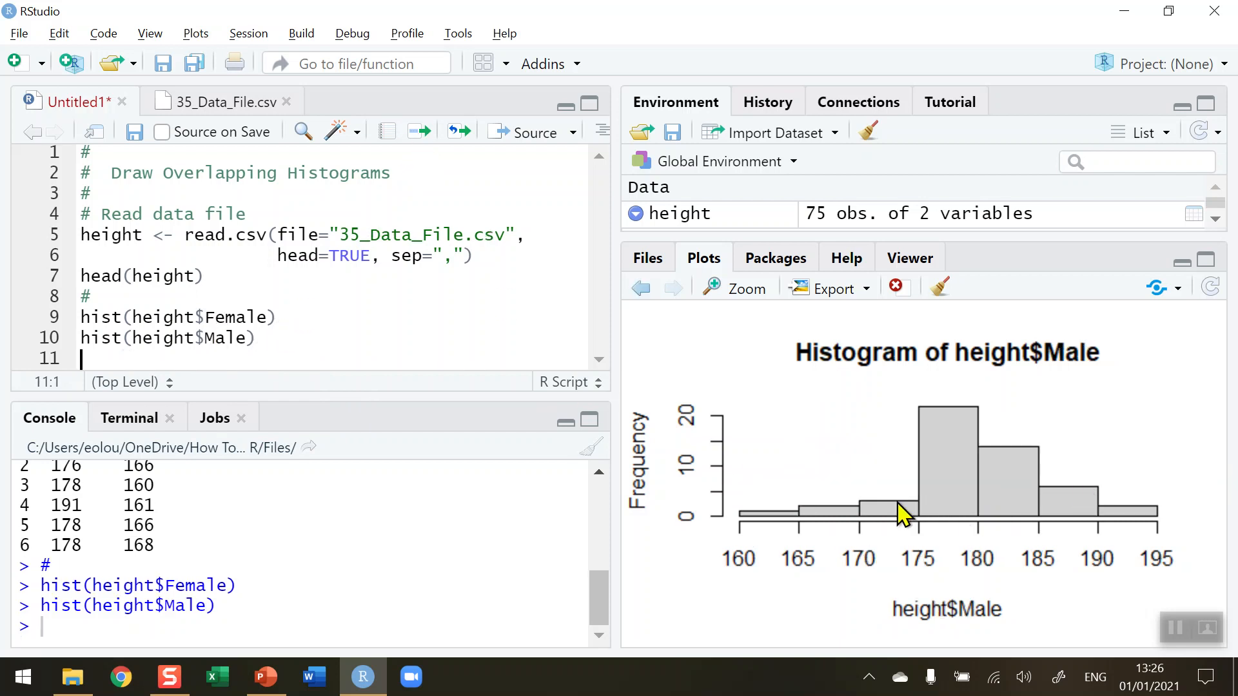
pyautogui.moveTo(936, 510)
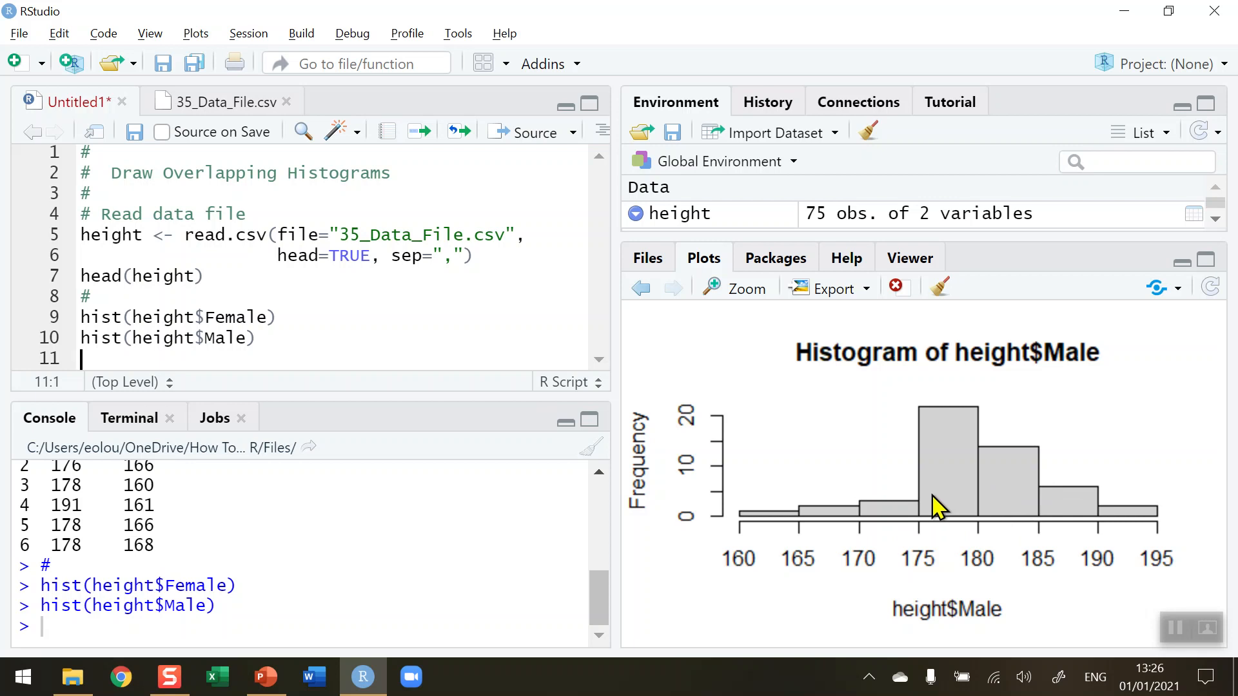
pyautogui.moveTo(640, 288)
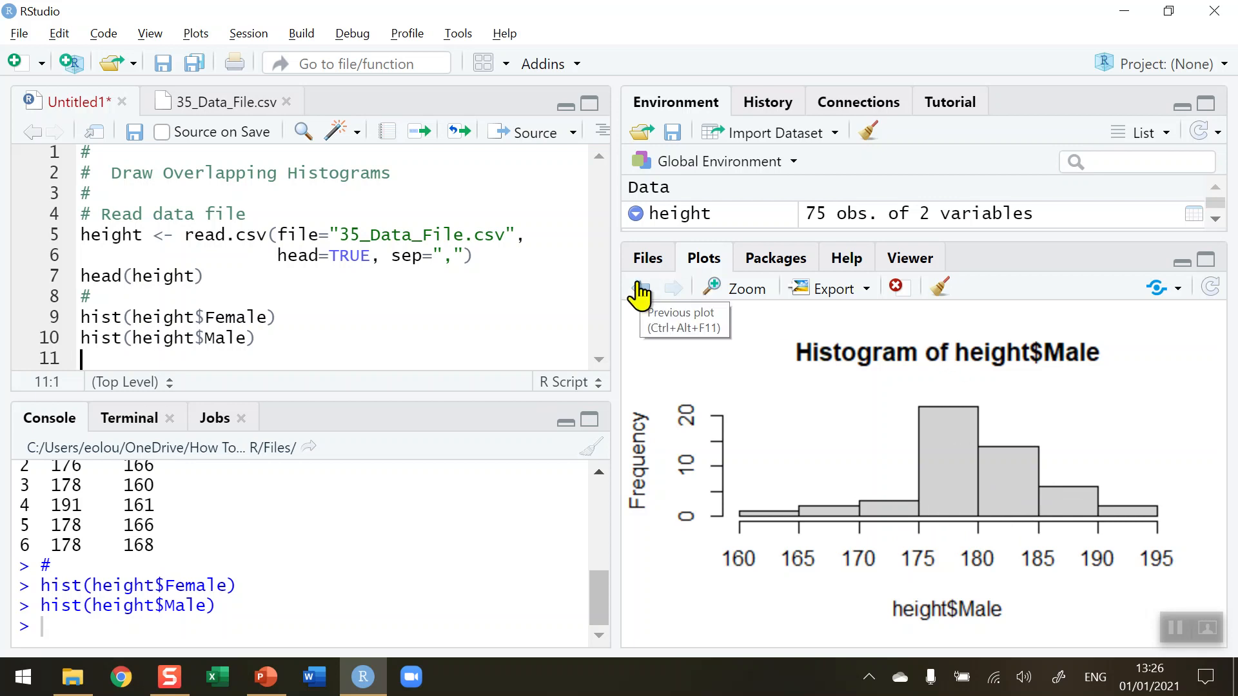
# Step: Flip the plot history between Female and Male histograms, ending on Female
pyautogui.click(640, 286)
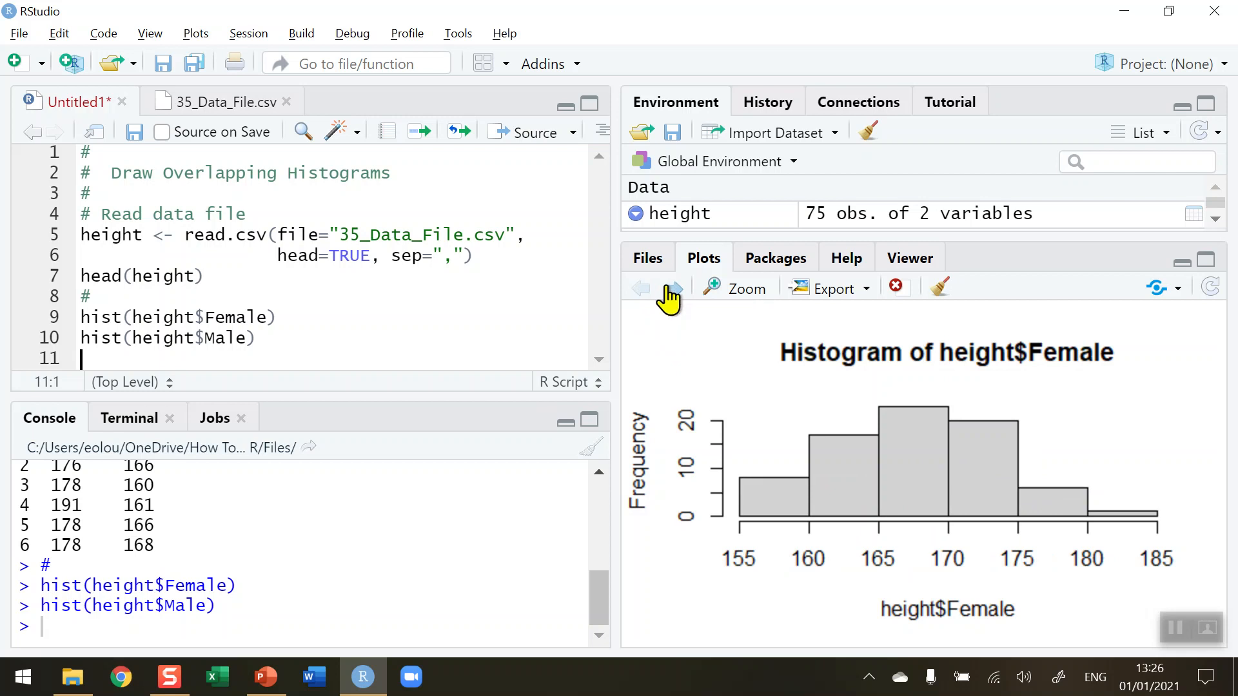
pyautogui.click(673, 287)
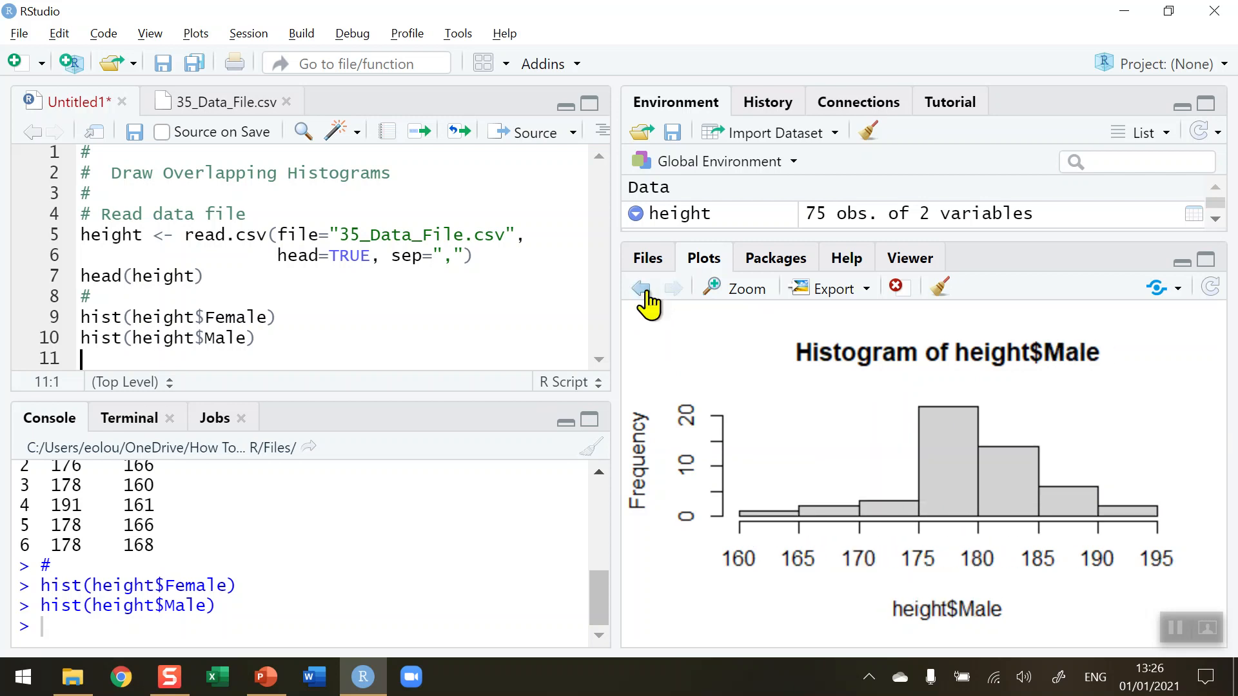
pyautogui.click(640, 288)
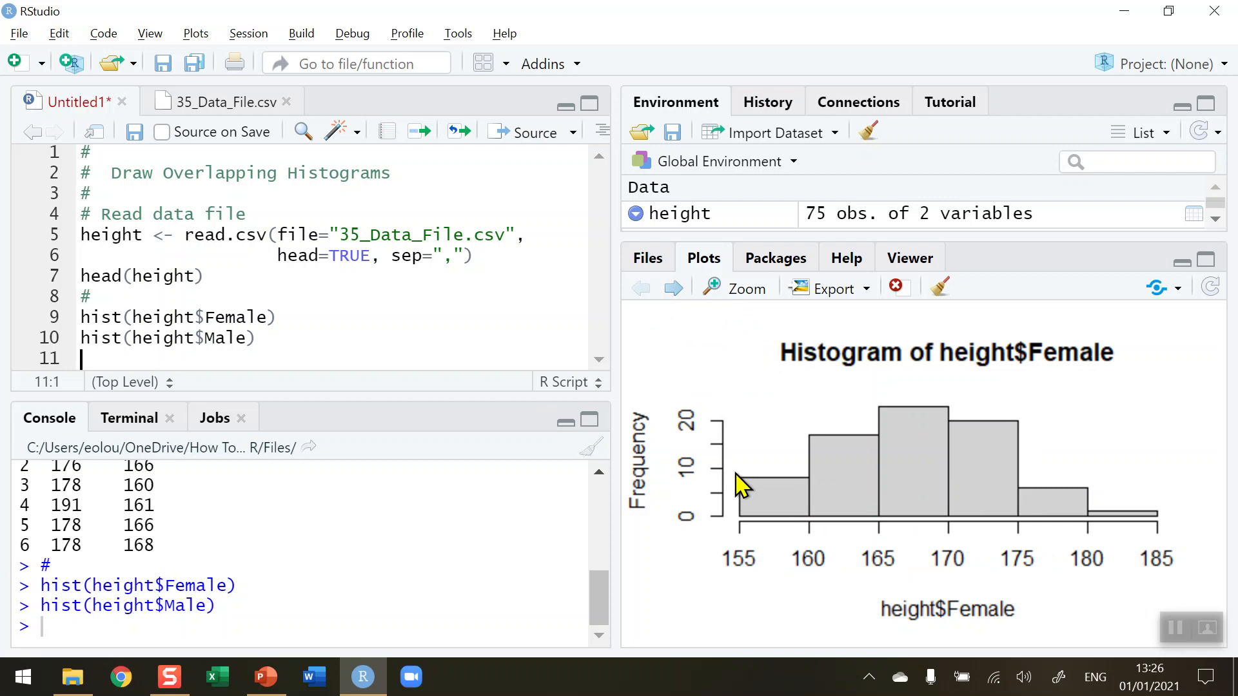
pyautogui.moveTo(102, 353)
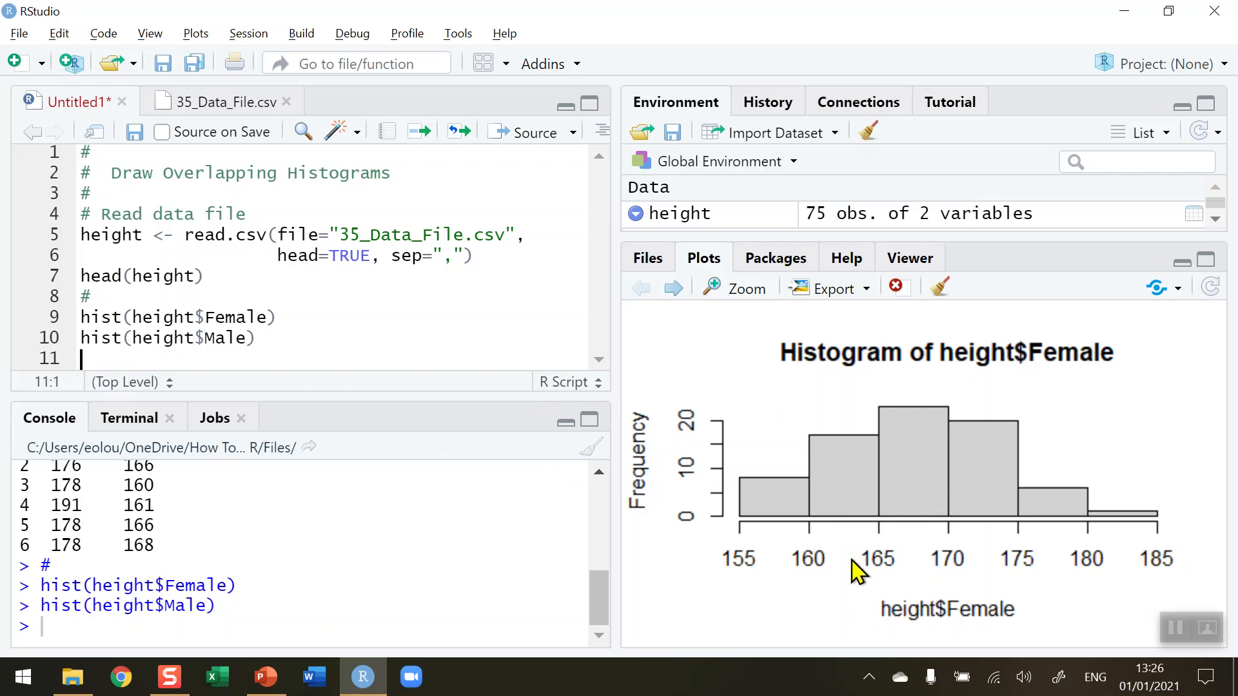
pyautogui.moveTo(742, 580)
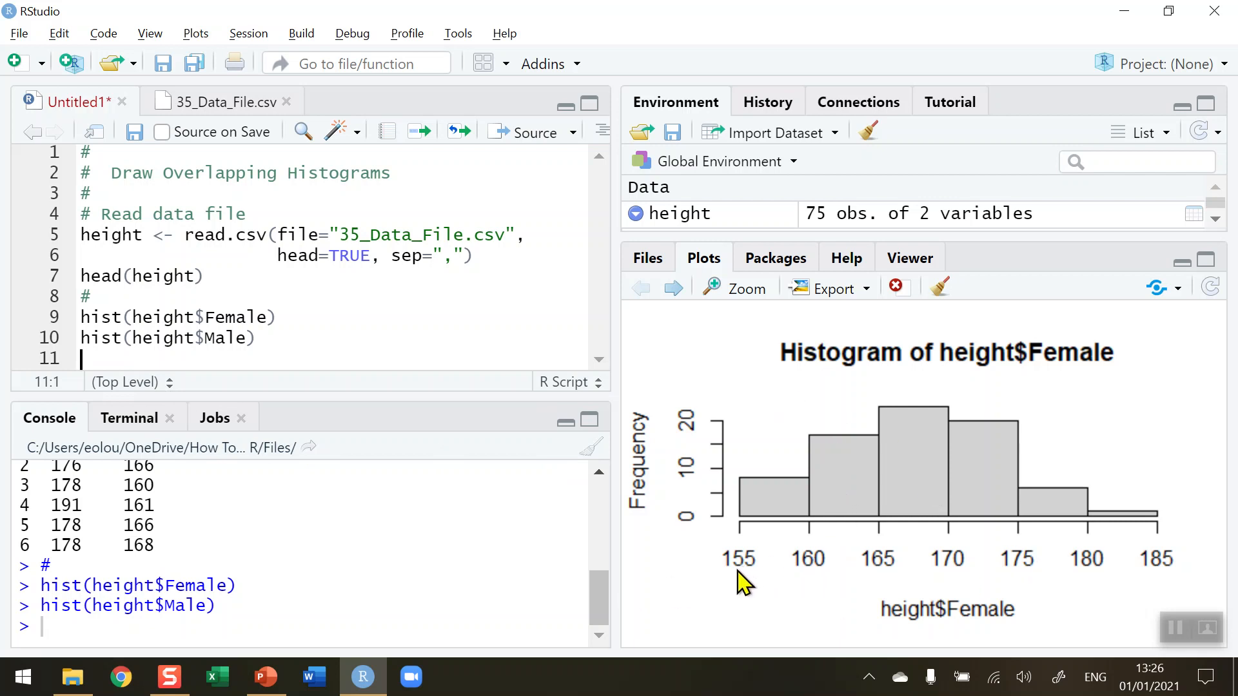
pyautogui.moveTo(749, 592)
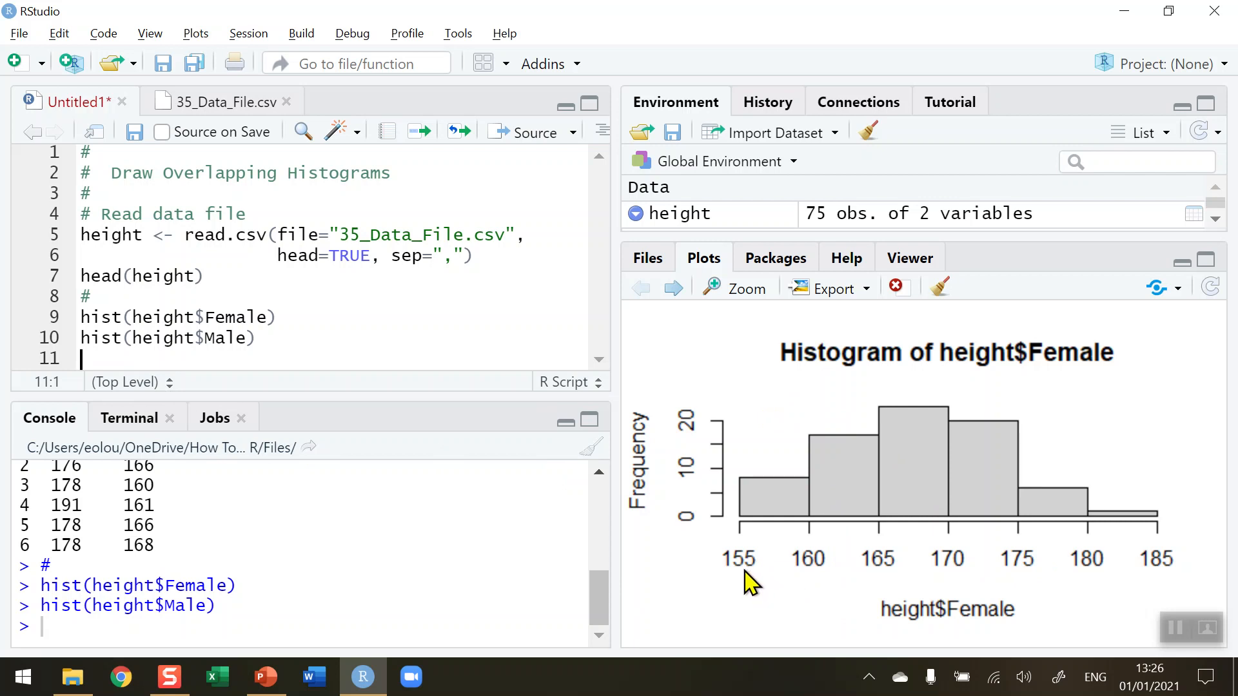
pyautogui.moveTo(1172, 568)
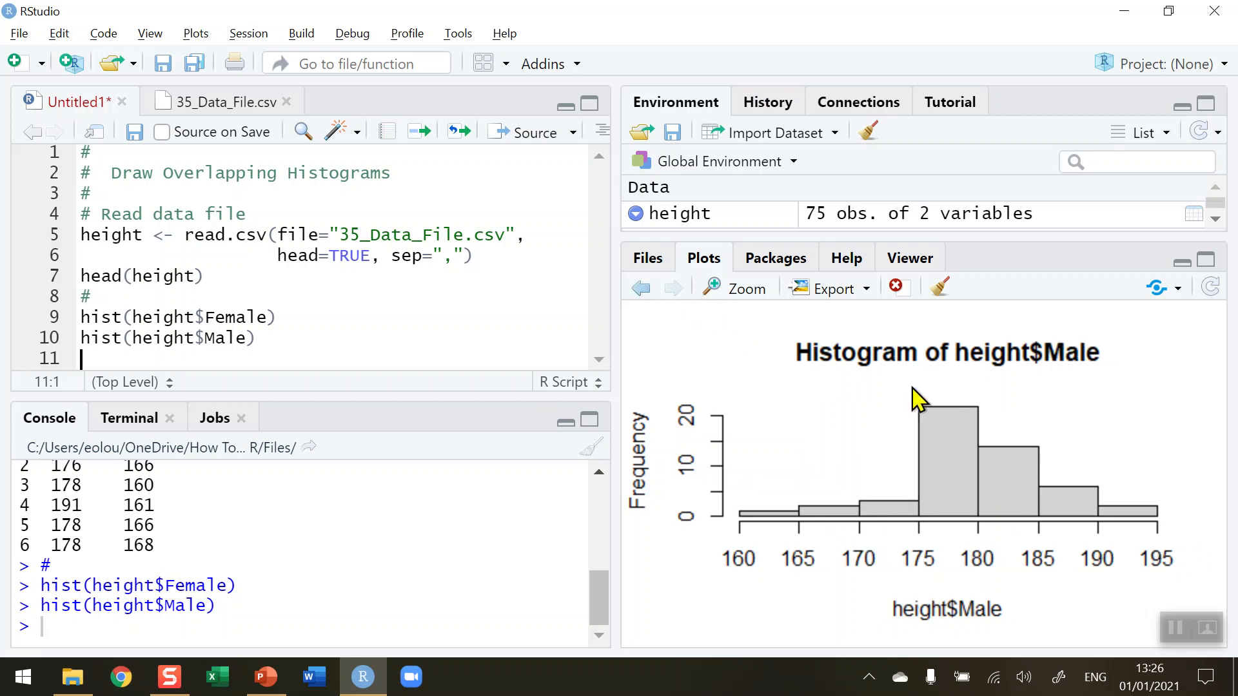
pyautogui.moveTo(1142, 582)
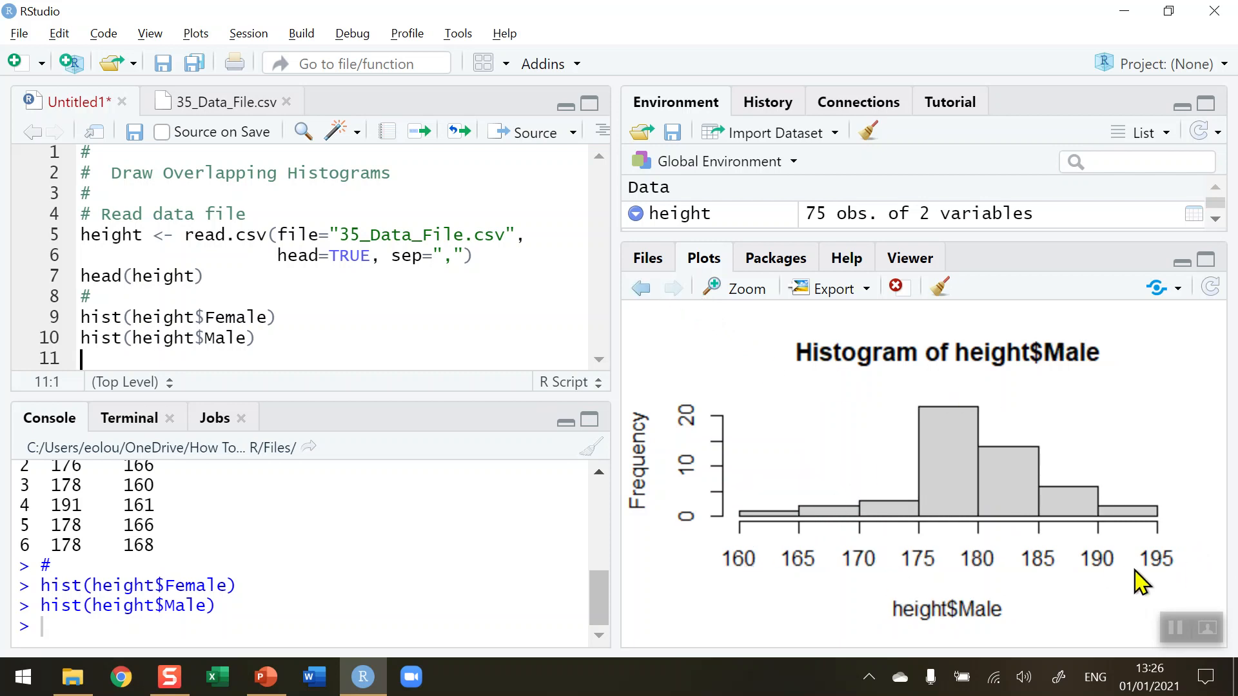
pyautogui.moveTo(957, 565)
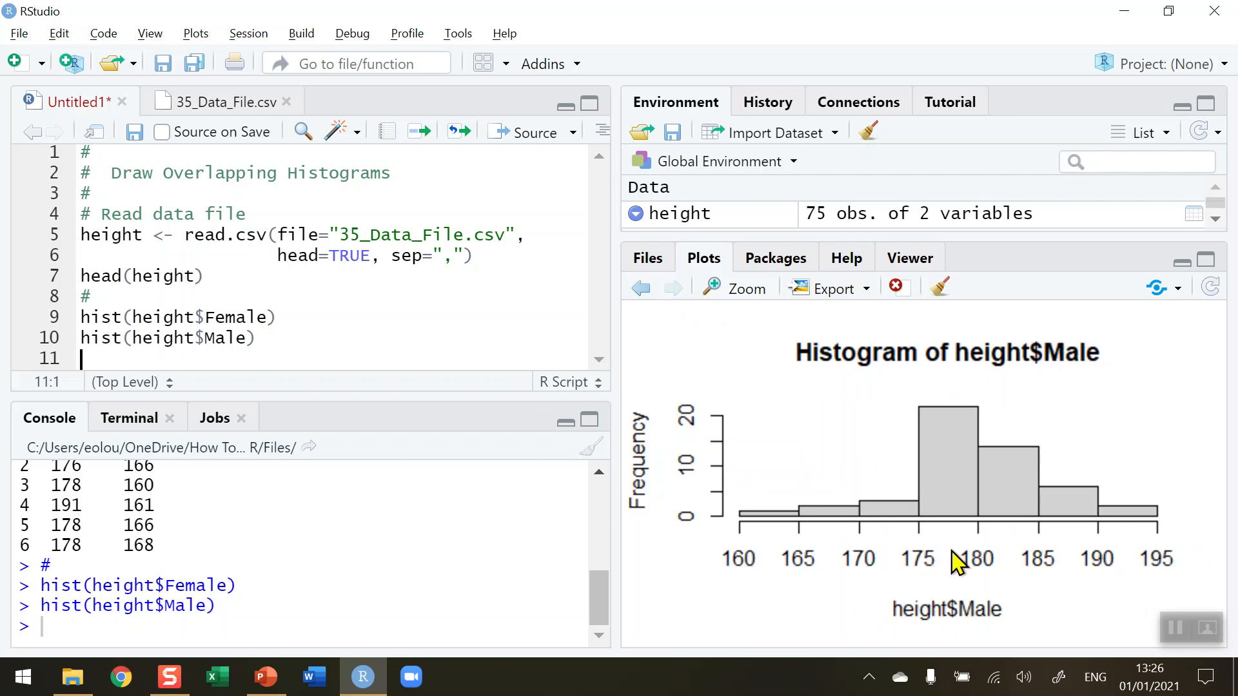
pyautogui.moveTo(847, 583)
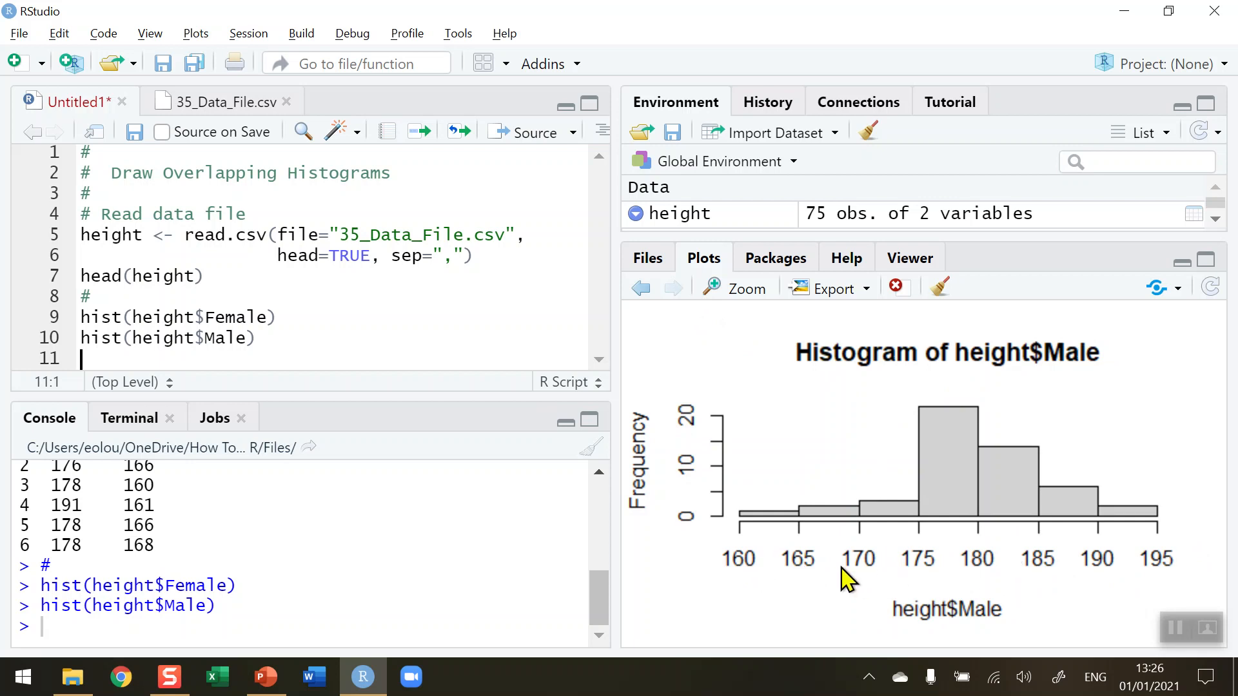
pyautogui.moveTo(330, 424)
pyautogui.write('#')
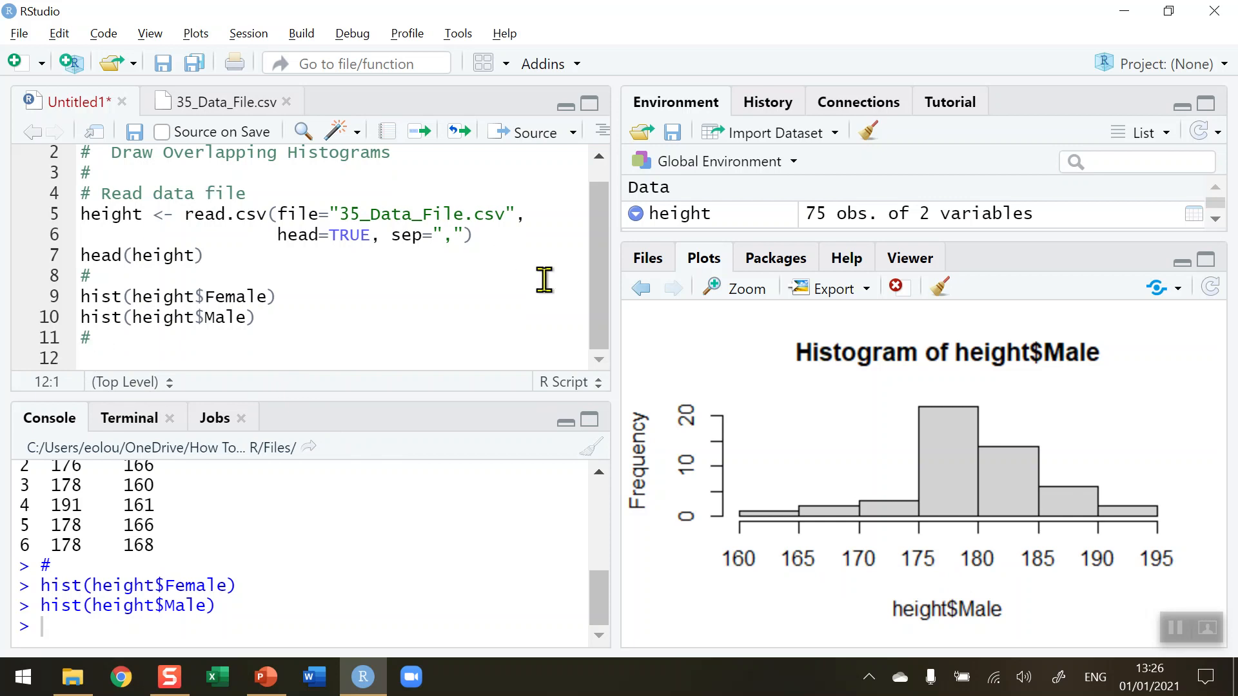
# Step: Write hist(height$Female, main = "Height Histogram") on line 12
pyautogui.write('his')
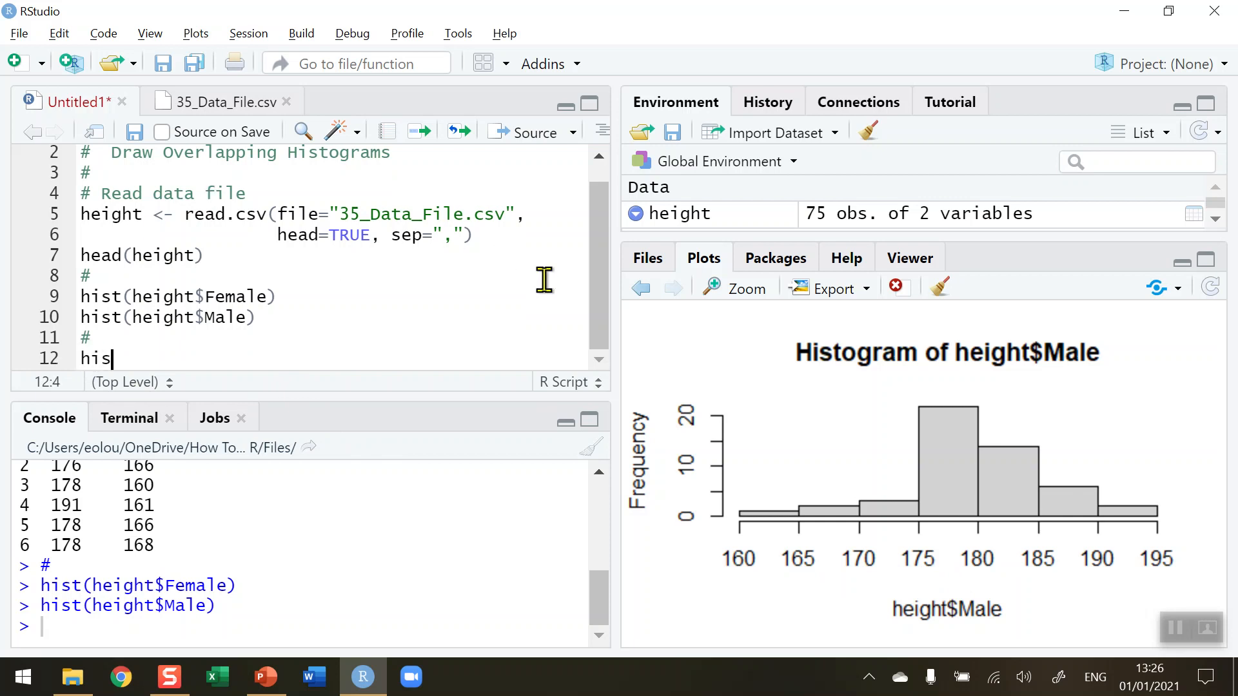
pyautogui.write('t')
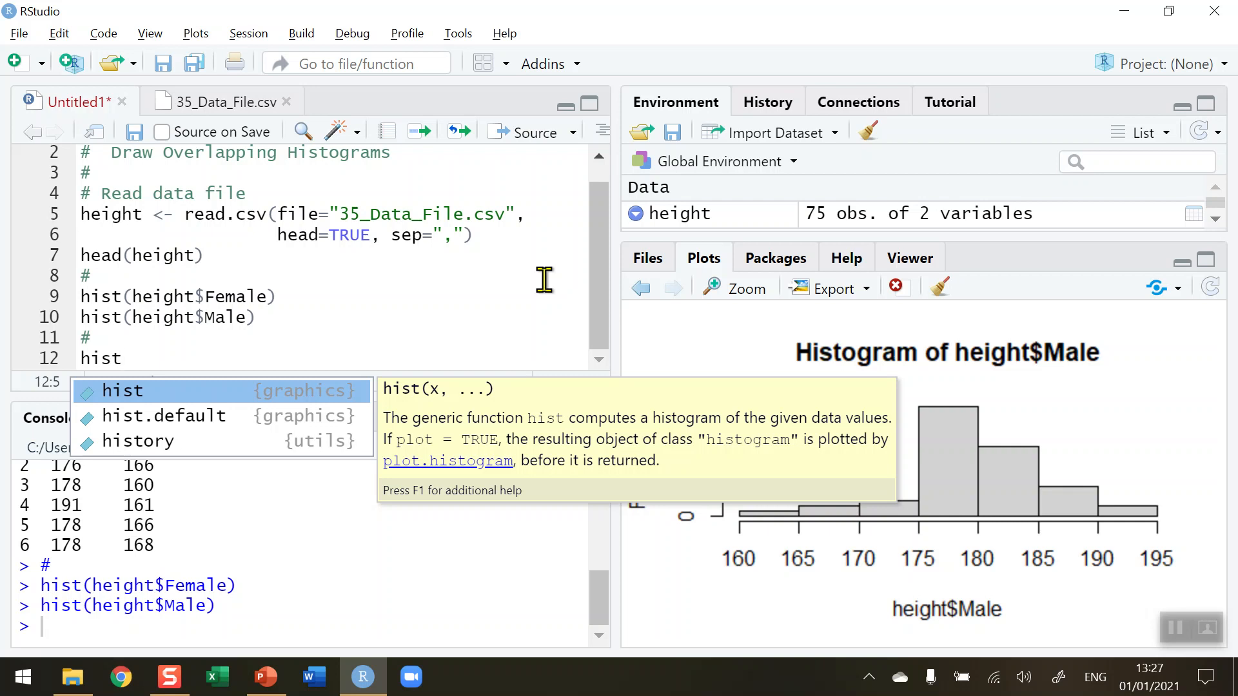
pyautogui.write('(')
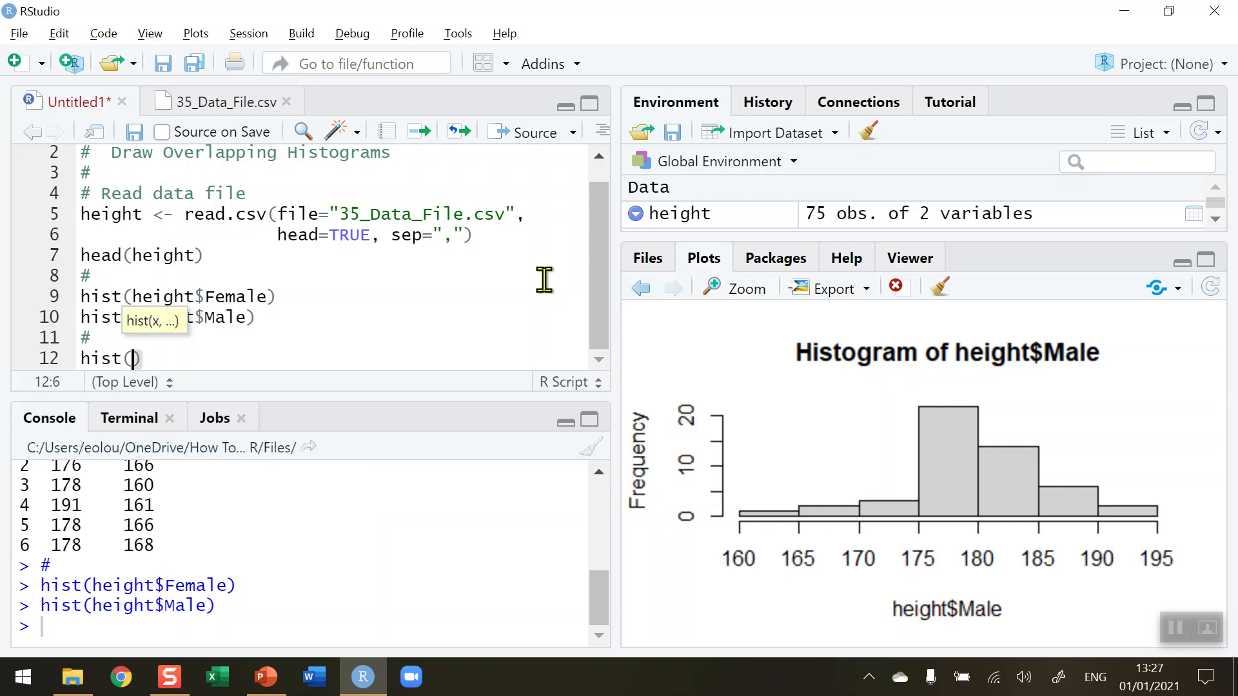
pyautogui.write('height')
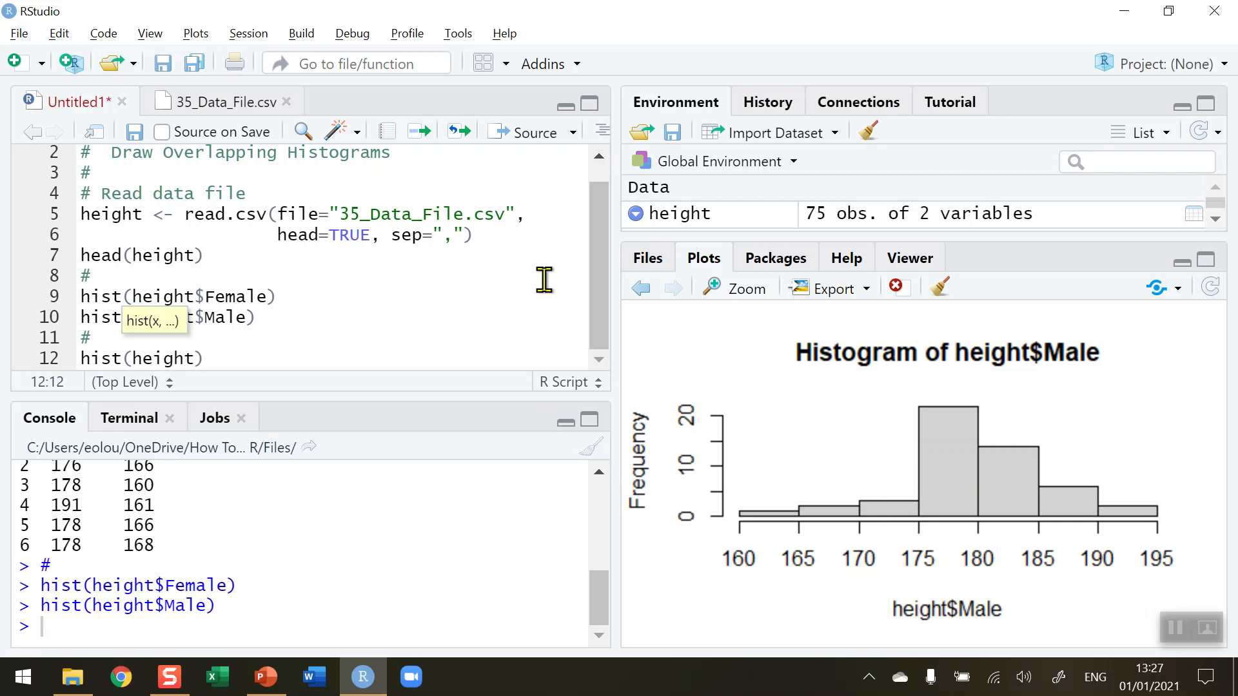
pyautogui.write('$Female,')
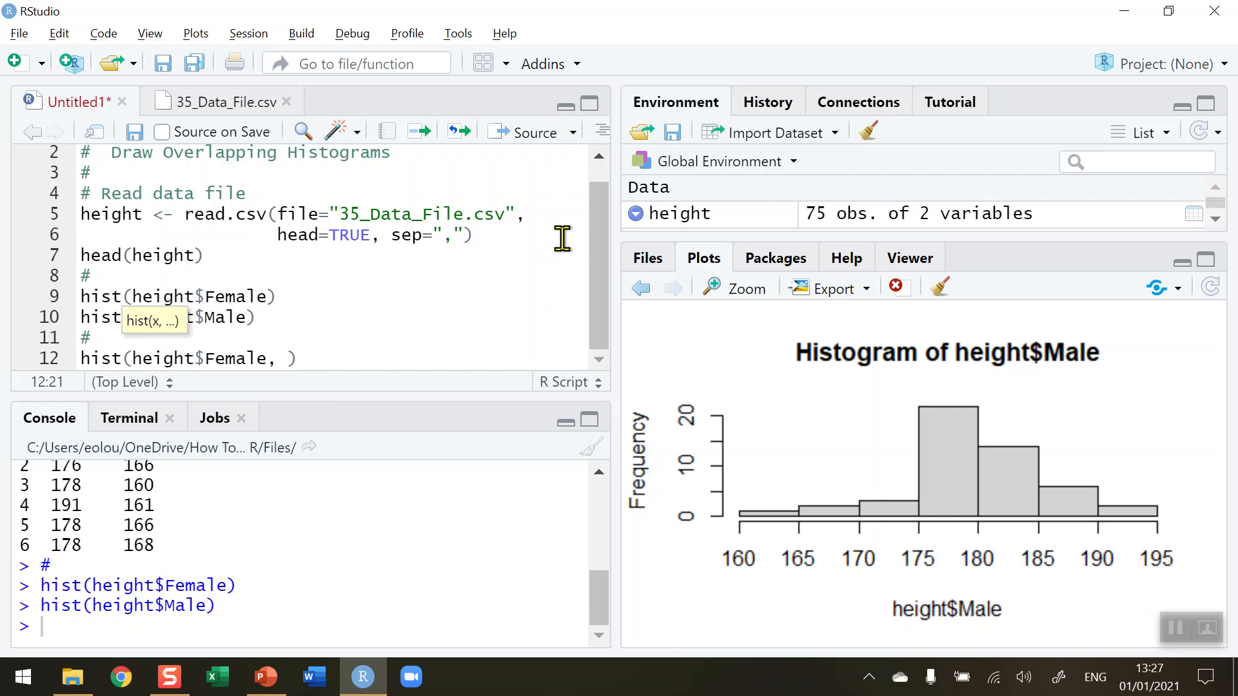
pyautogui.write('m')
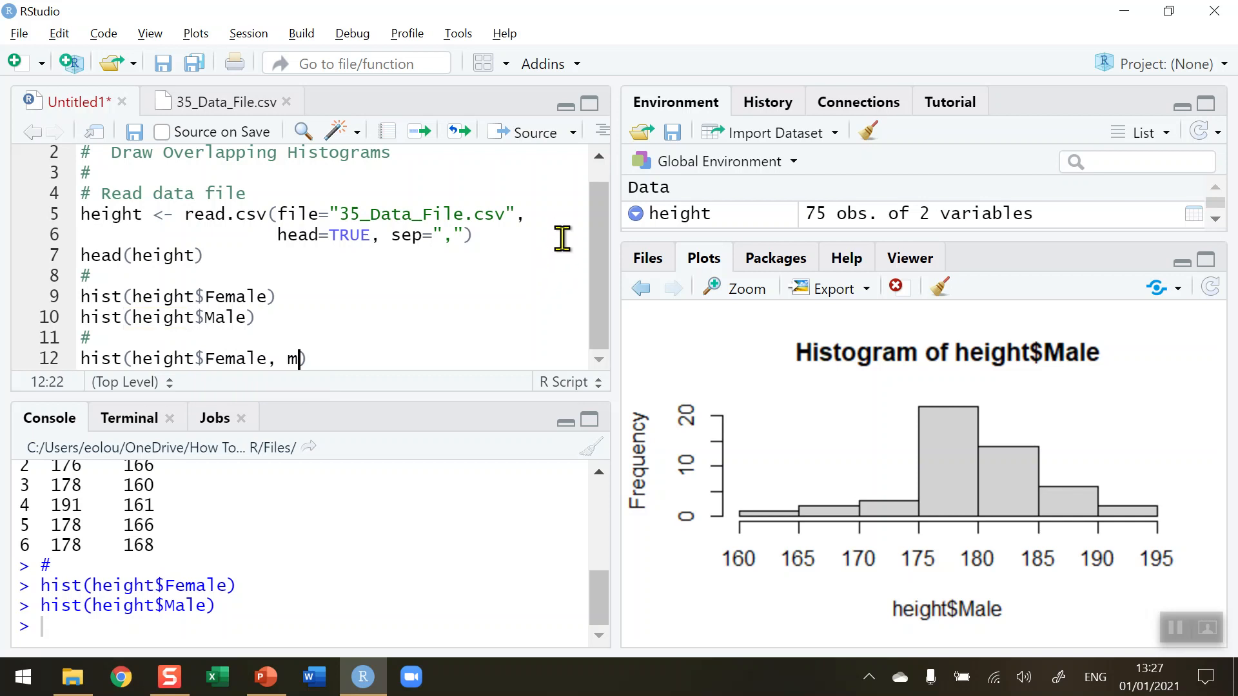
pyautogui.write('ain = "')
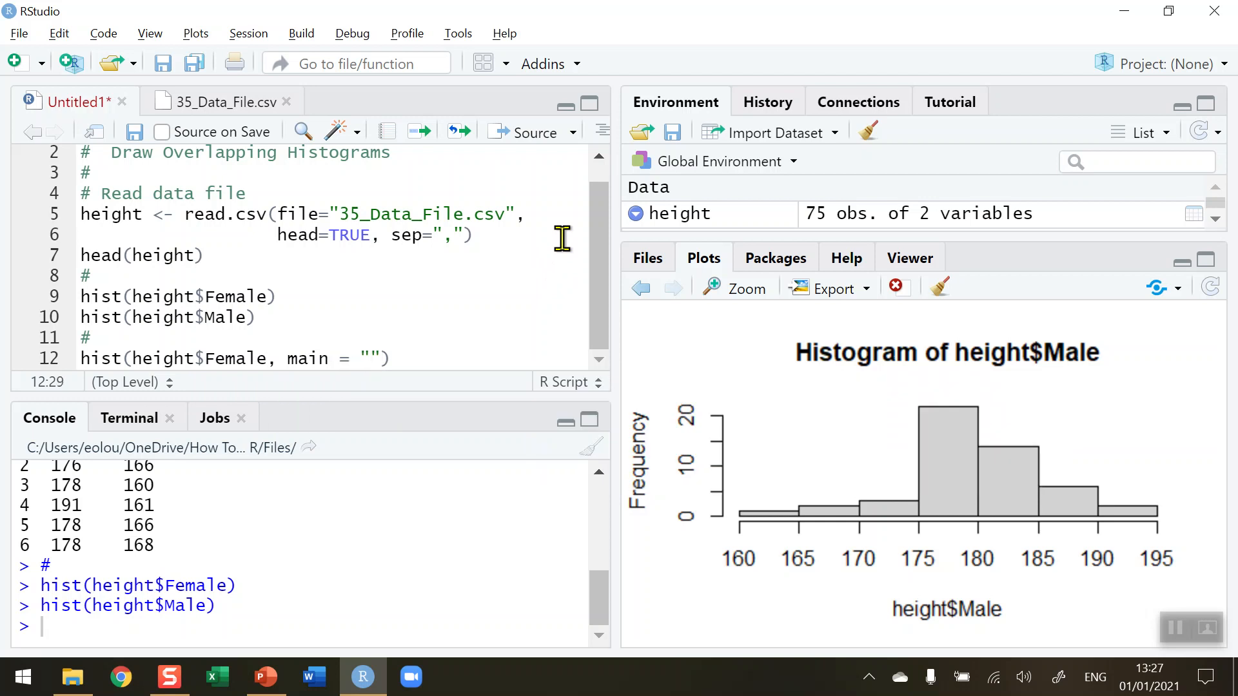
pyautogui.write('Height Histof')
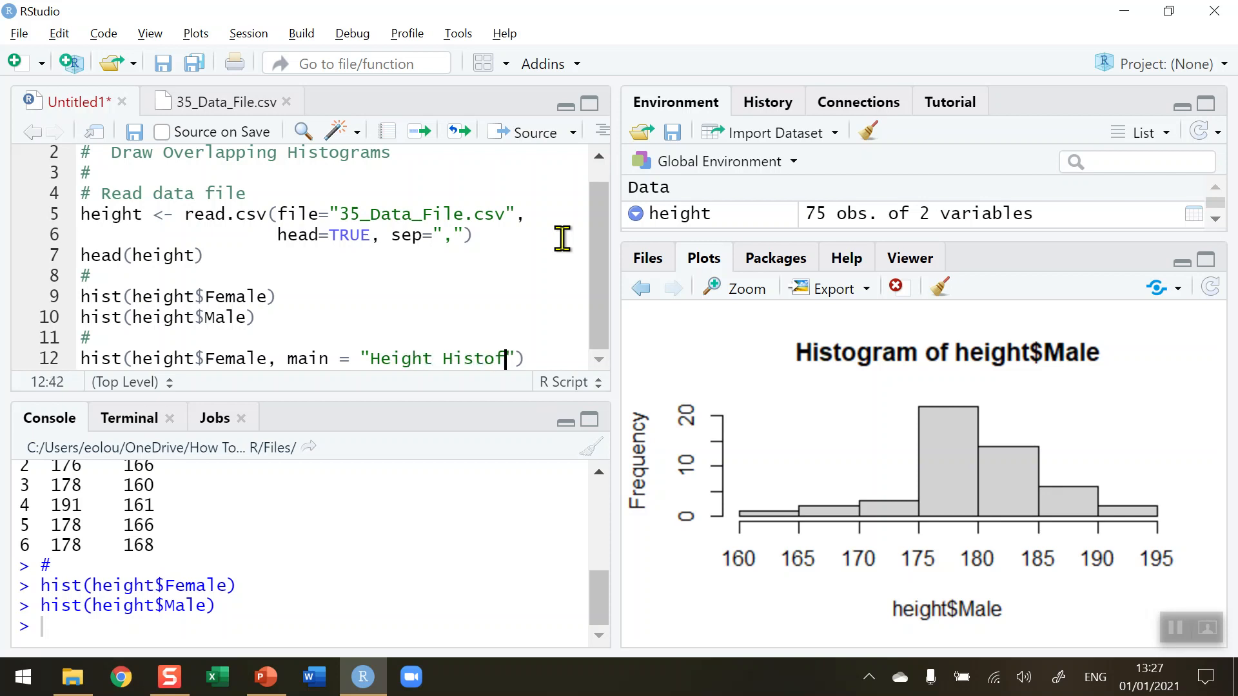
pyautogui.write('ram')
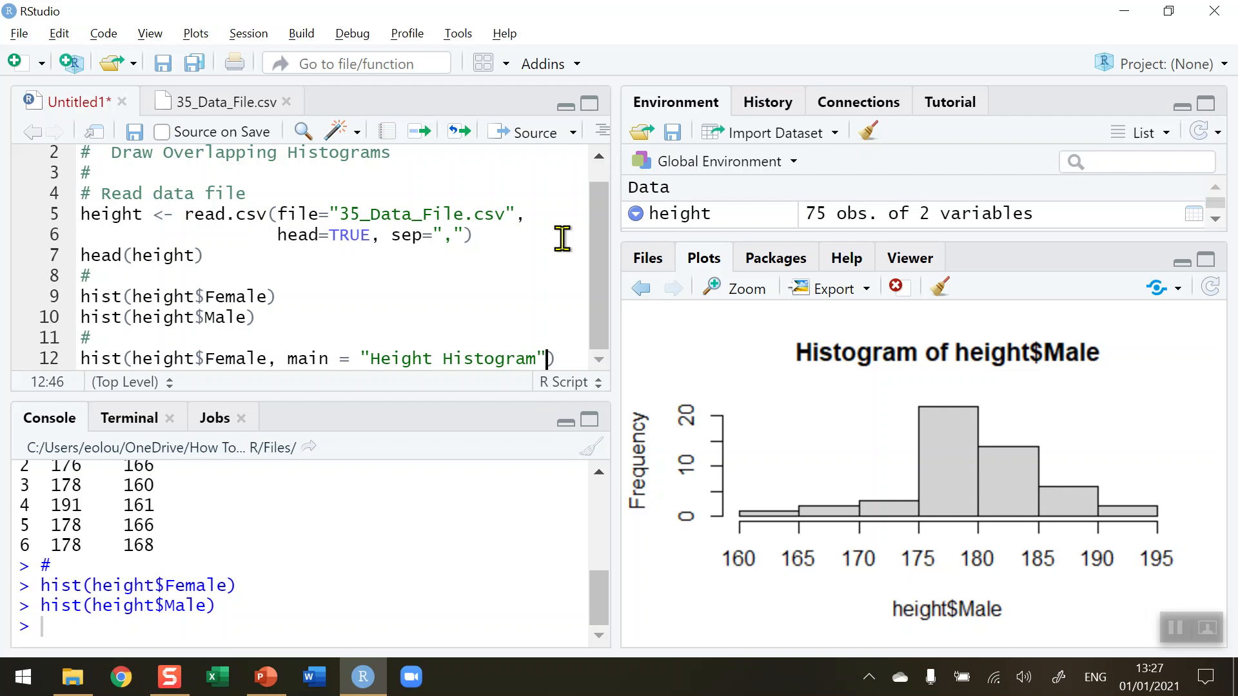
# Step: Add col = rgb(1, 0, 0, 0.5) to the Female histogram call
pyautogui.write(',')
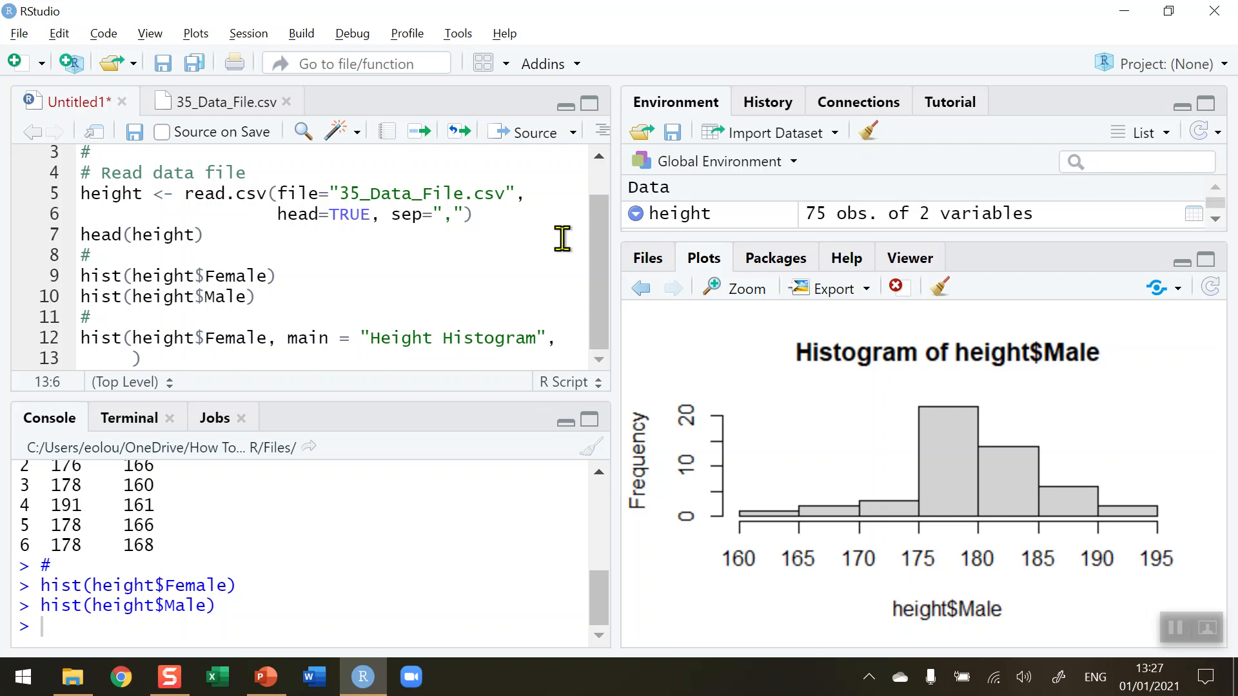
pyautogui.write('col =')
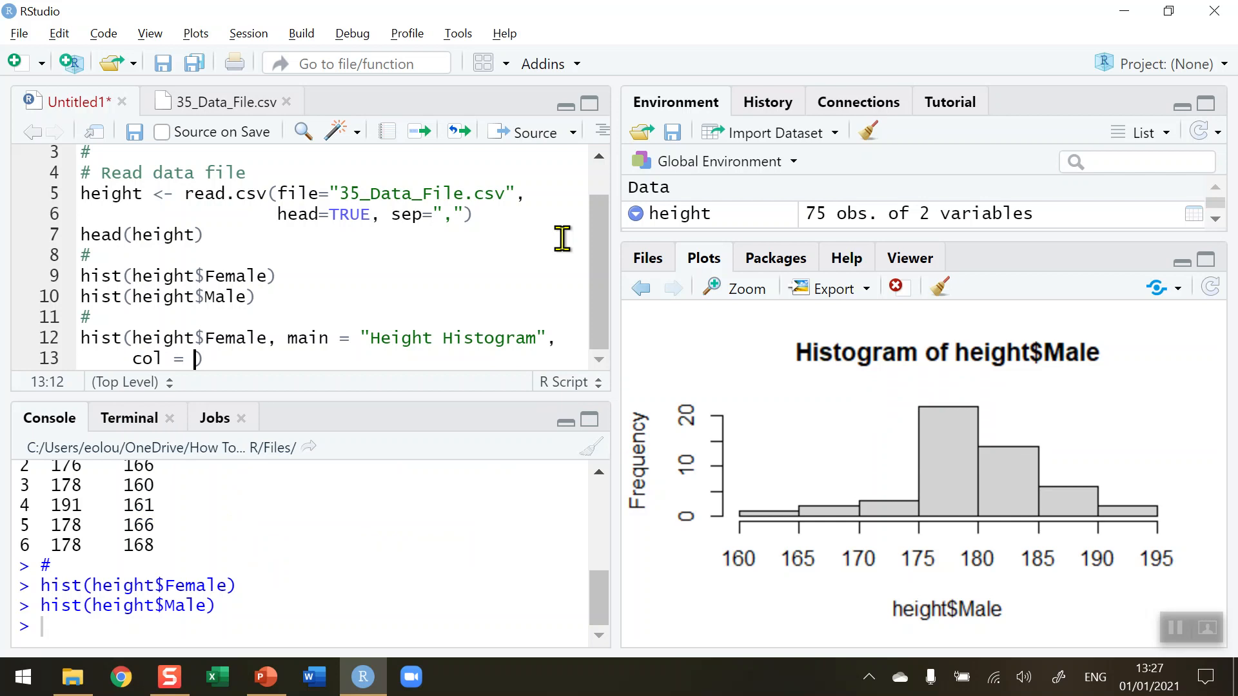
pyautogui.write('r')
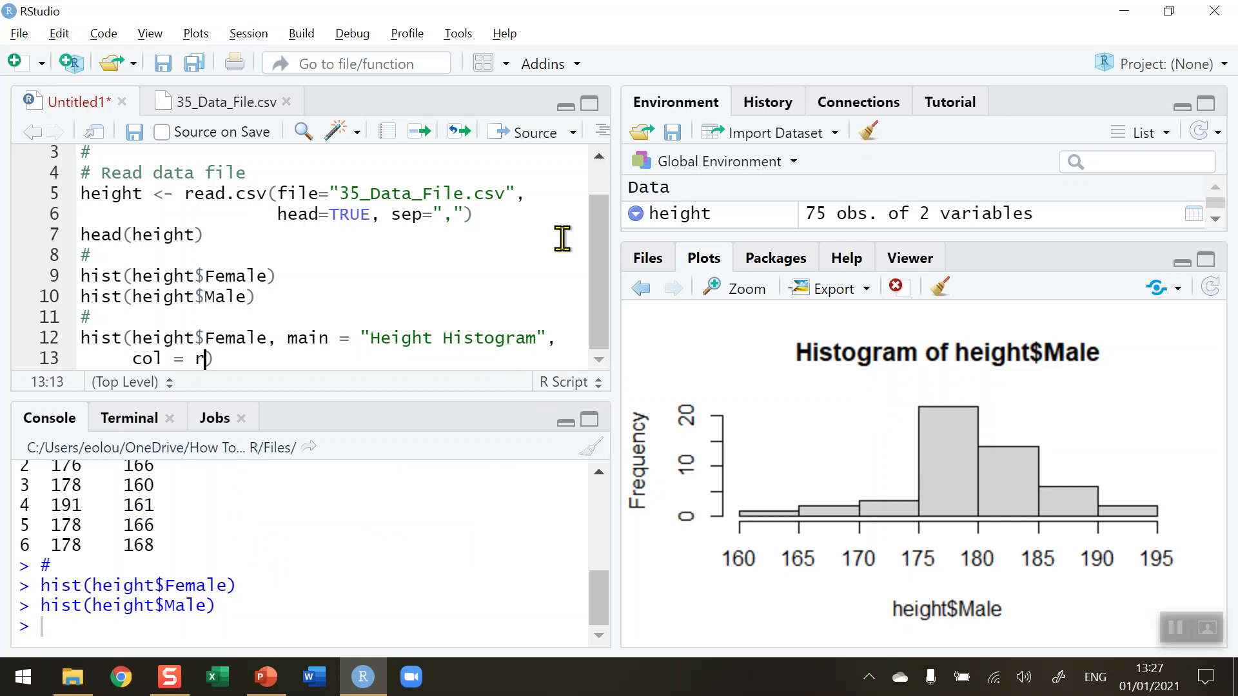
pyautogui.write('gb(')
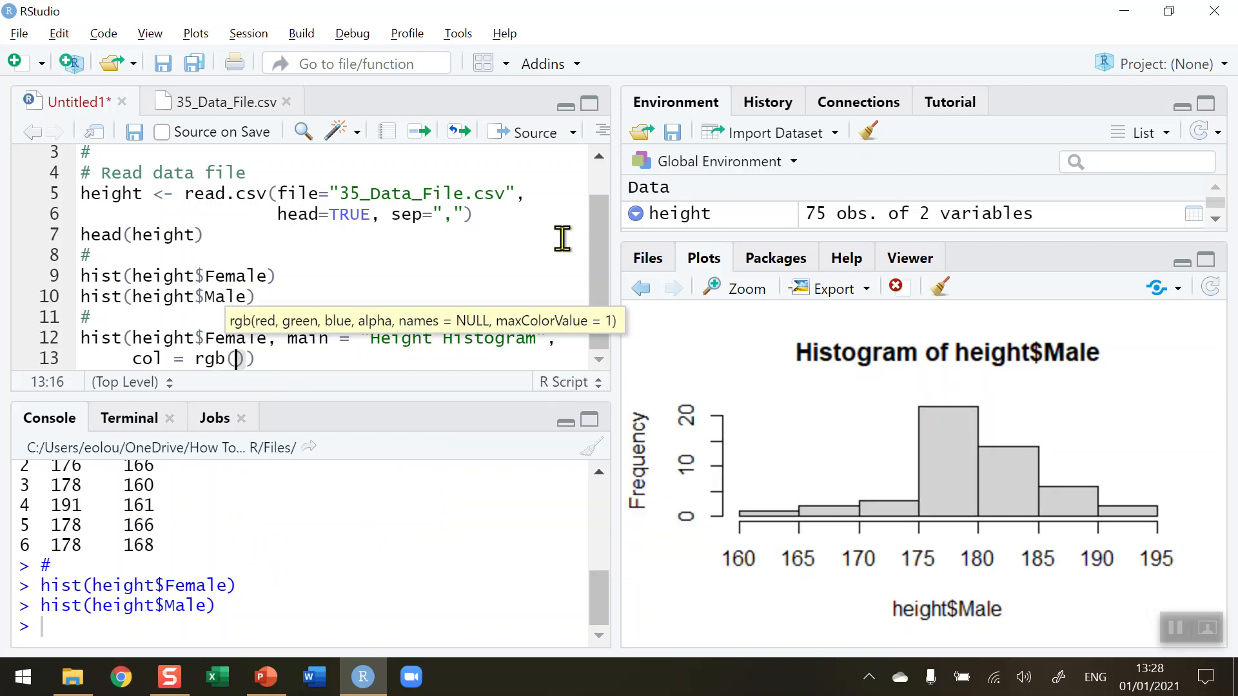
pyautogui.moveTo(529, 286)
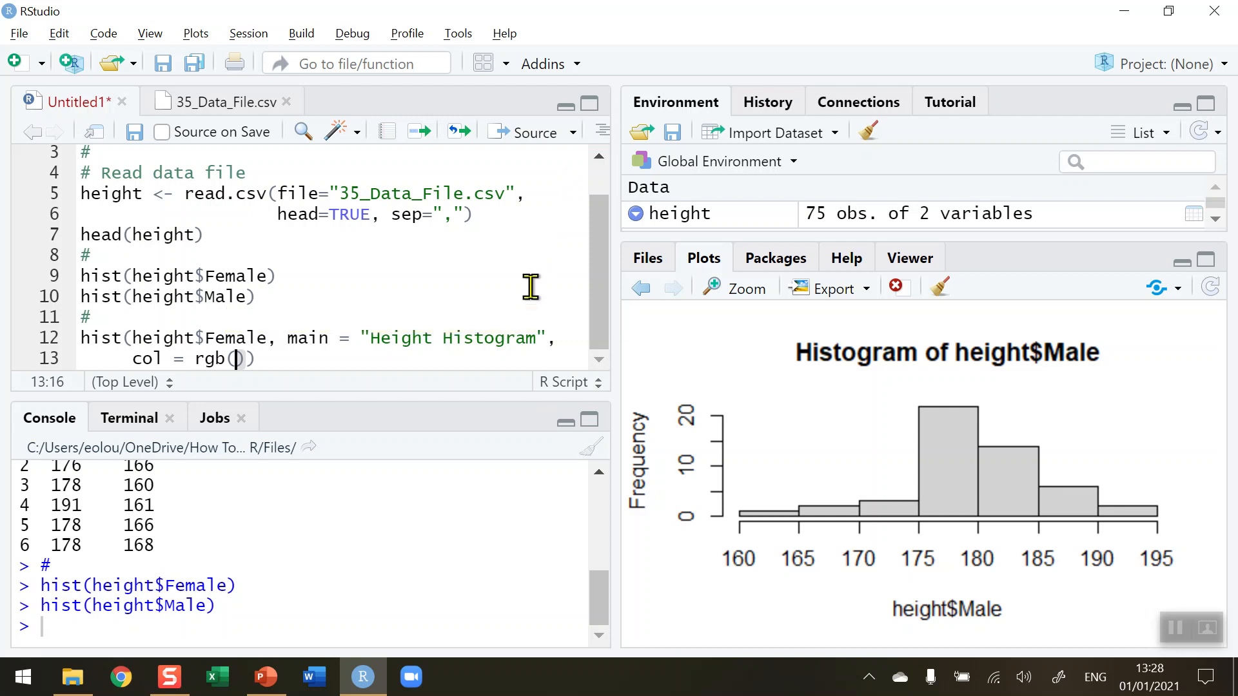
pyautogui.write('1, 0,')
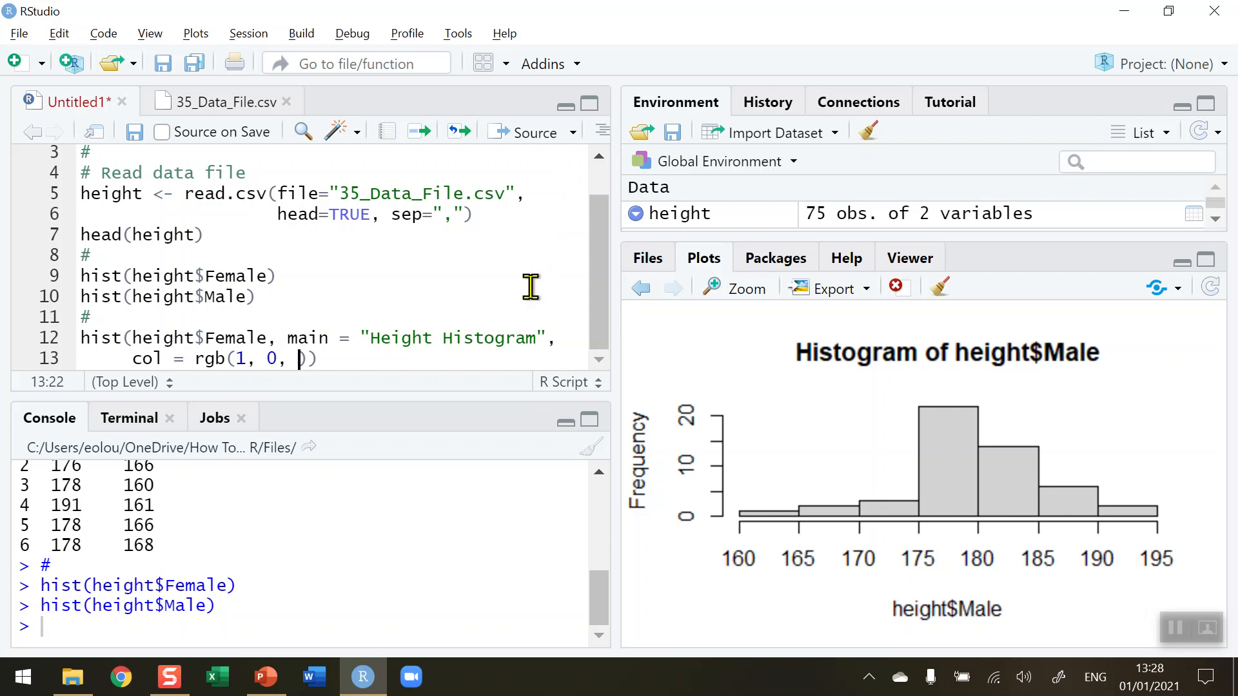
pyautogui.write('0,')
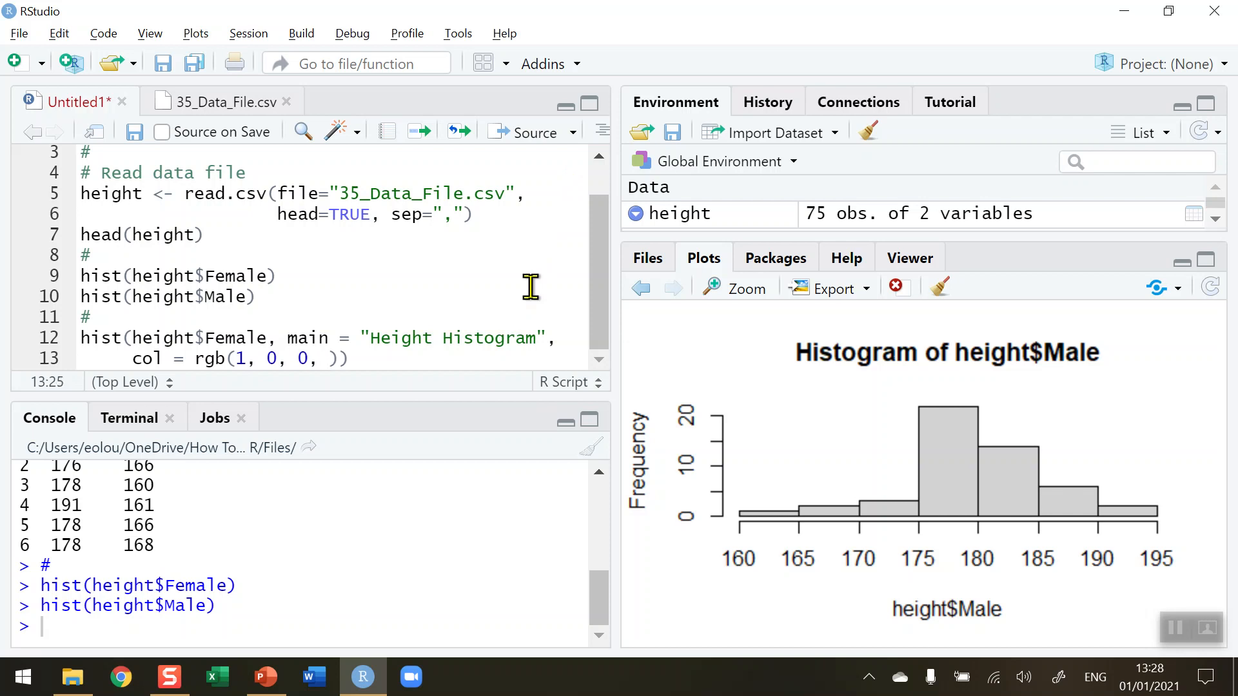
pyautogui.write('.5')
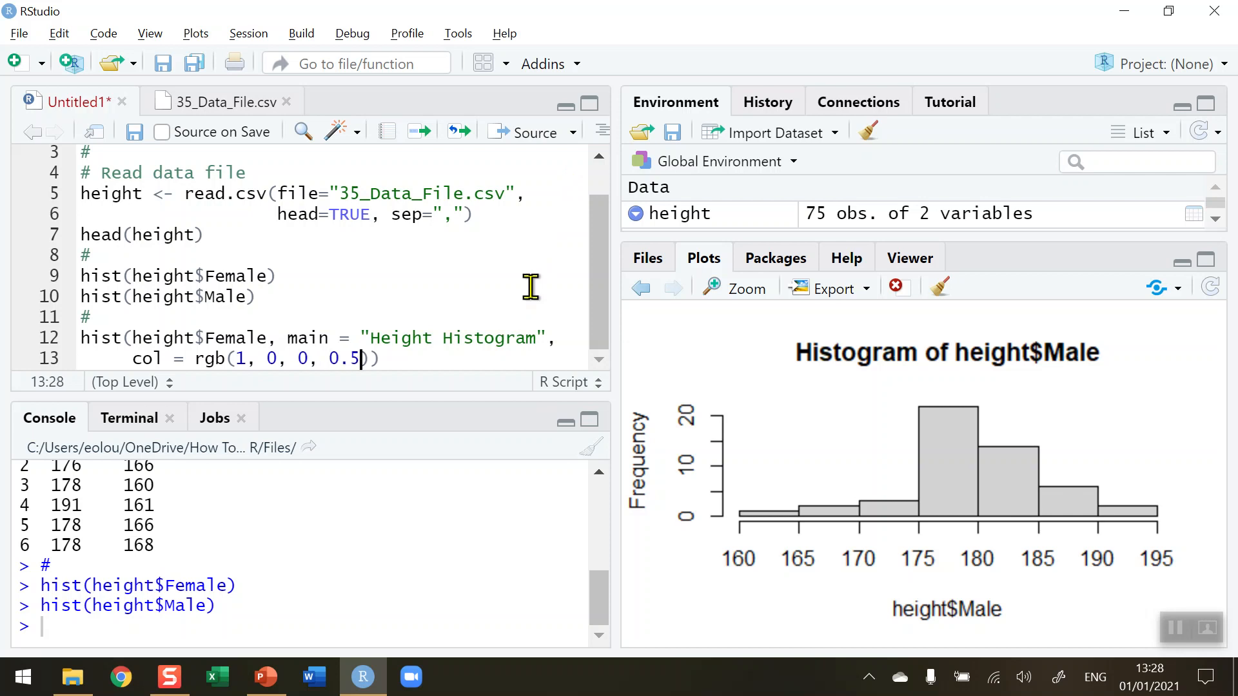
pyautogui.moveTo(363, 359)
pyautogui.write(',')
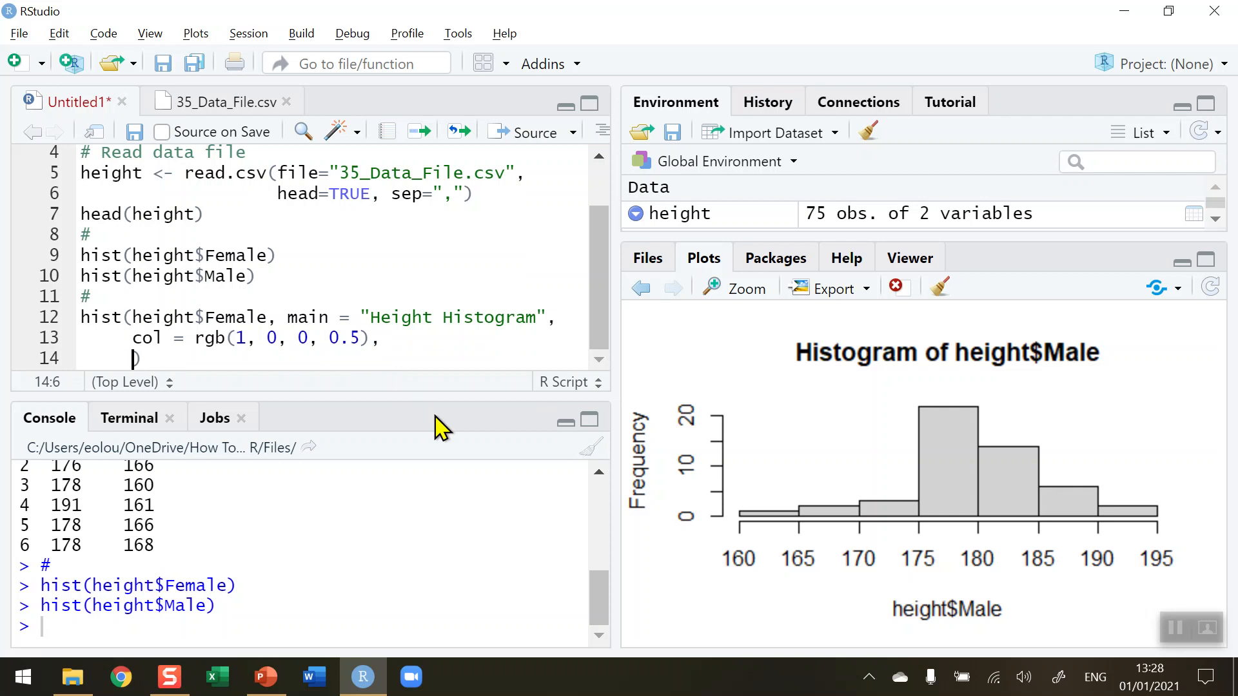
# Step: Add xlab = "Heights (cm)", followed by a comma and a new line
pyautogui.write('x')
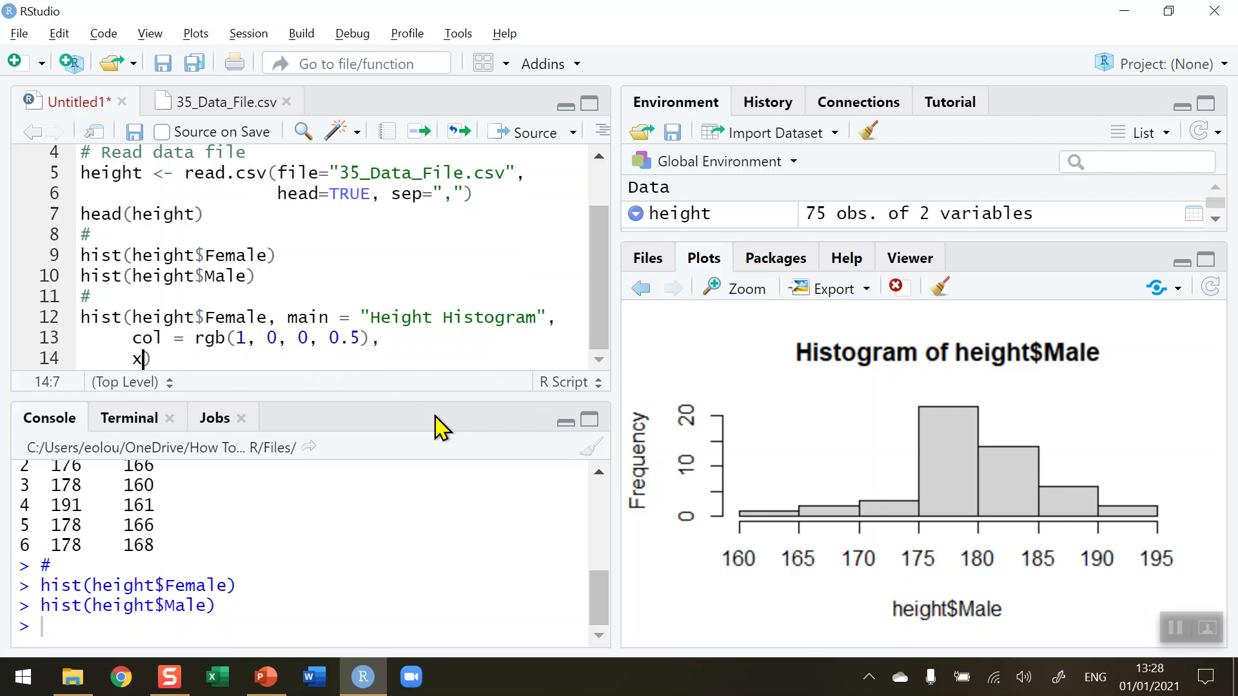
pyautogui.write('lab = "')
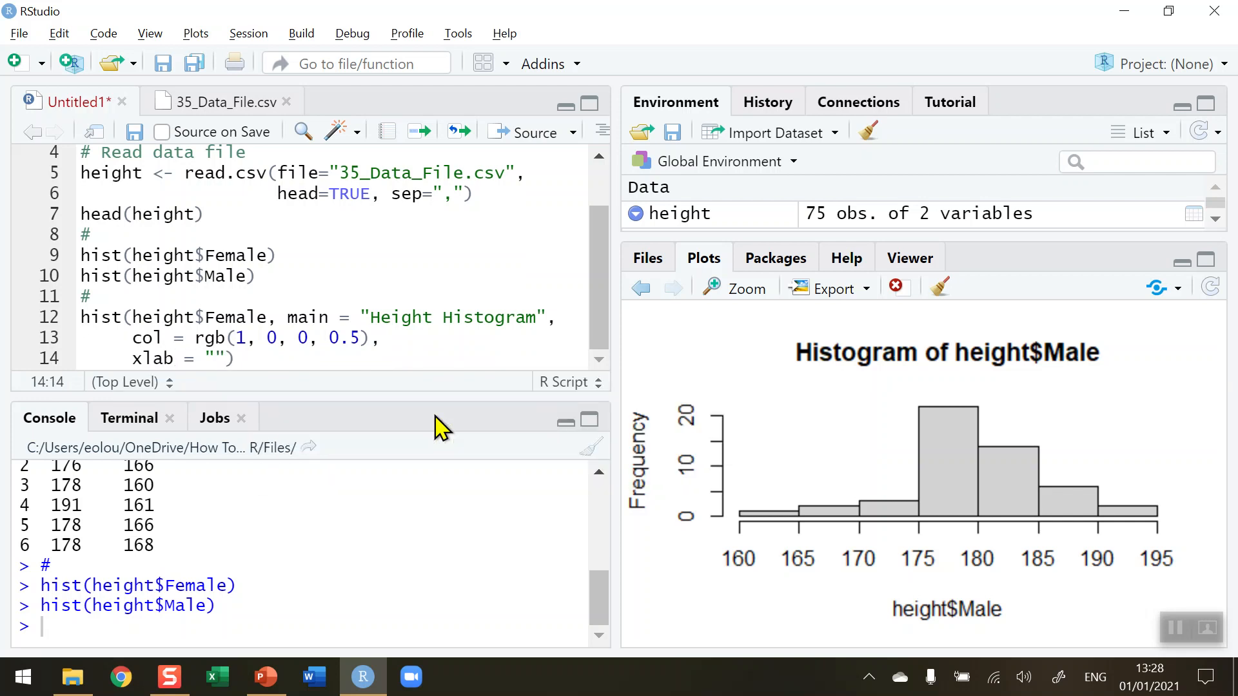
pyautogui.write('Heights')
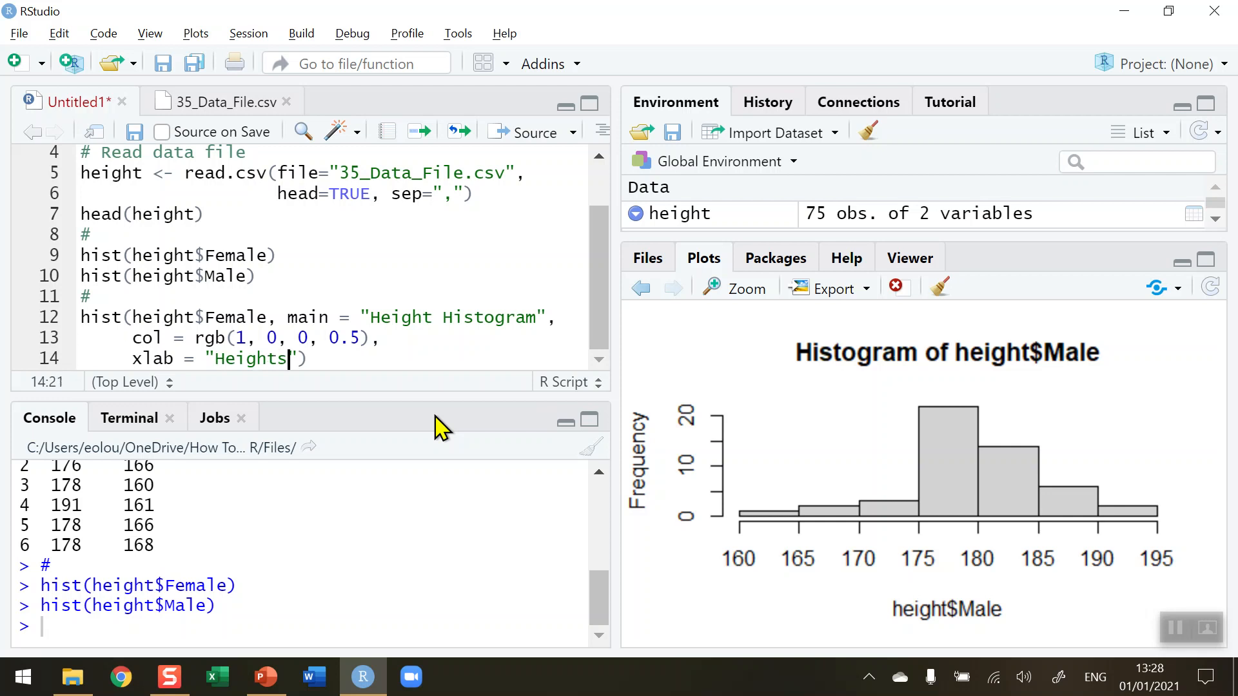
pyautogui.write('(cm)')
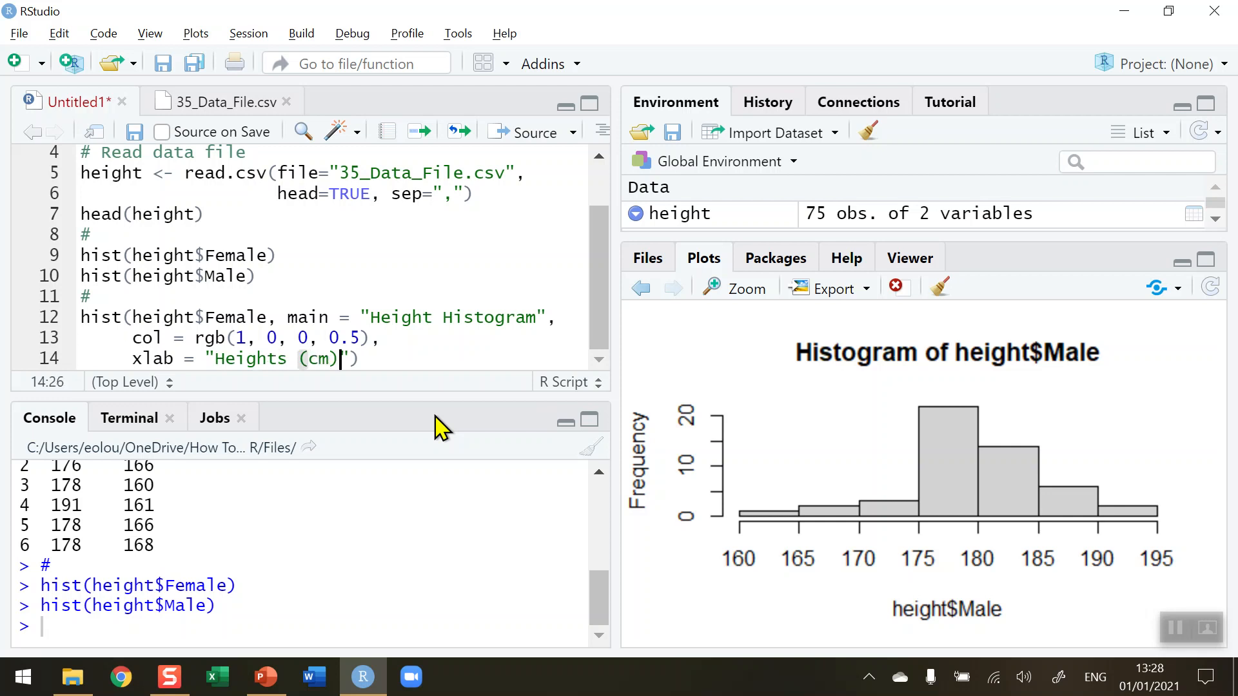
pyautogui.write(',')
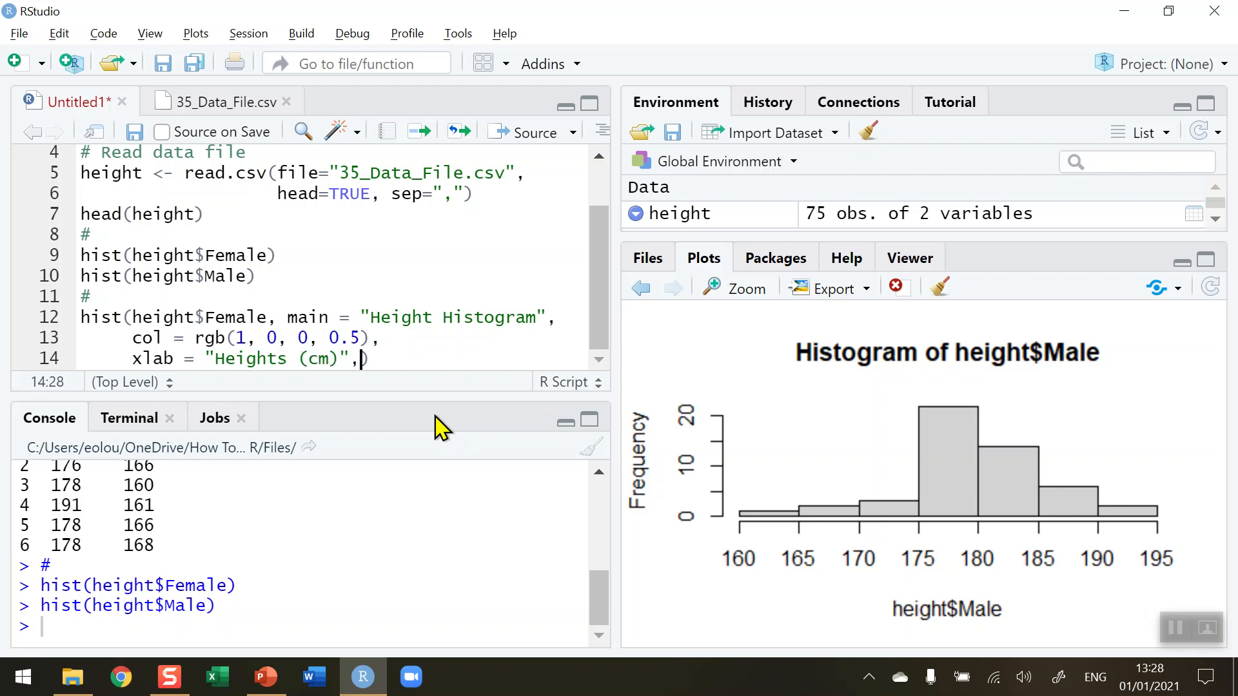
pyautogui.press('enter')
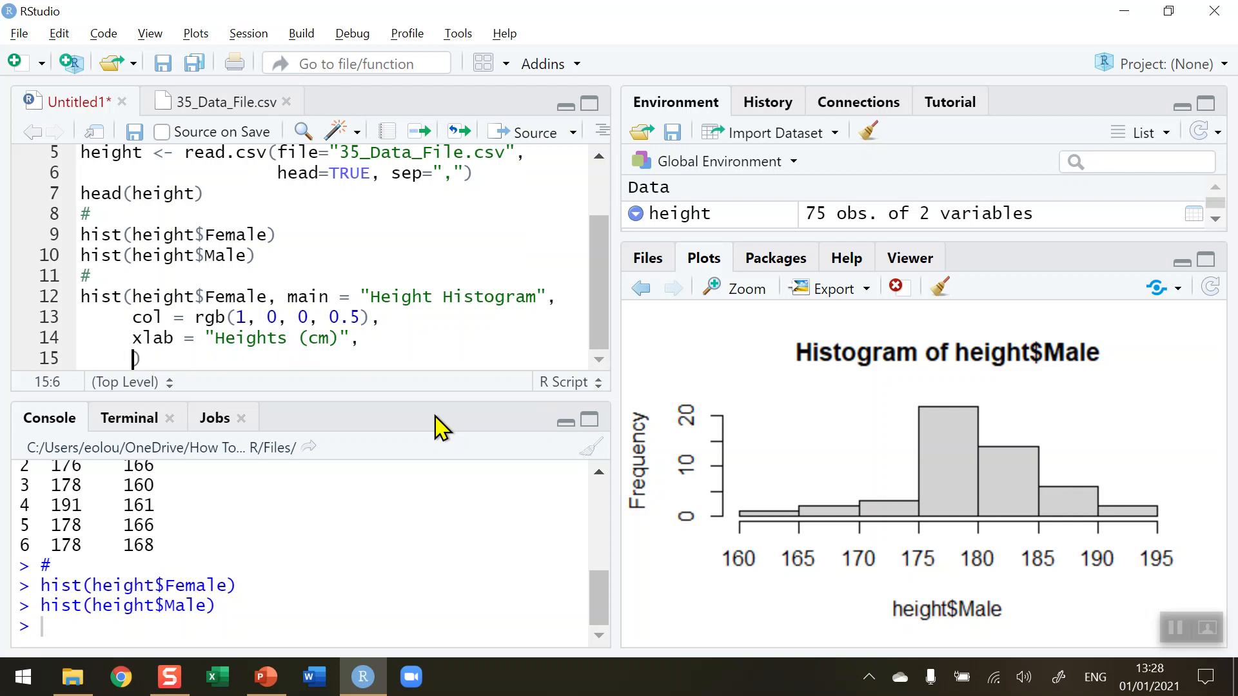
pyautogui.moveTo(812, 573)
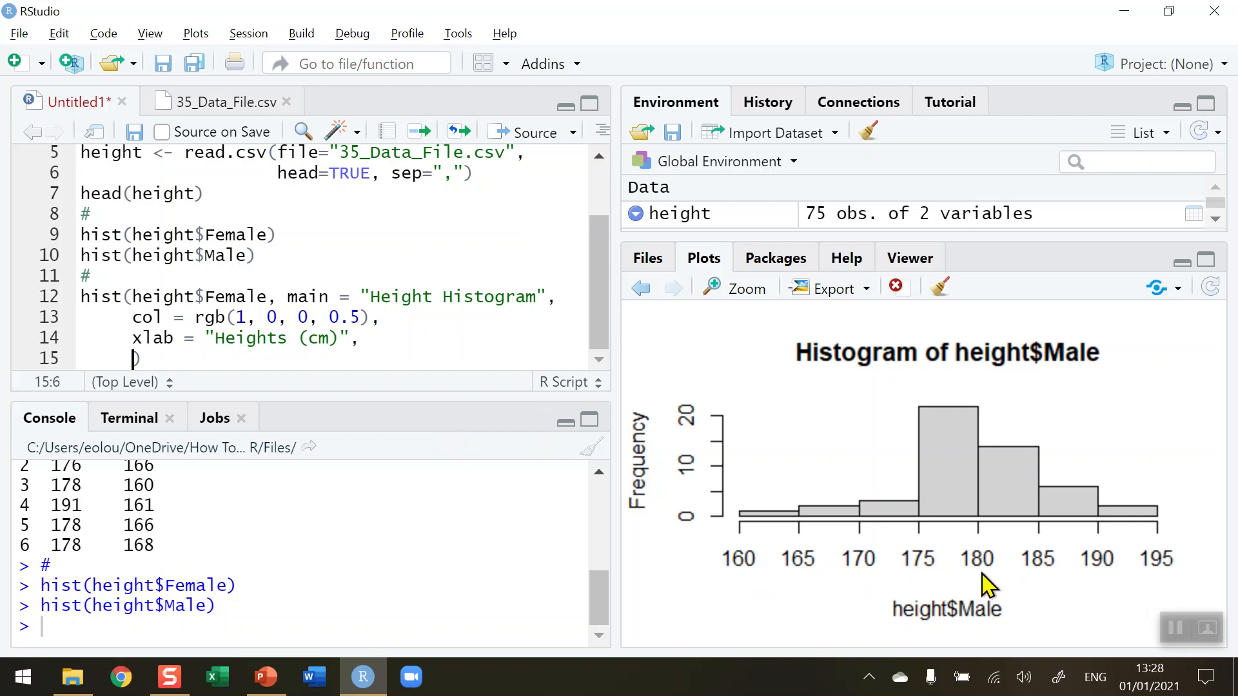
pyautogui.moveTo(150, 358)
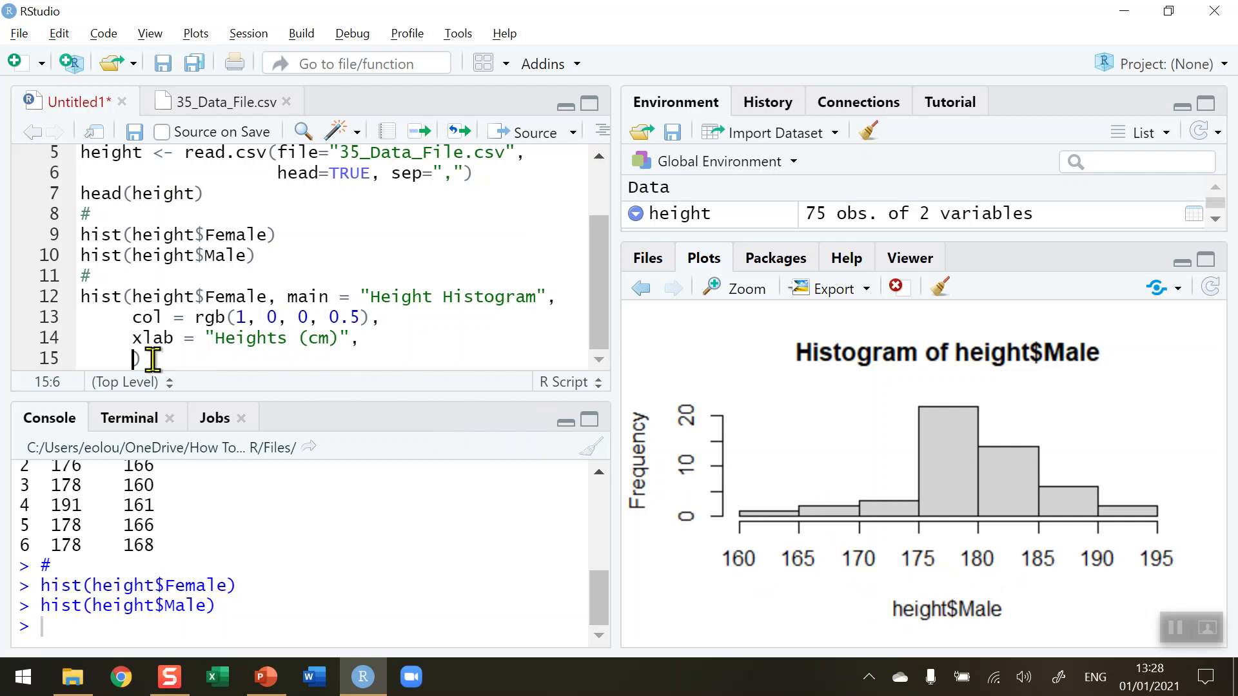
pyautogui.moveTo(399, 344)
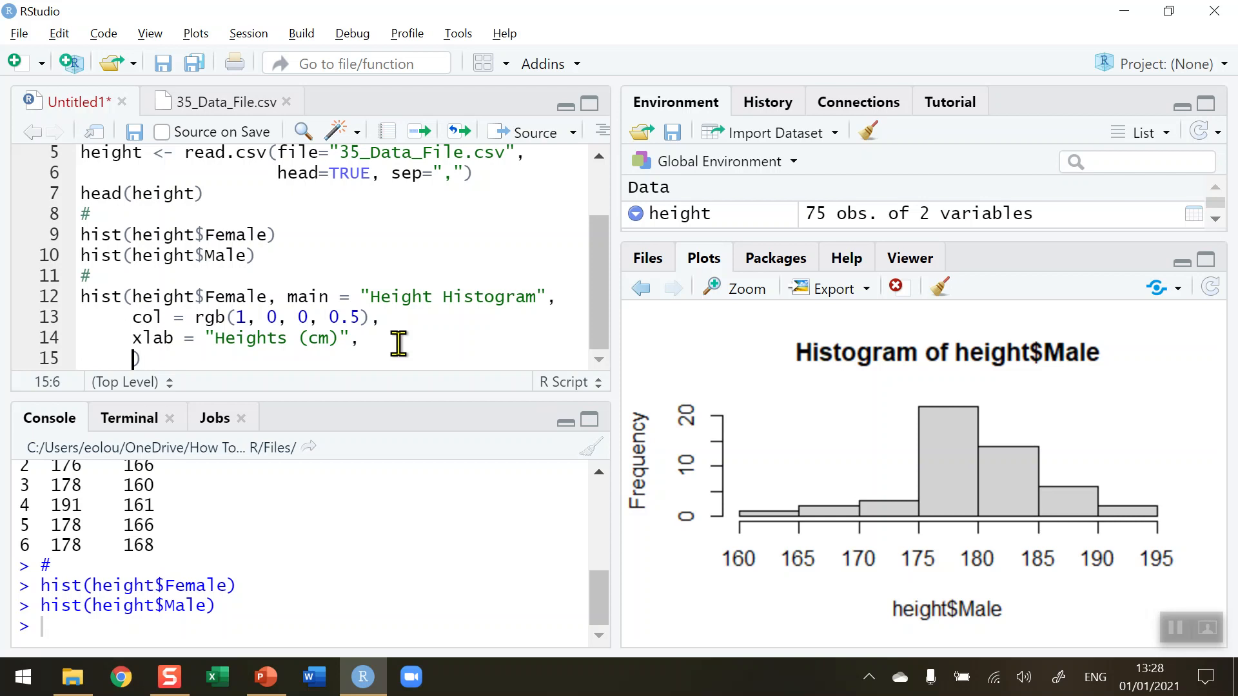
# Step: Add xlim = c(150, 200) and ylim = c(0, 30) to the Female hist call
pyautogui.write('xlim =')
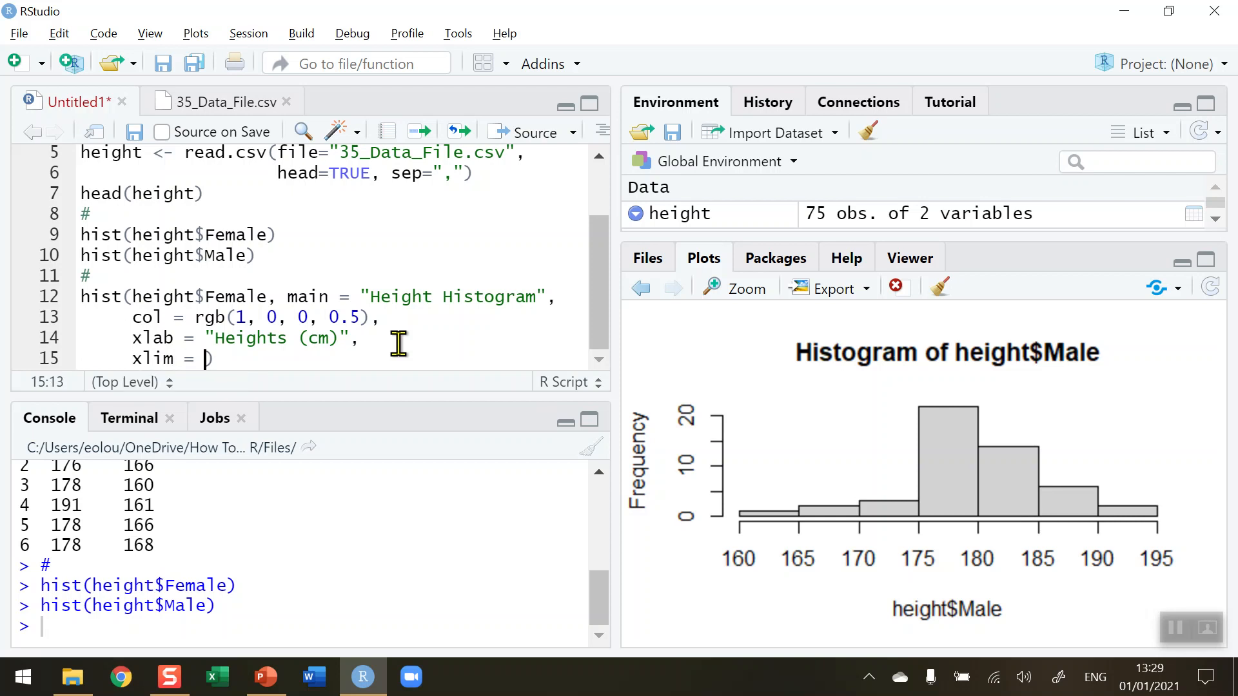
pyautogui.write('c(')
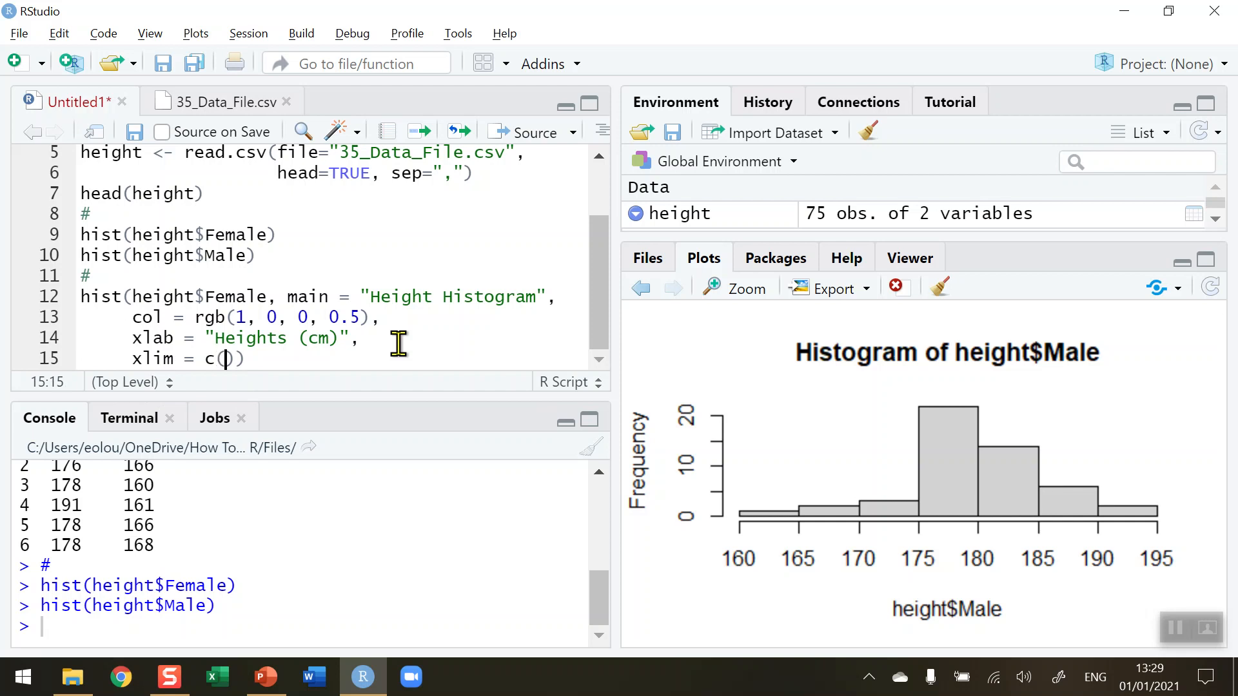
pyautogui.write('15')
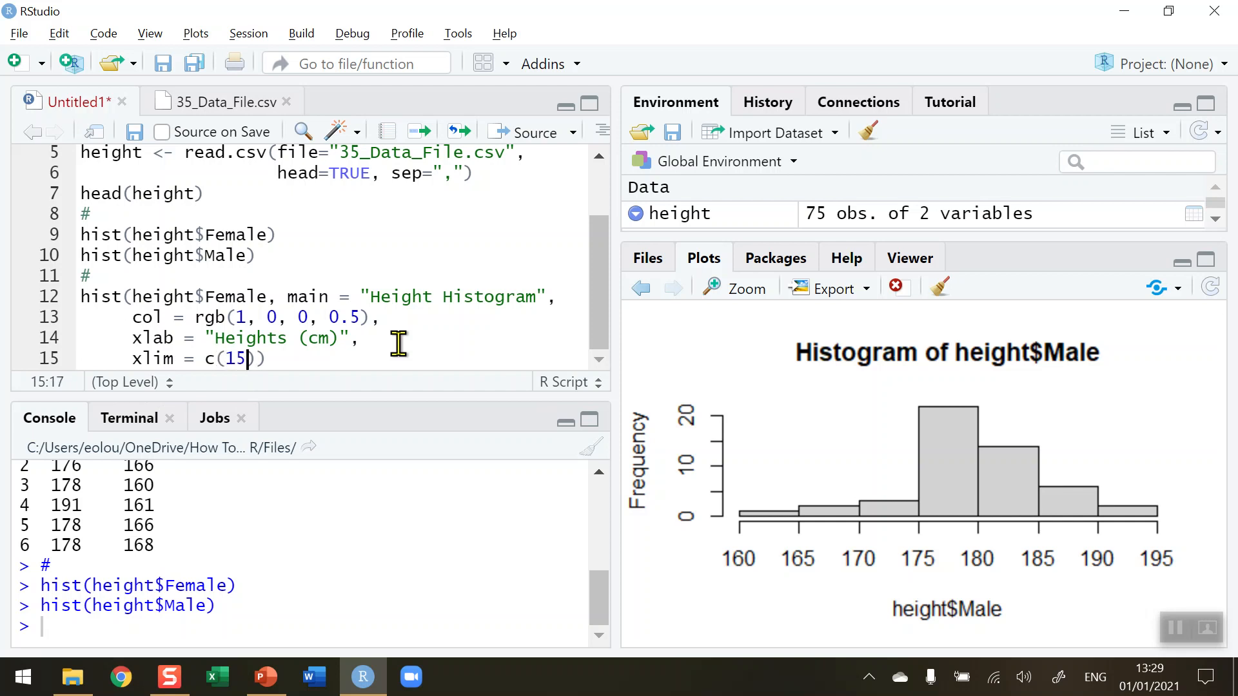
pyautogui.write('0, 200')
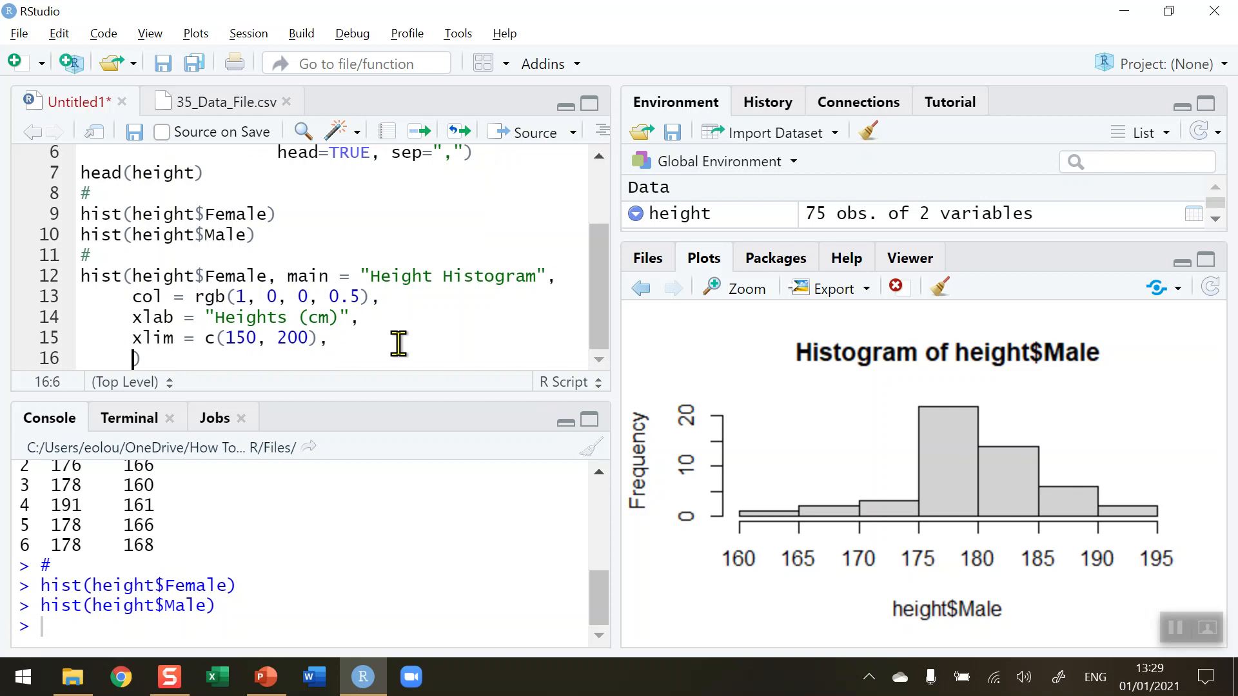
pyautogui.write('ylim')
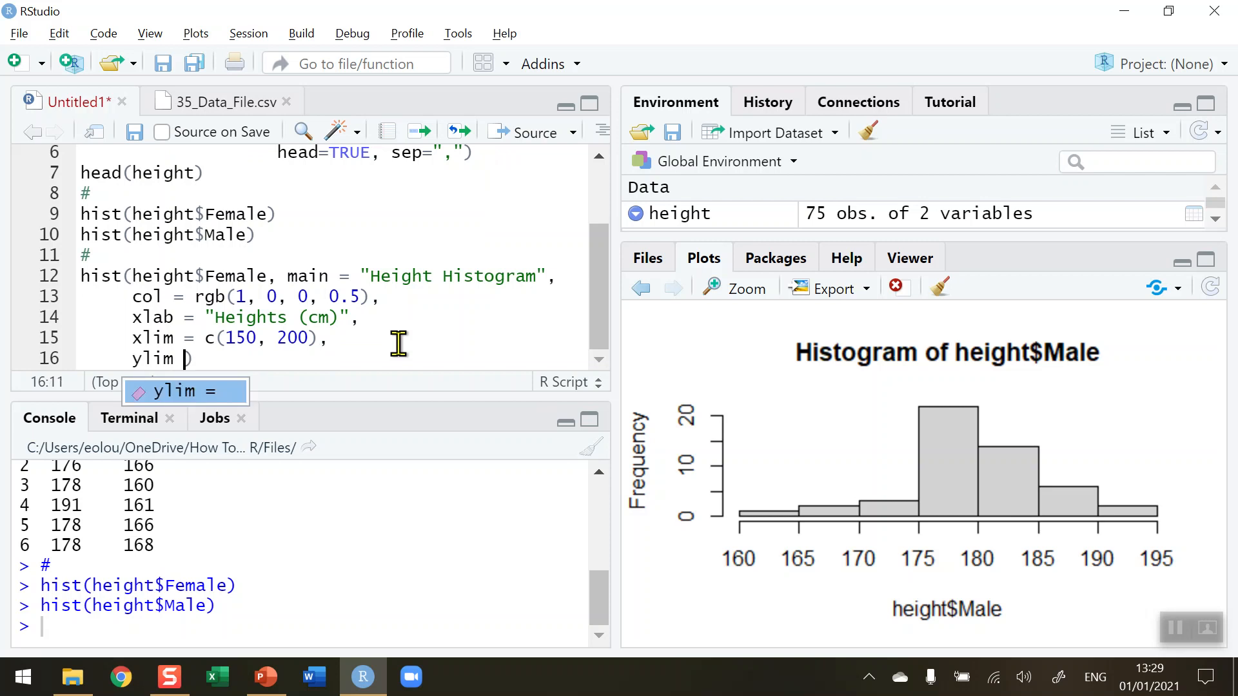
pyautogui.write('=')
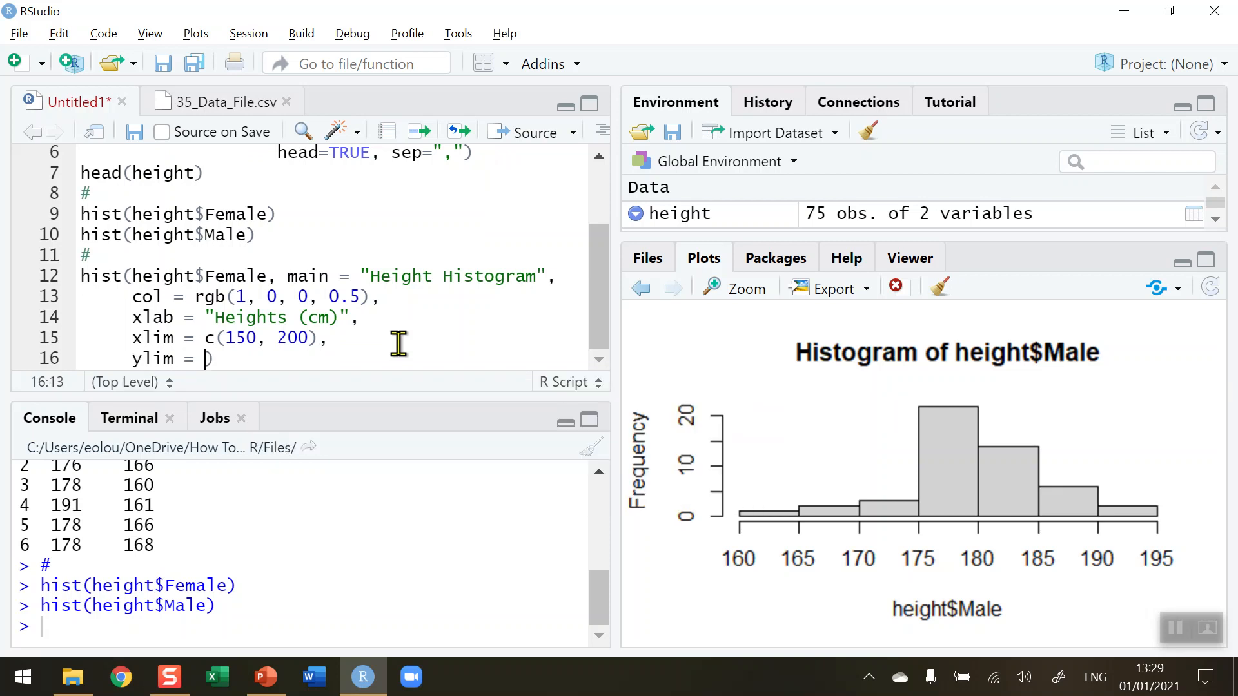
pyautogui.write('c(0')
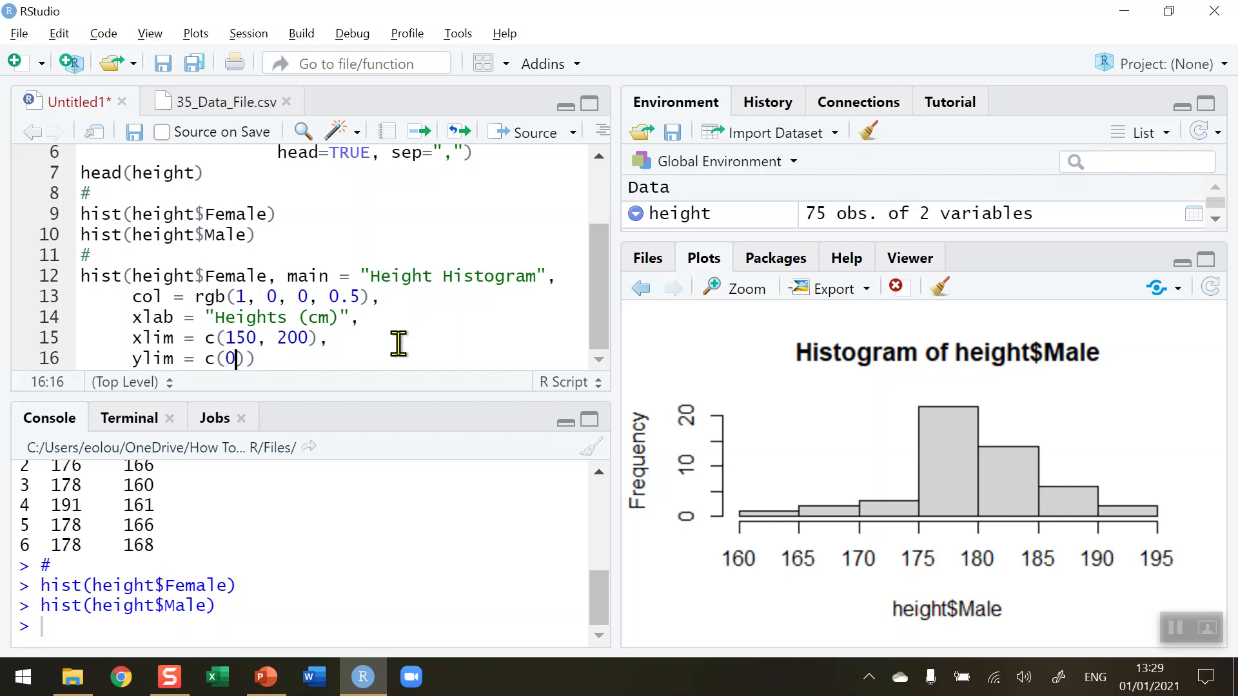
pyautogui.write('", "')
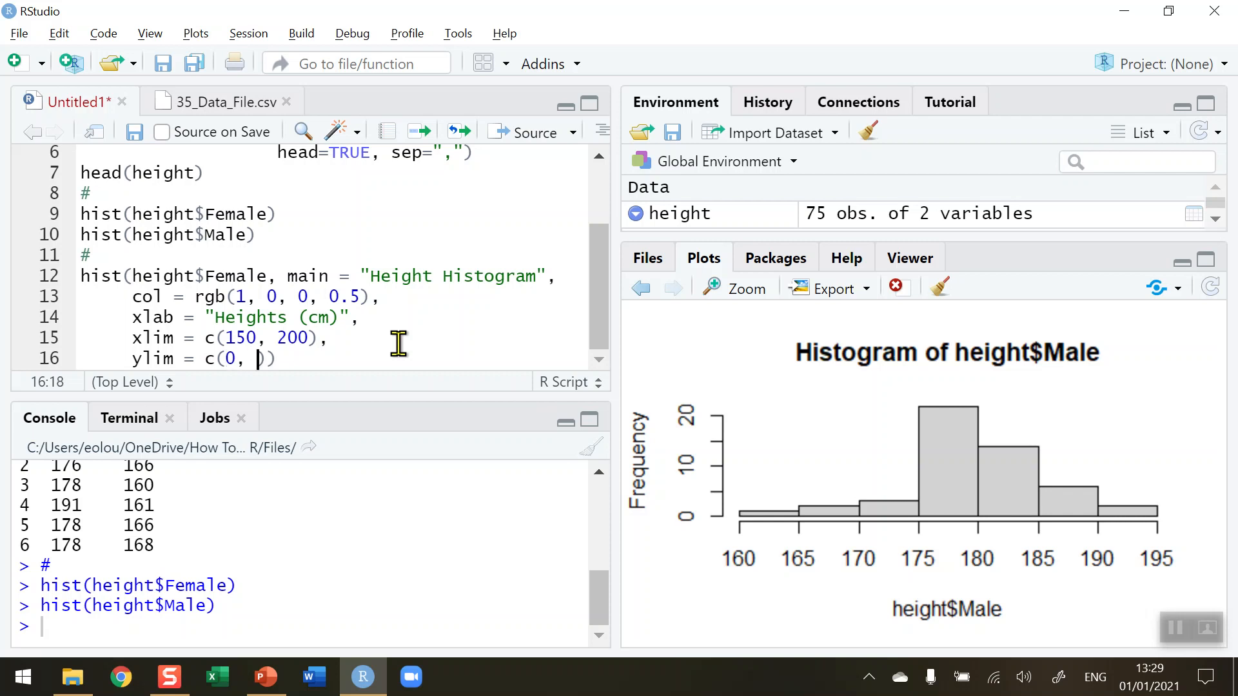
pyautogui.write('30')
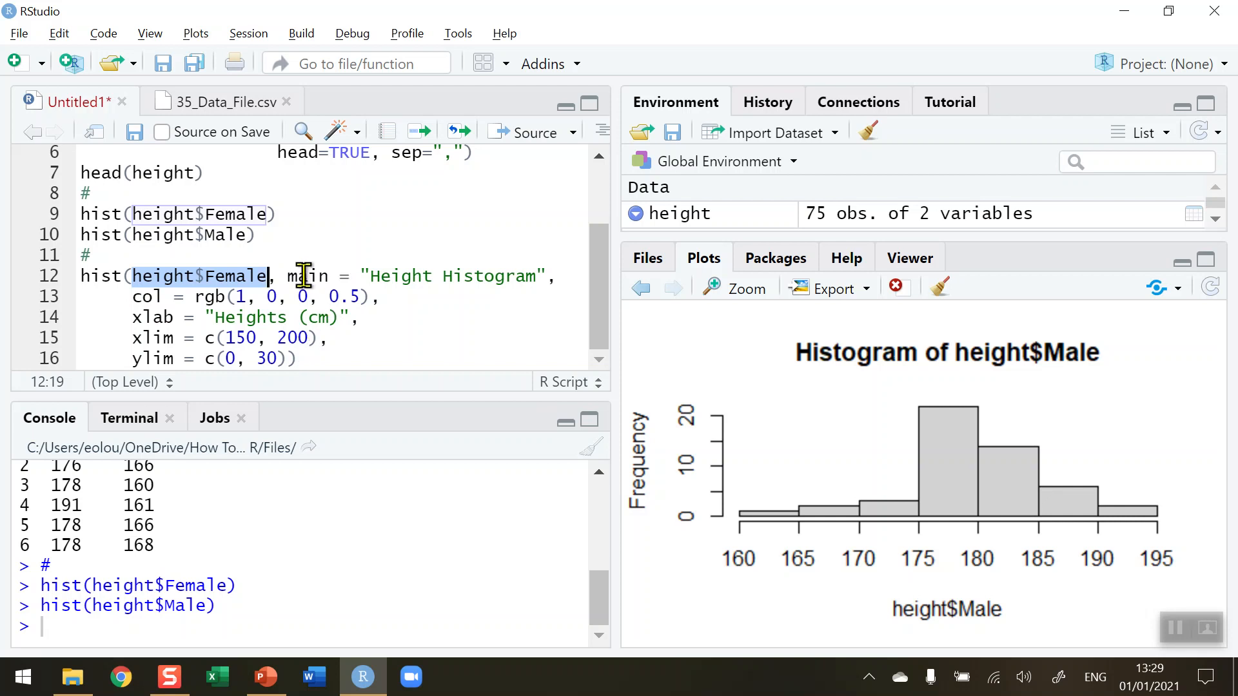
# Step: Select the script line that sets the semi-transparent red colour
pyautogui.moveTo(288, 275); pyautogui.dragTo(550, 275)
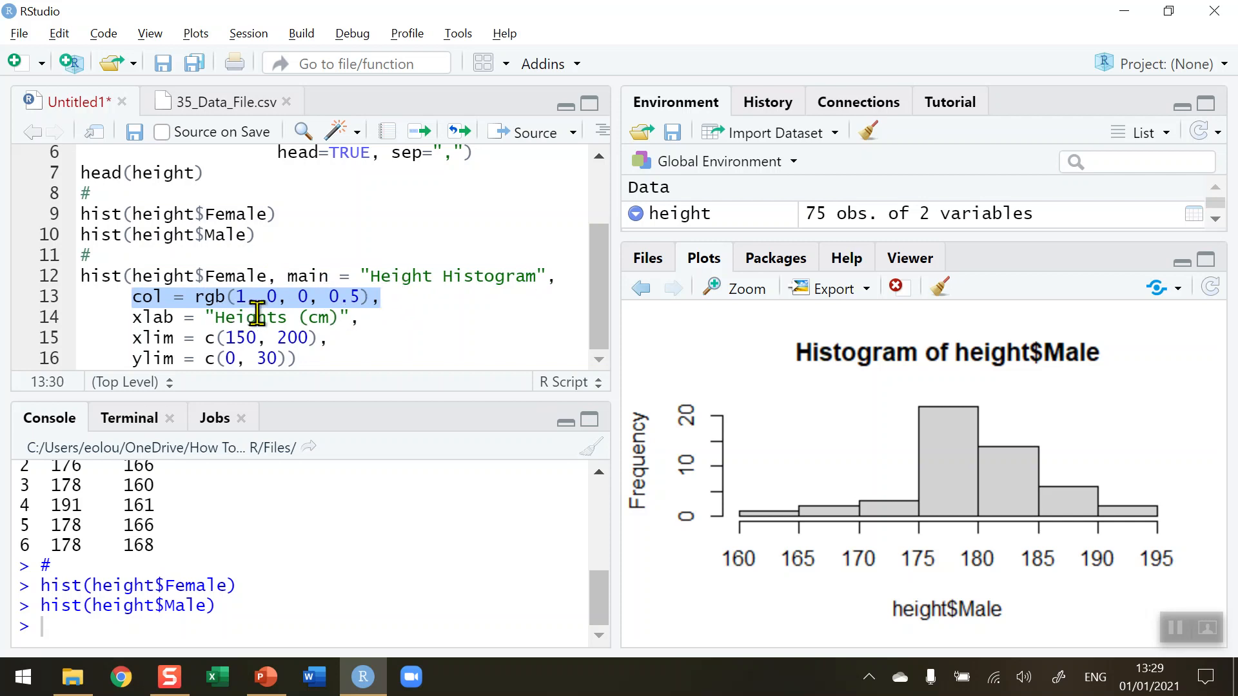
pyautogui.moveTo(245, 308)
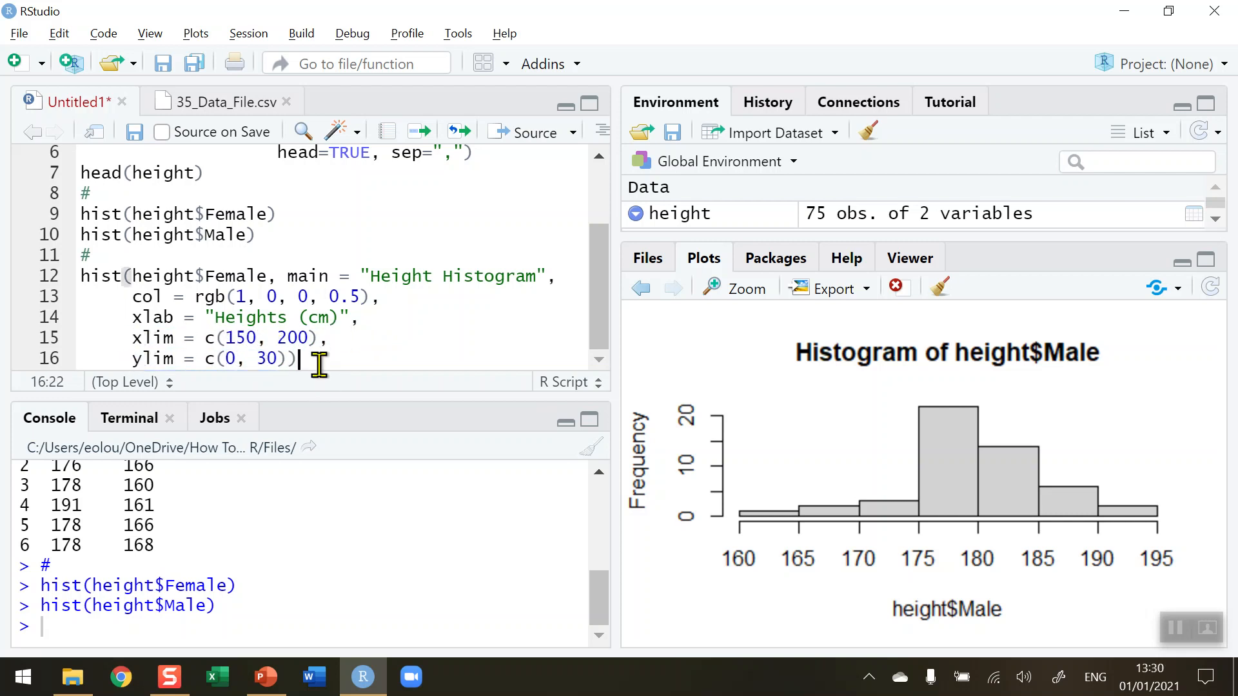
pyautogui.moveTo(419, 142)
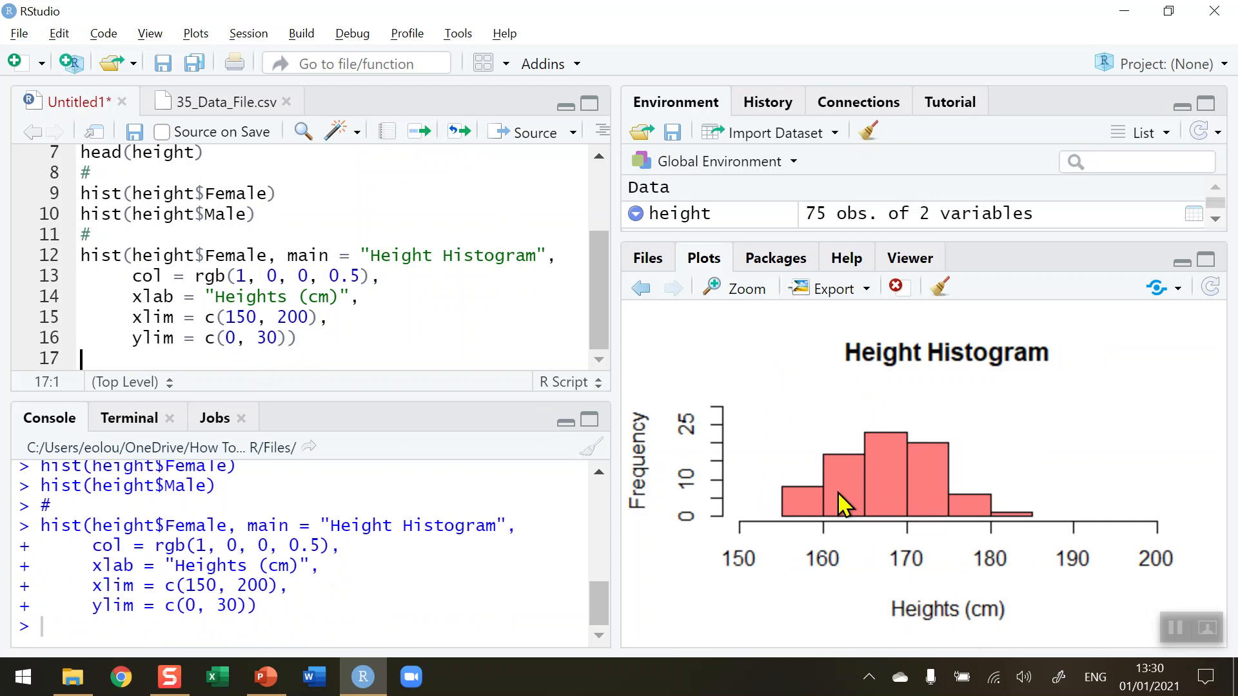
pyautogui.moveTo(828, 507)
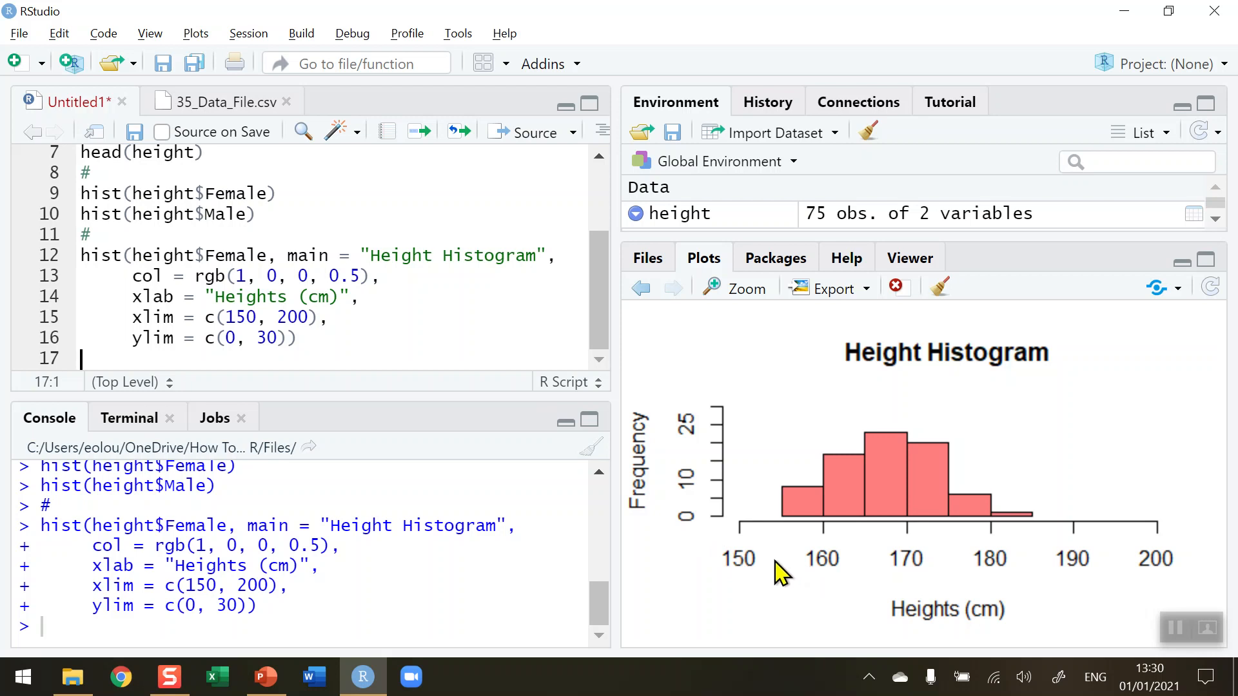
pyautogui.moveTo(746, 573)
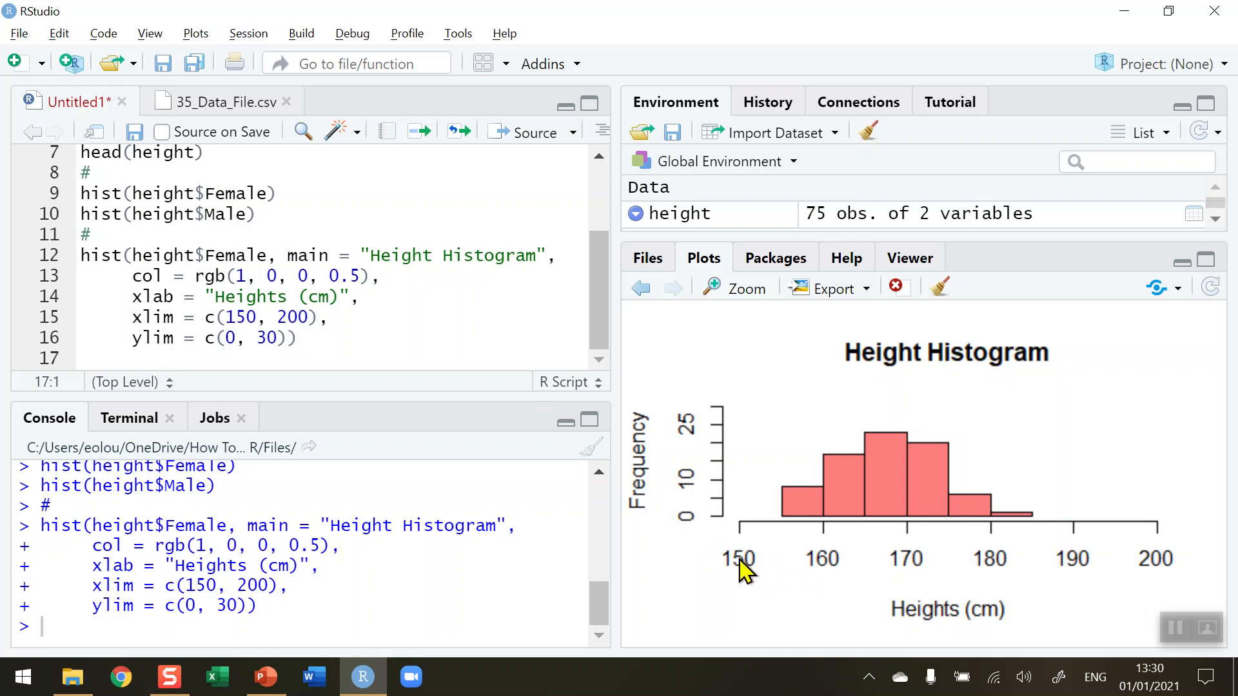
pyautogui.moveTo(1172, 545)
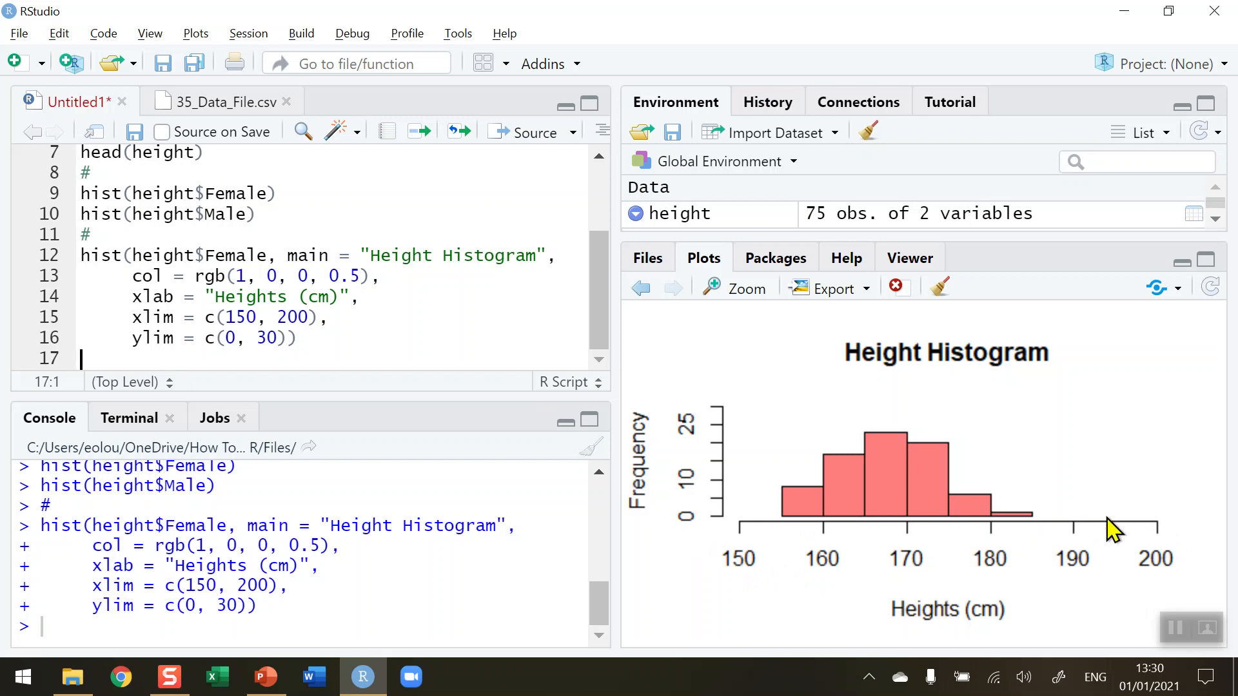
pyautogui.moveTo(1051, 556)
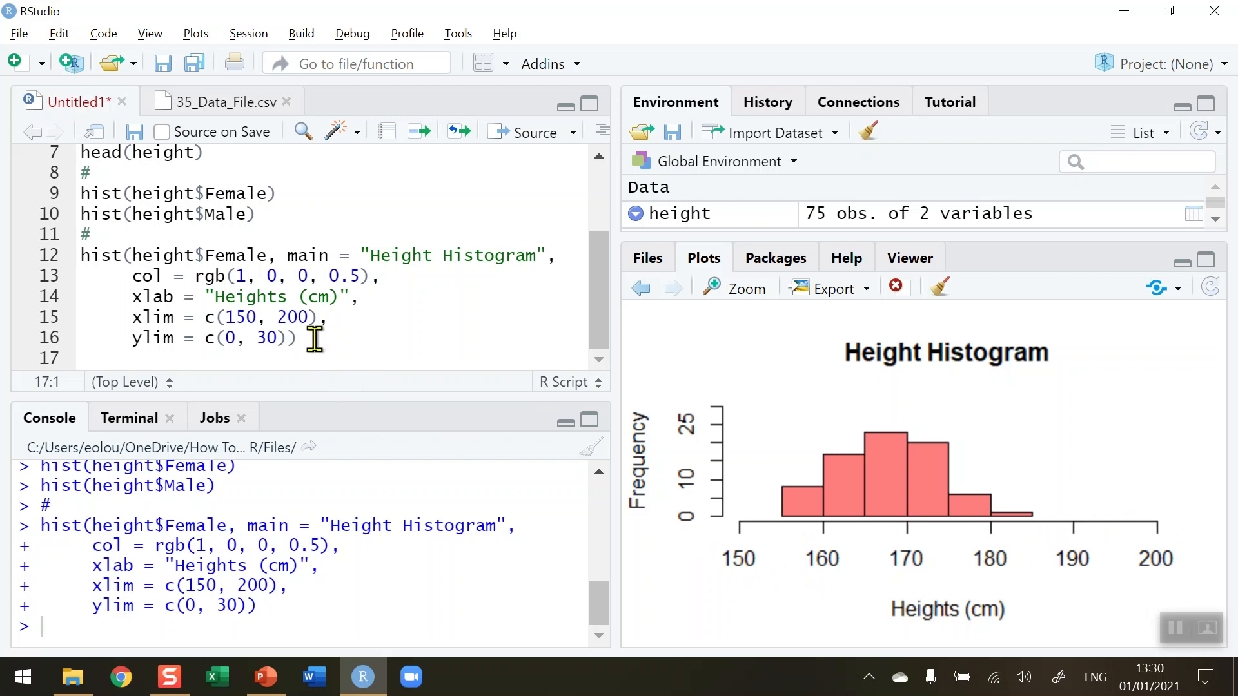
# Step: Below the female histogram, write hist(height$Male, col = rgb(0, 0, 1, 0.5), add = TRUE)
pyautogui.click(315, 339)
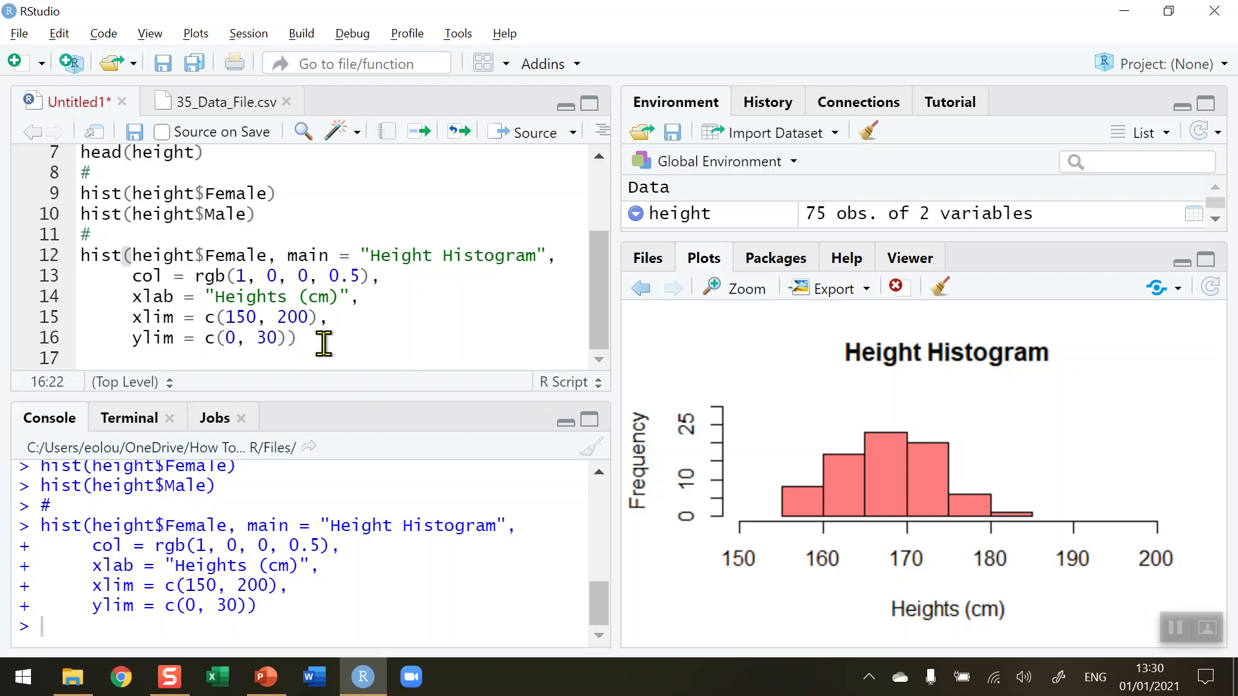
pyautogui.press('enter')
pyautogui.write('#')
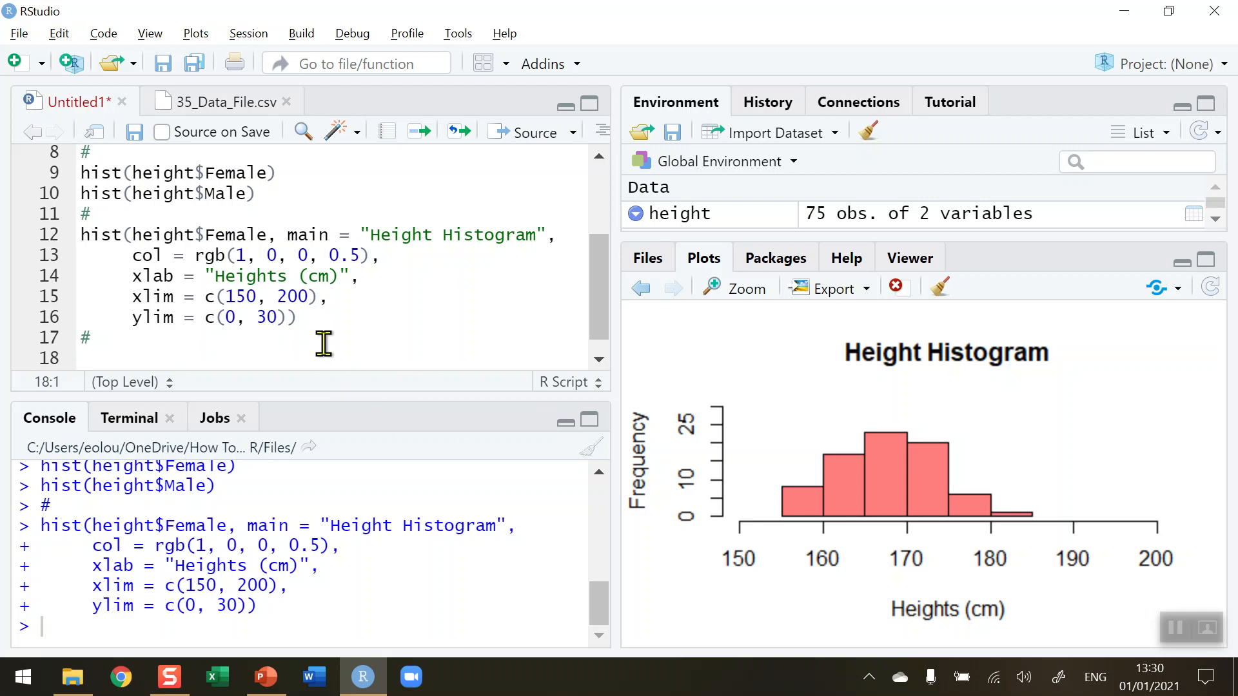
pyautogui.write('his')
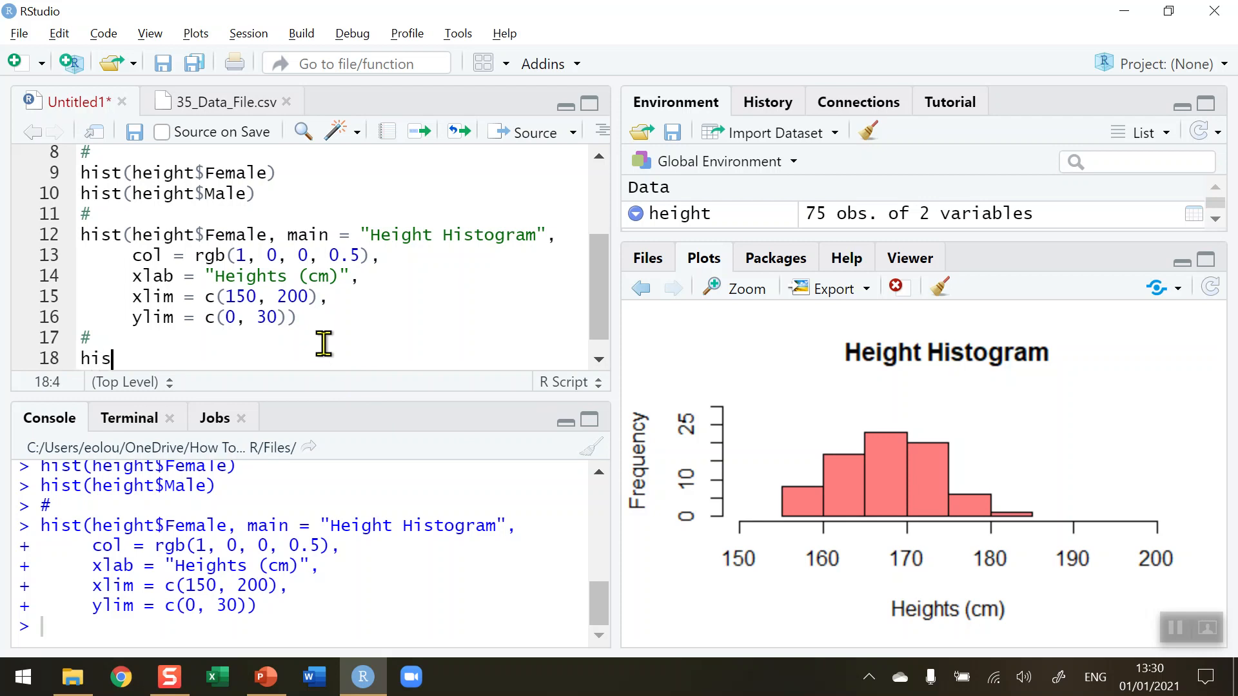
pyautogui.write('t(')
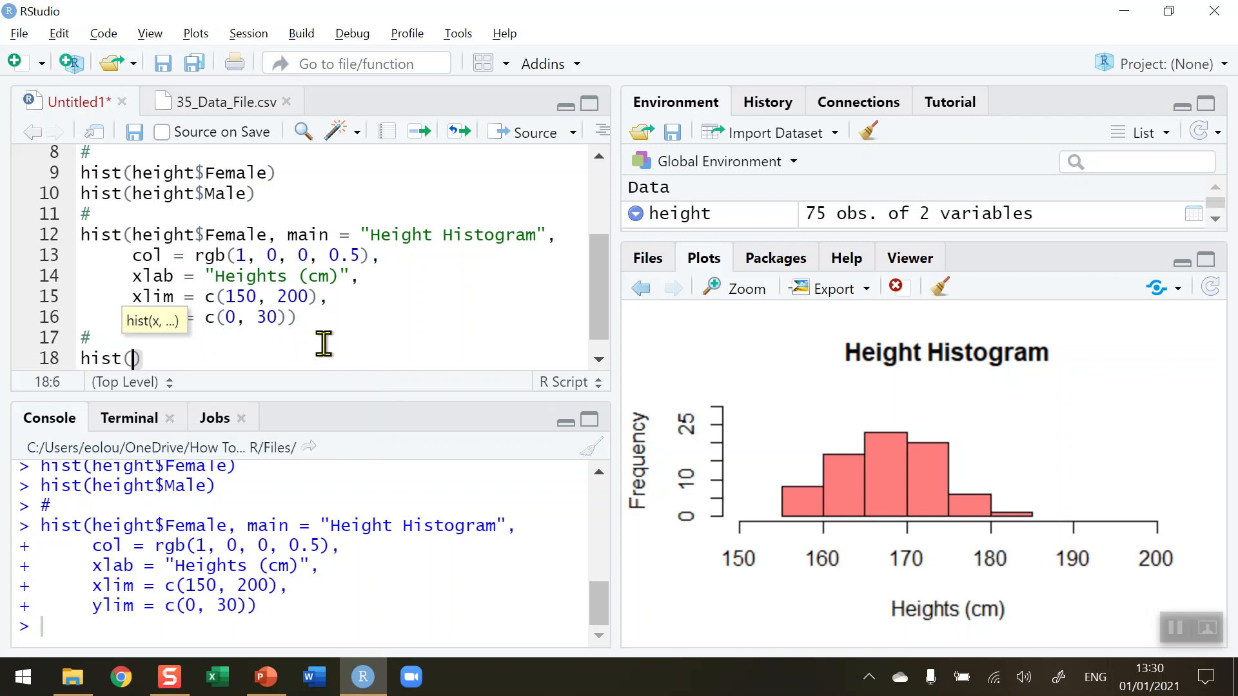
pyautogui.write('height')
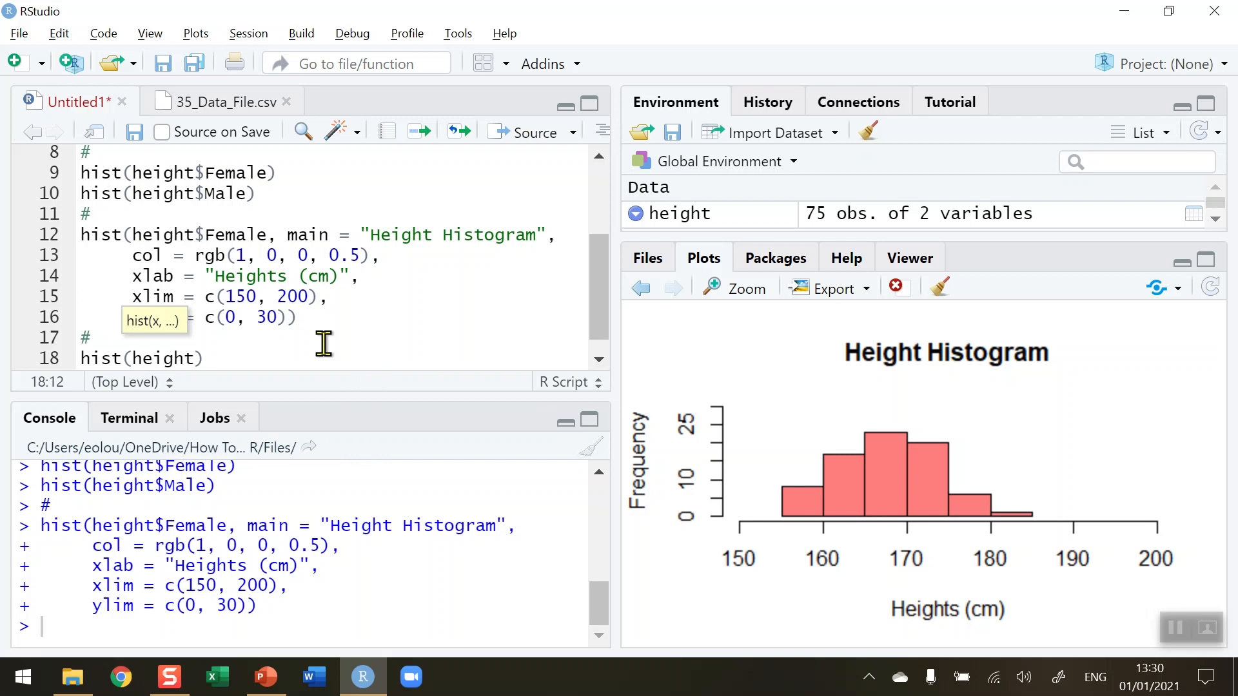
pyautogui.write('$Male,')
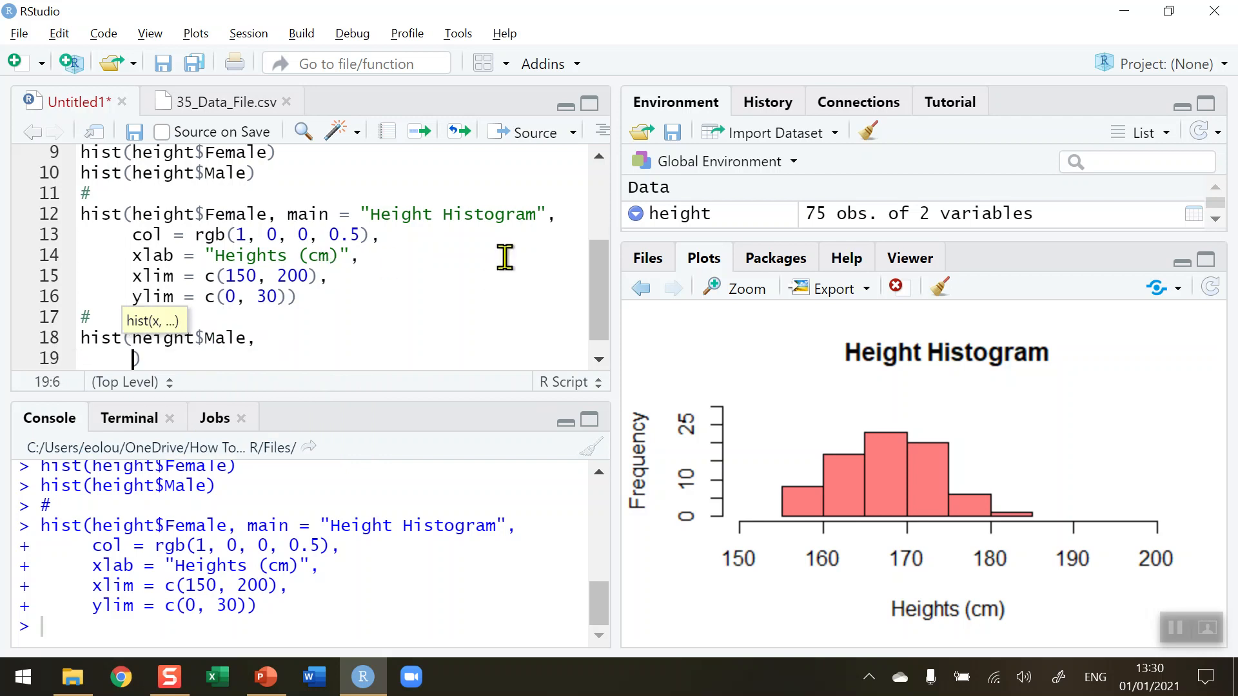
pyautogui.write('col =')
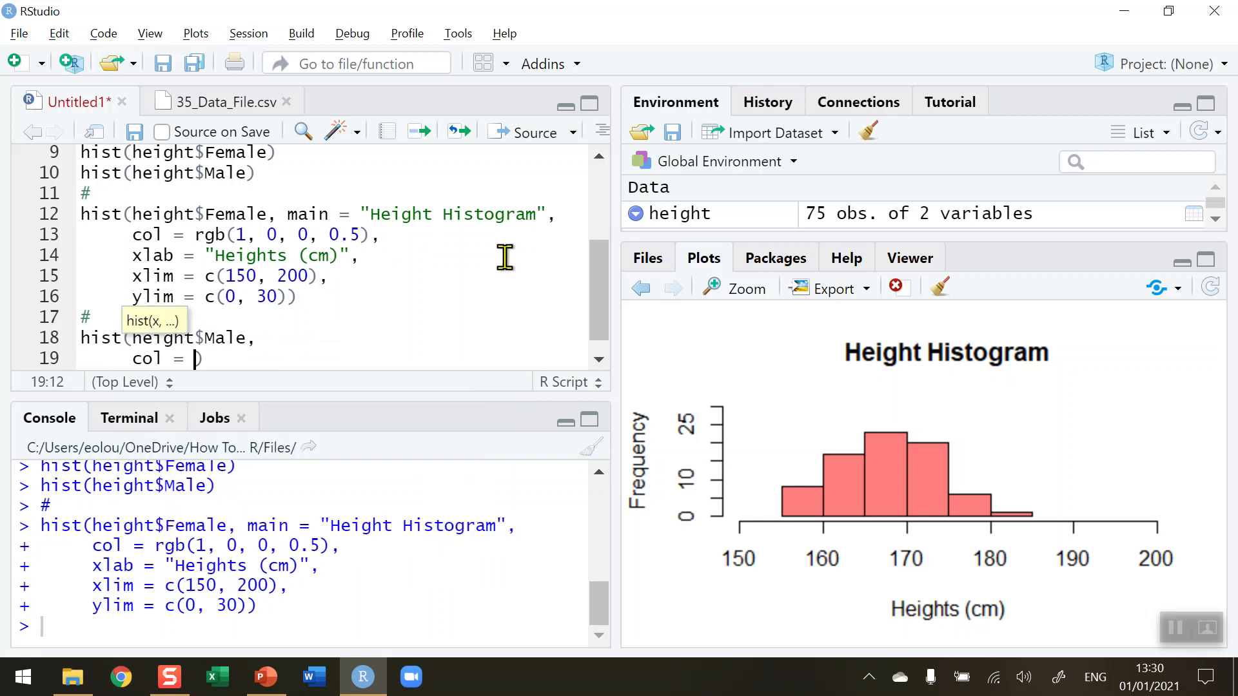
pyautogui.write('rgb(')
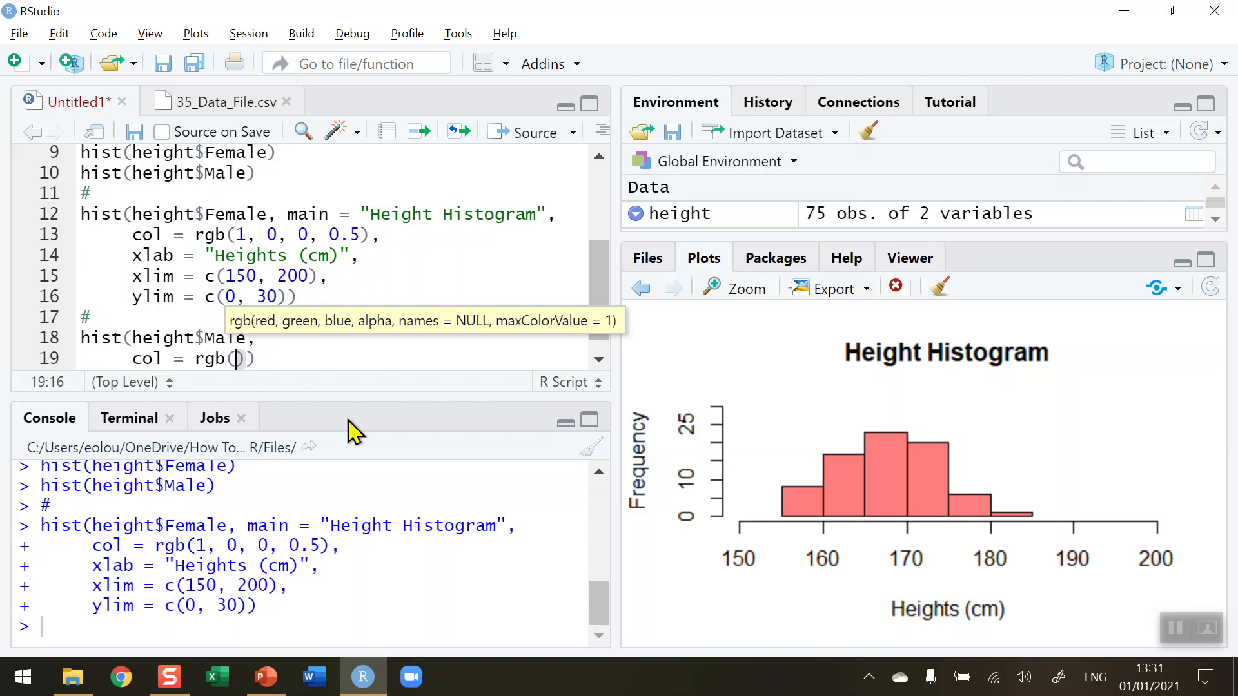
pyautogui.write('0, 0')
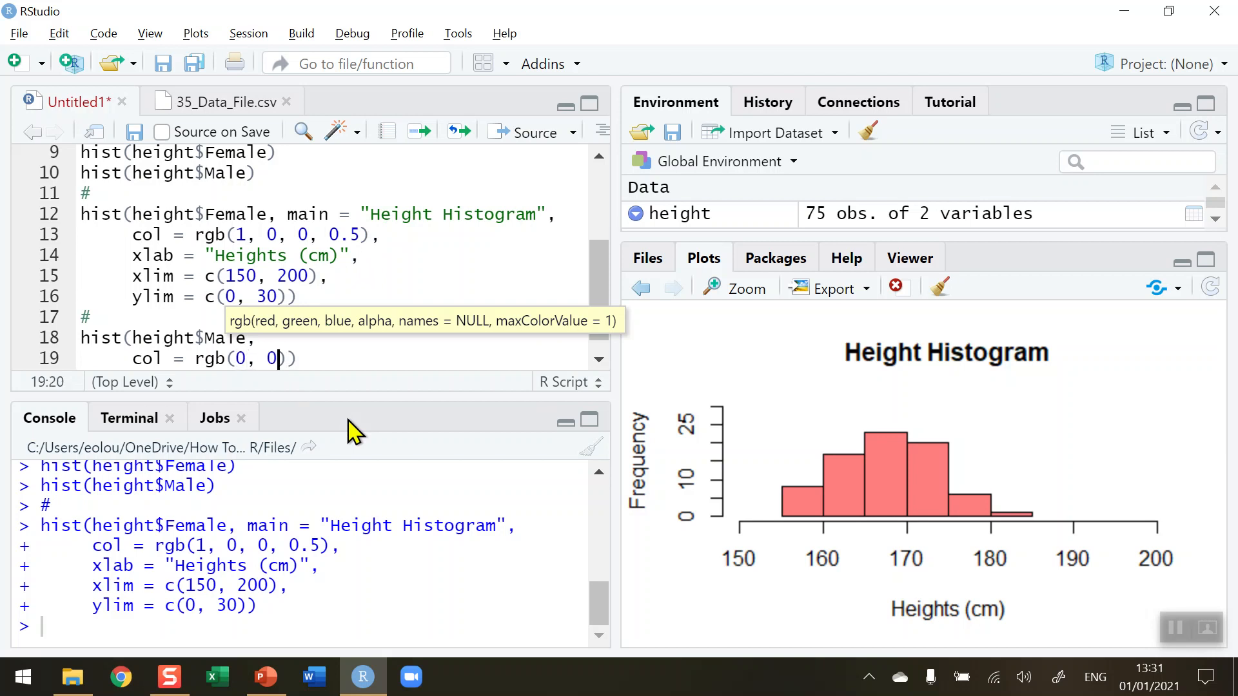
pyautogui.write('1')
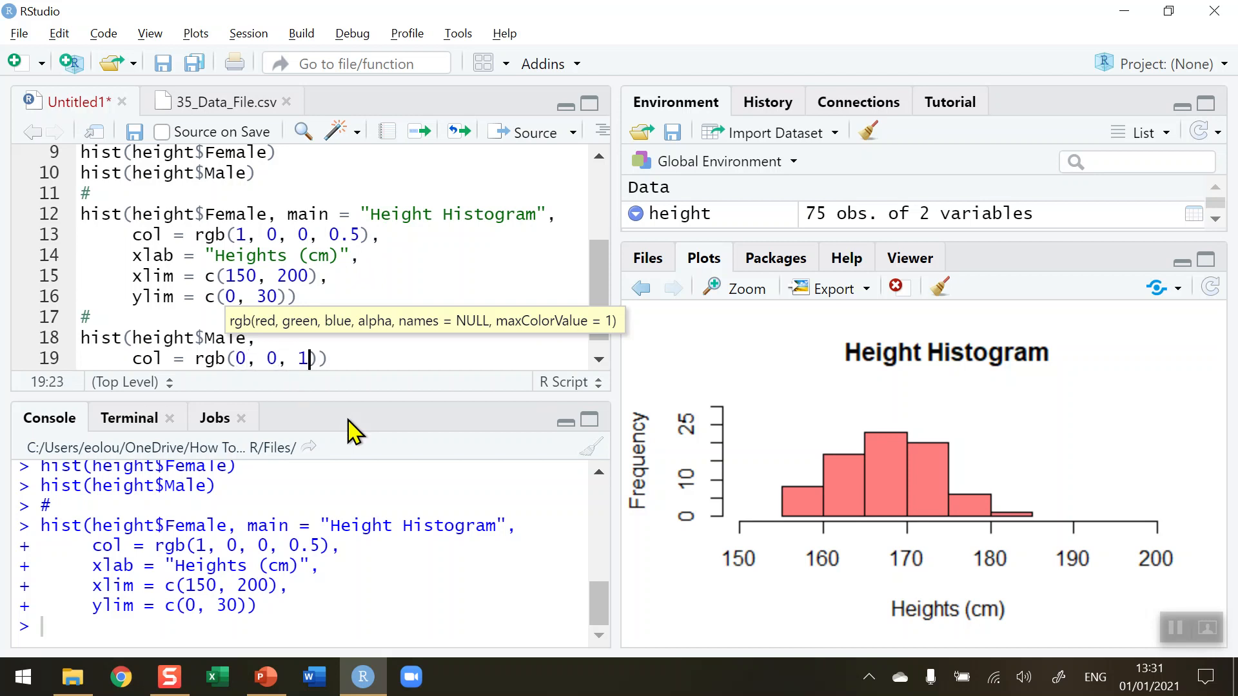
pyautogui.write(',')
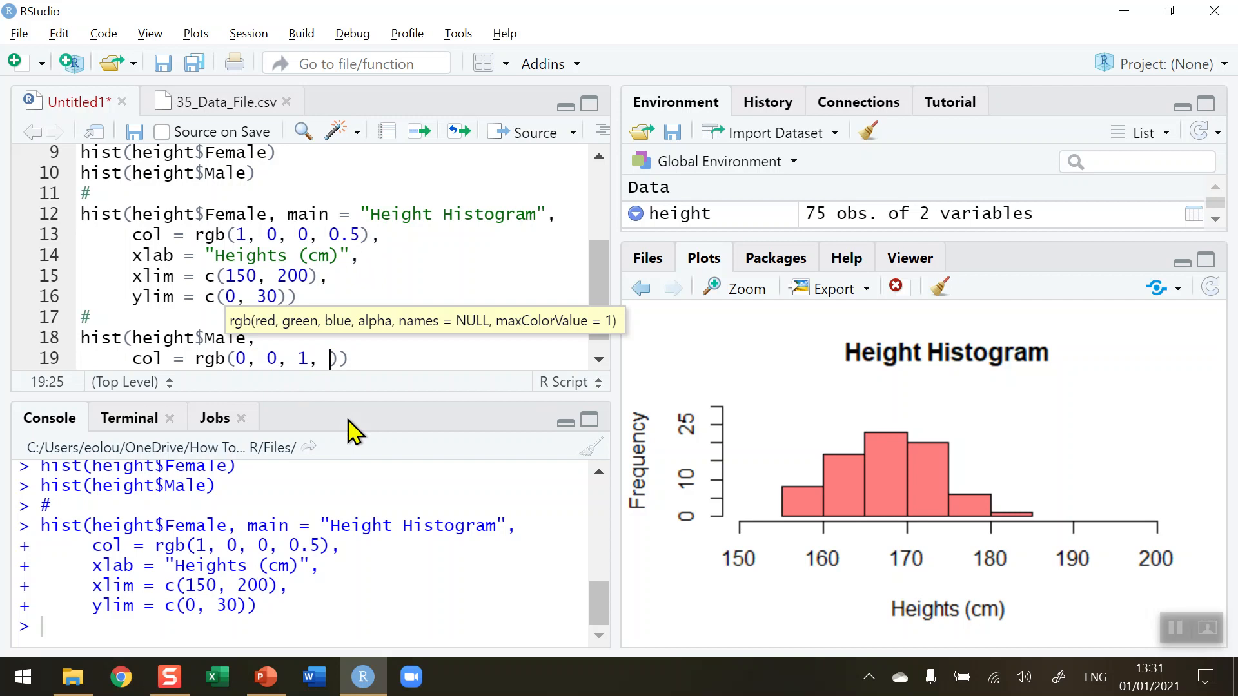
pyautogui.write('0.5')
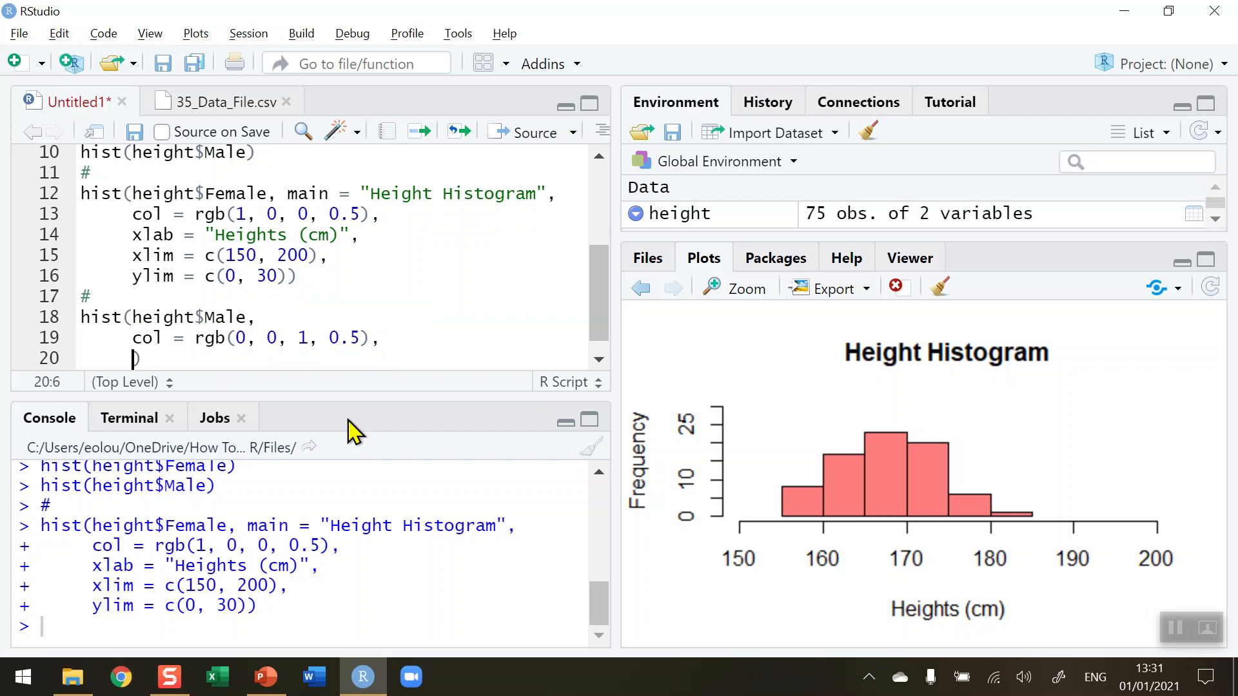
pyautogui.write('add =')
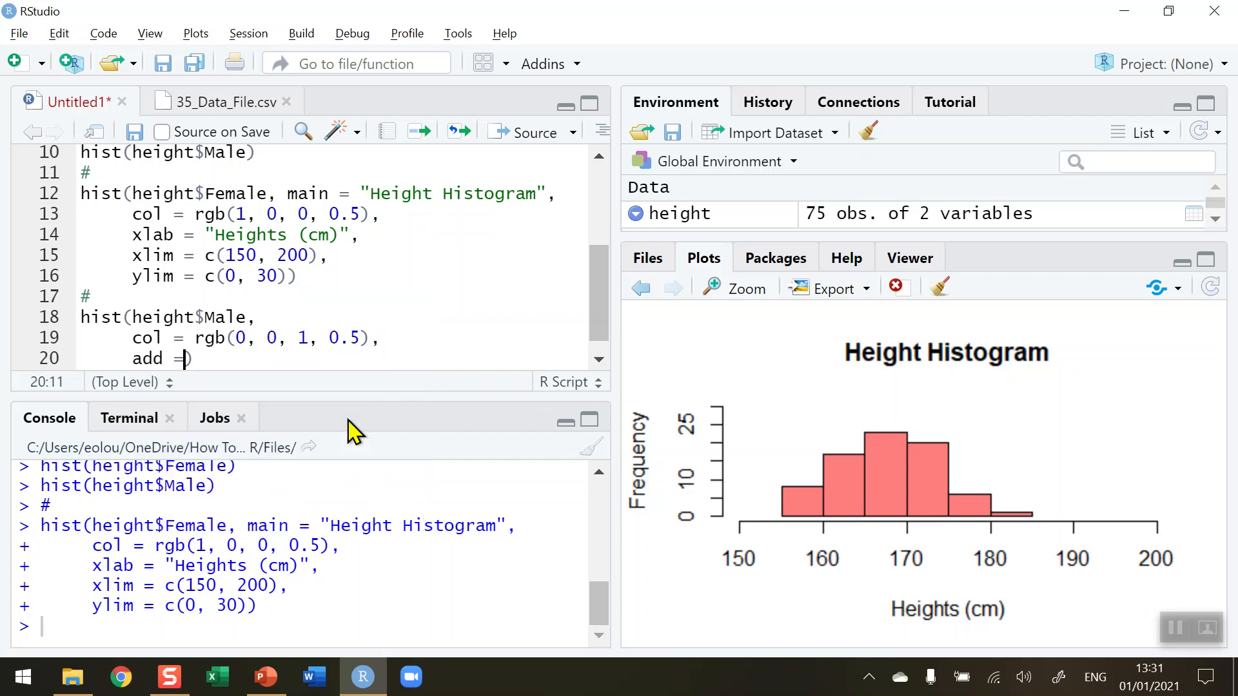
pyautogui.write('T')
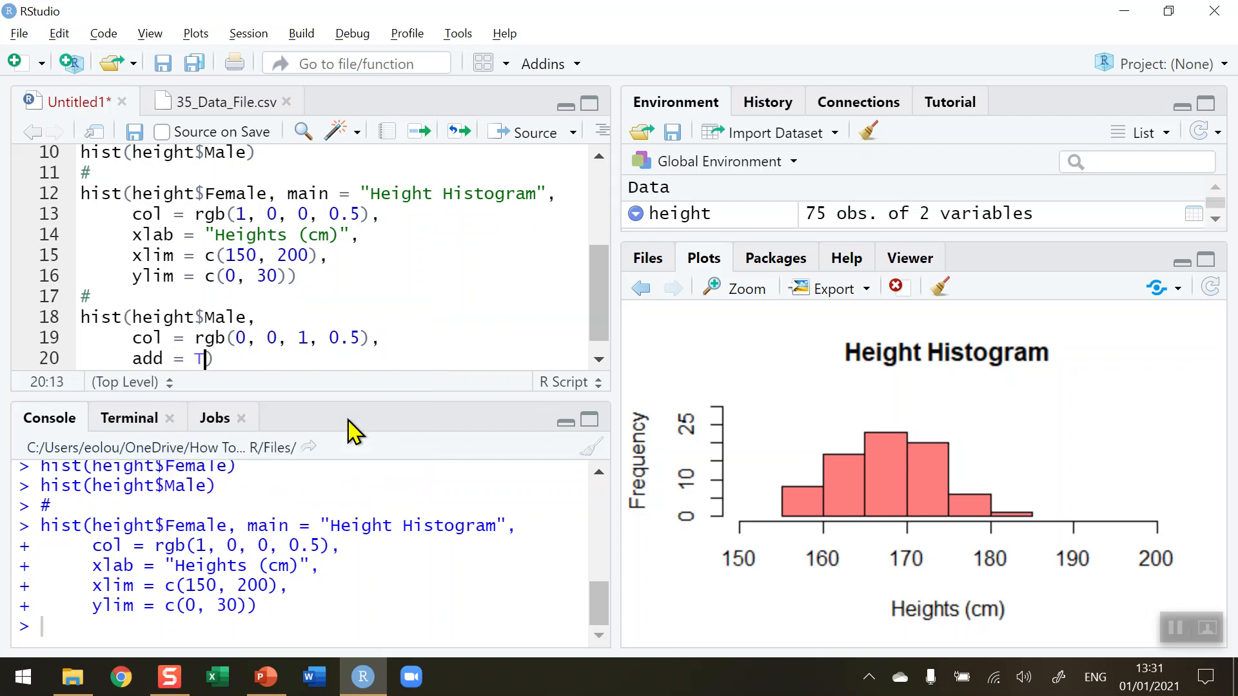
pyautogui.write('RUE')
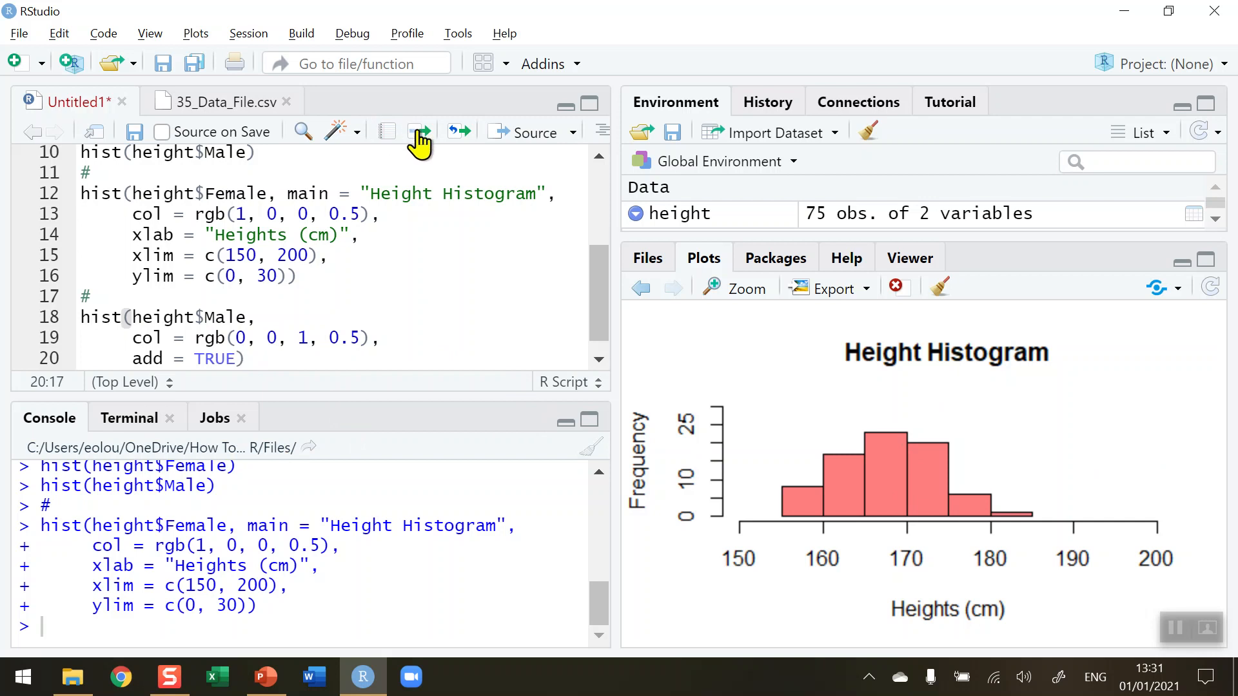
# Step: Run the male histogram line to overlay the blue histogram, then enlarge the plot
pyautogui.click(418, 132)
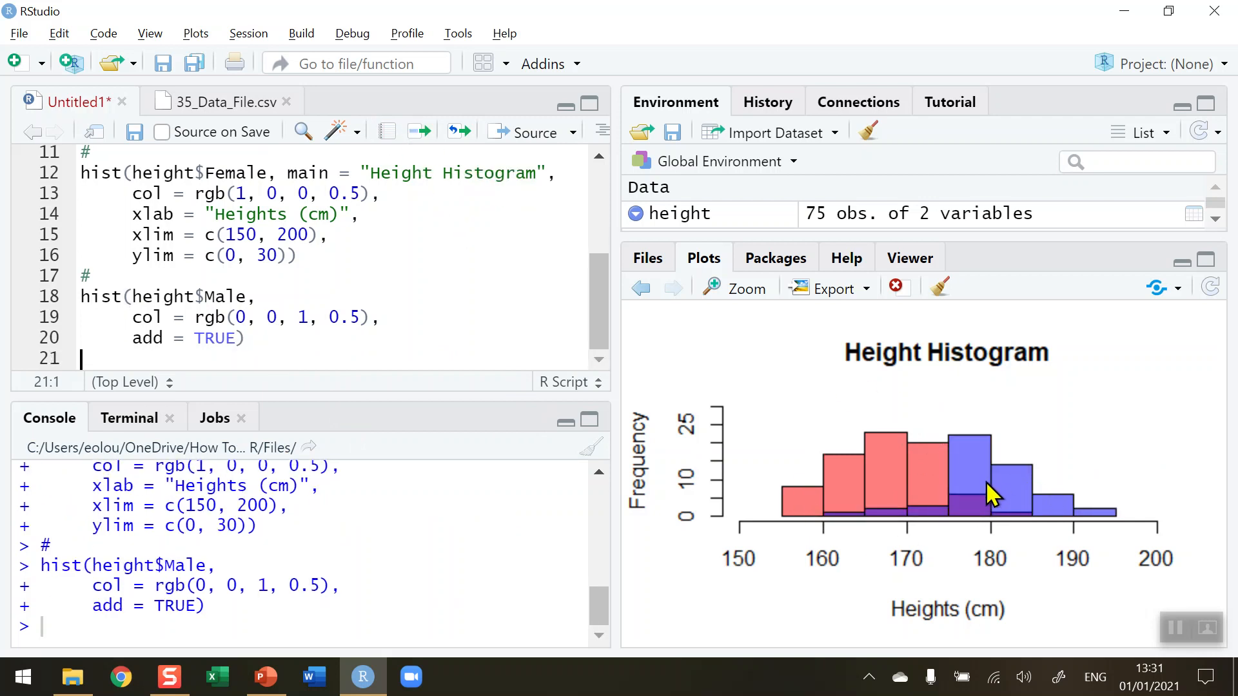
pyautogui.moveTo(928, 494)
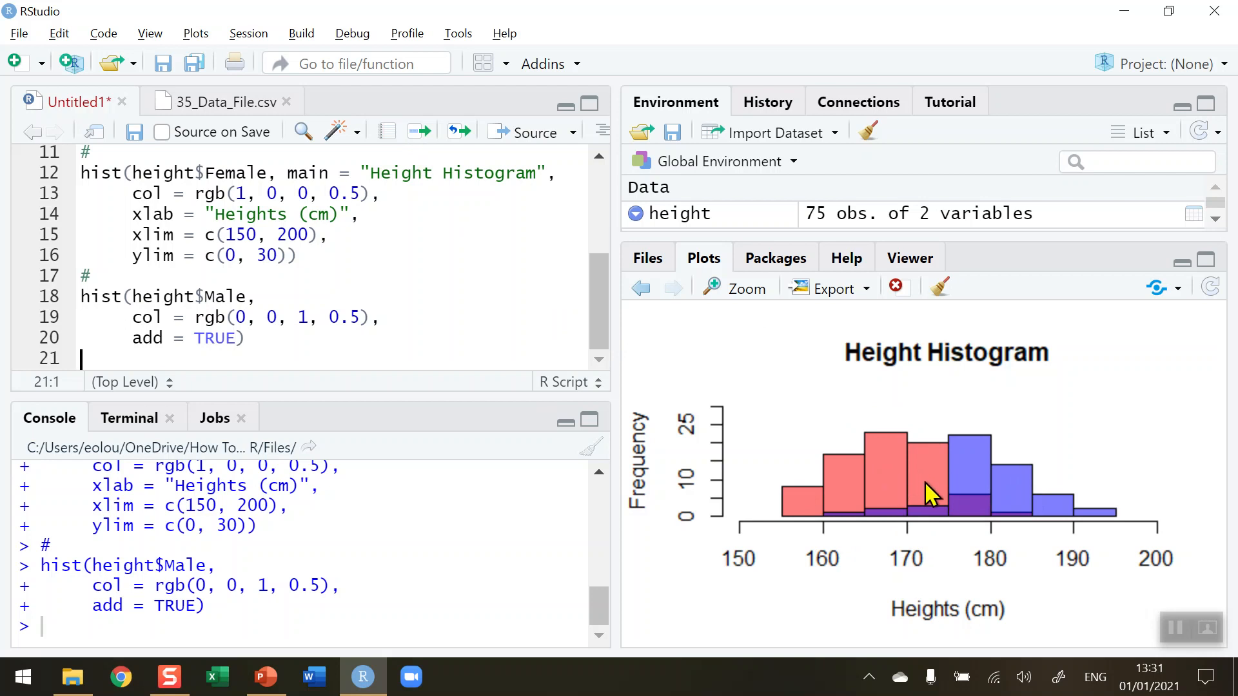
pyautogui.moveTo(960, 529)
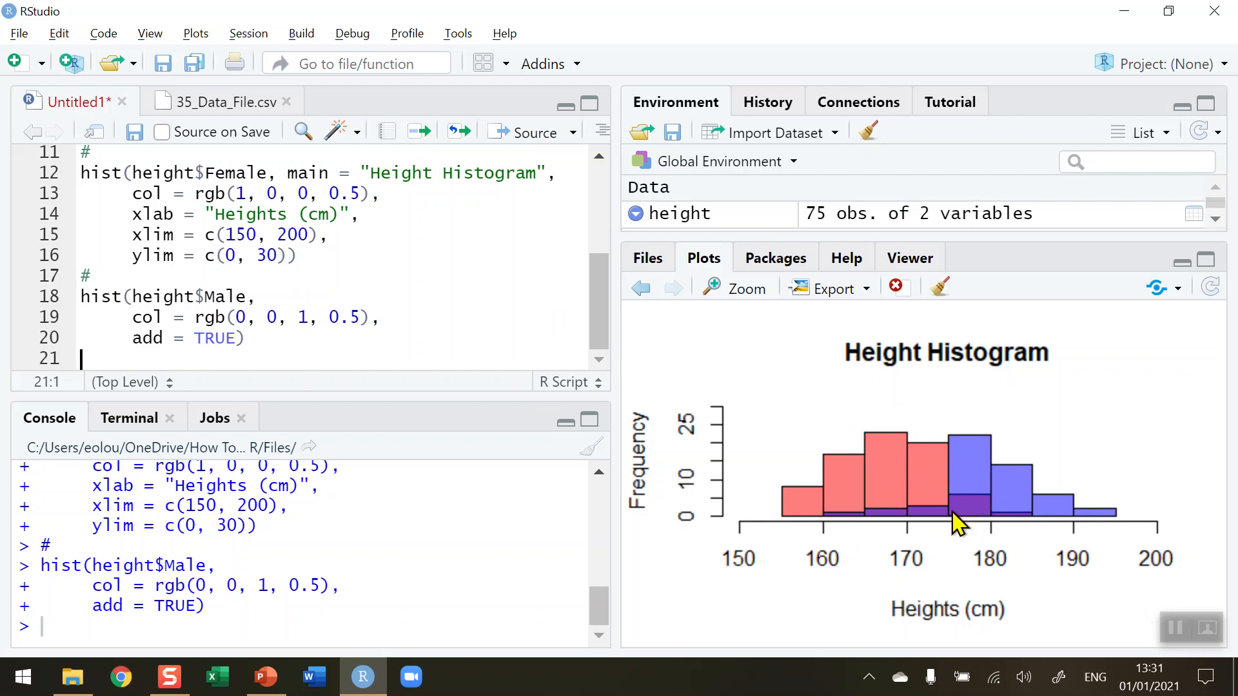
pyautogui.click(746, 289)
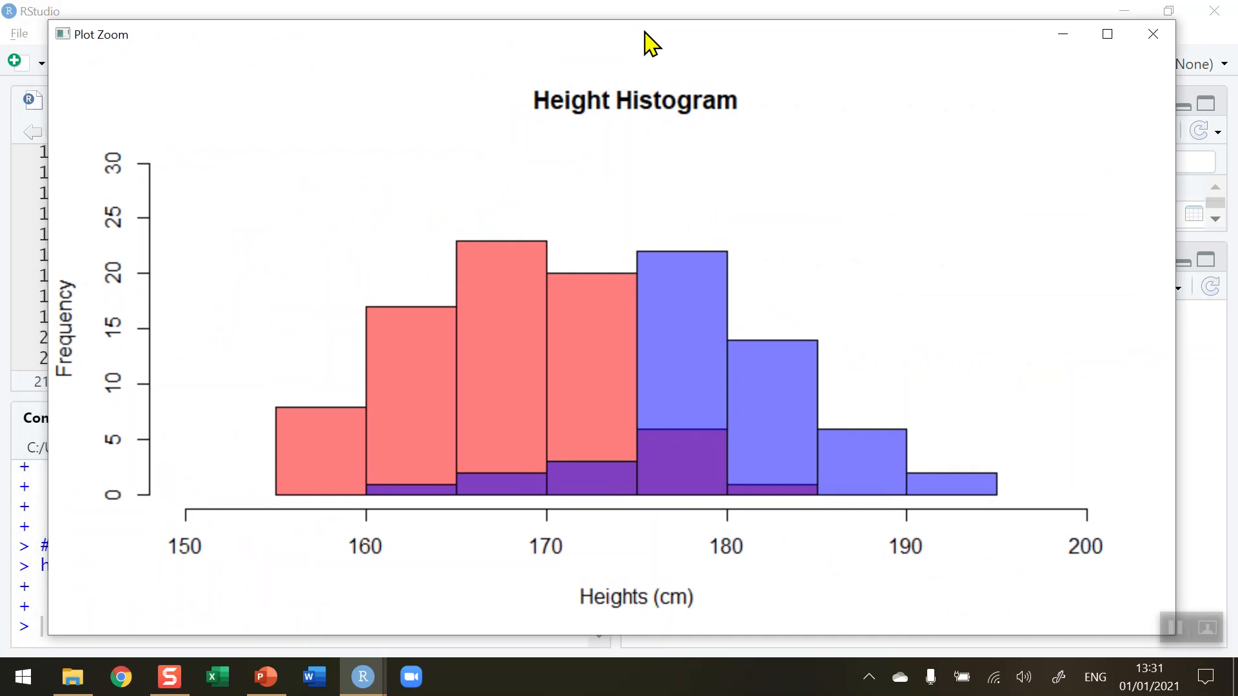
pyautogui.moveTo(624, 430)
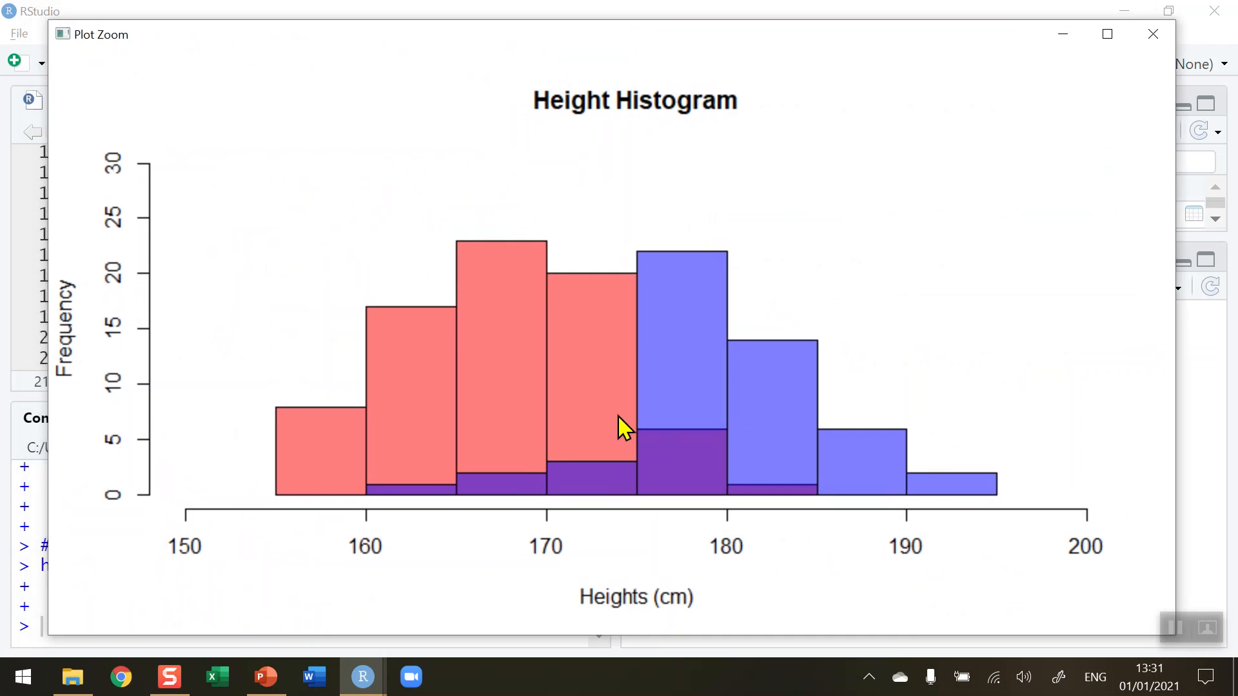
pyautogui.moveTo(646, 395)
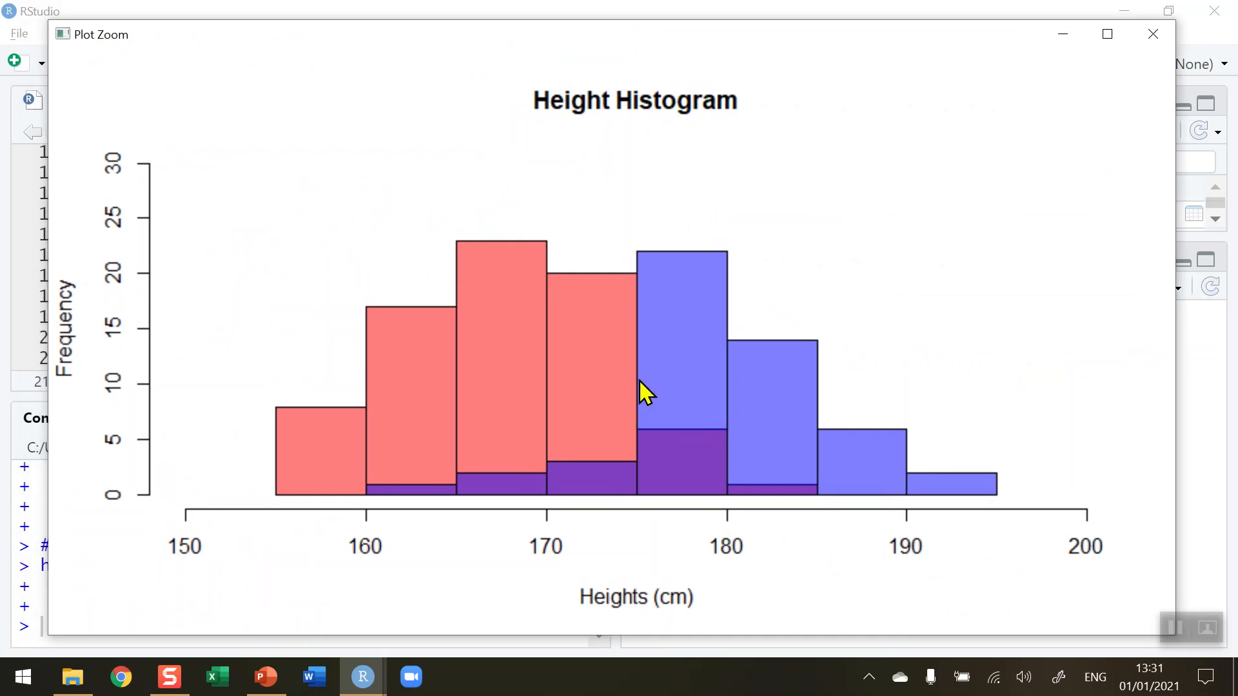
pyautogui.moveTo(577, 409)
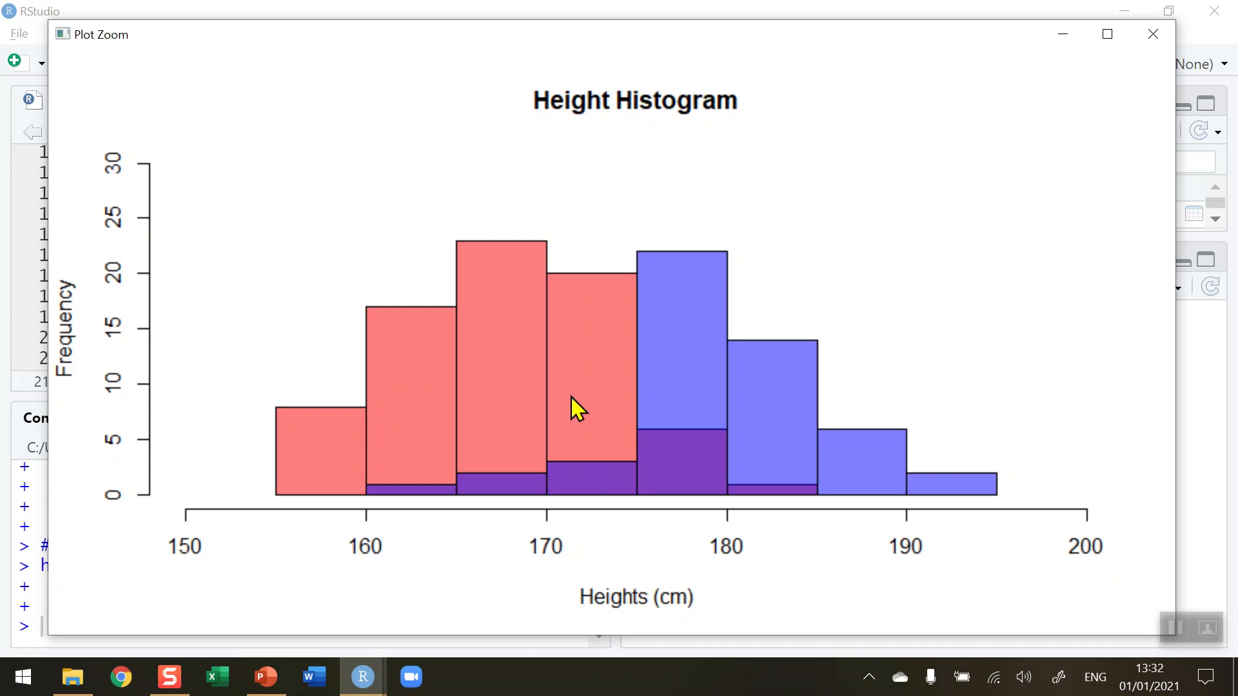
pyautogui.moveTo(896, 229)
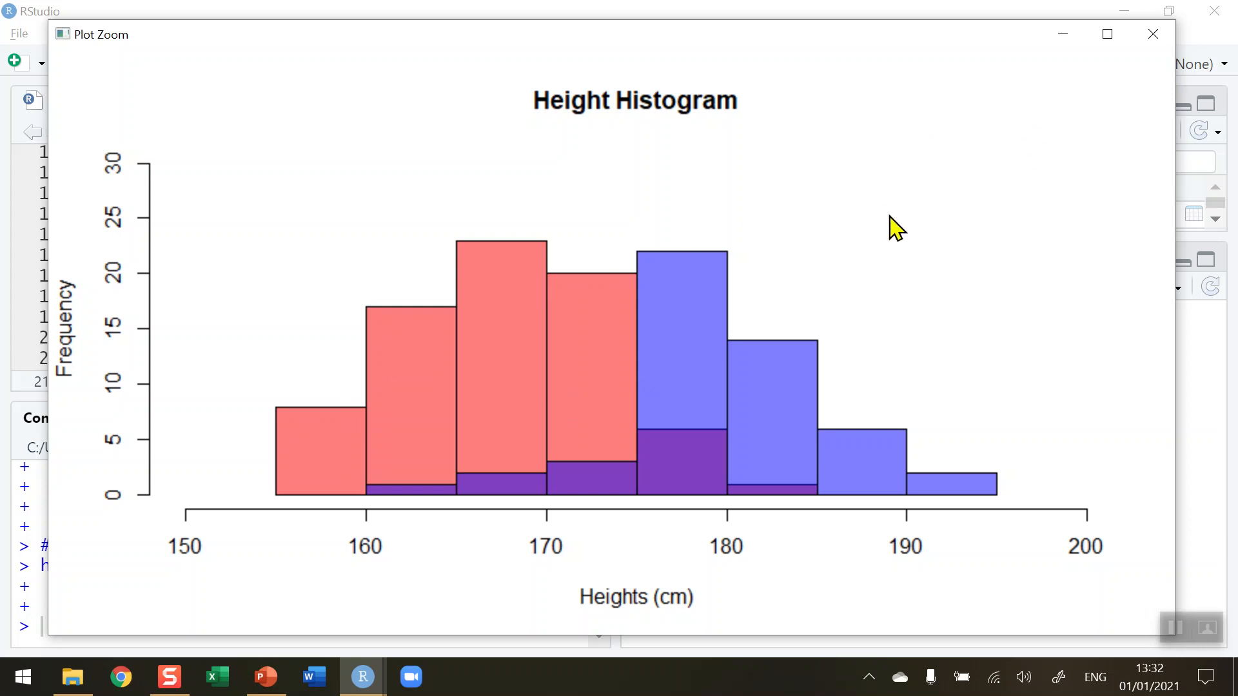
pyautogui.moveTo(1107, 34)
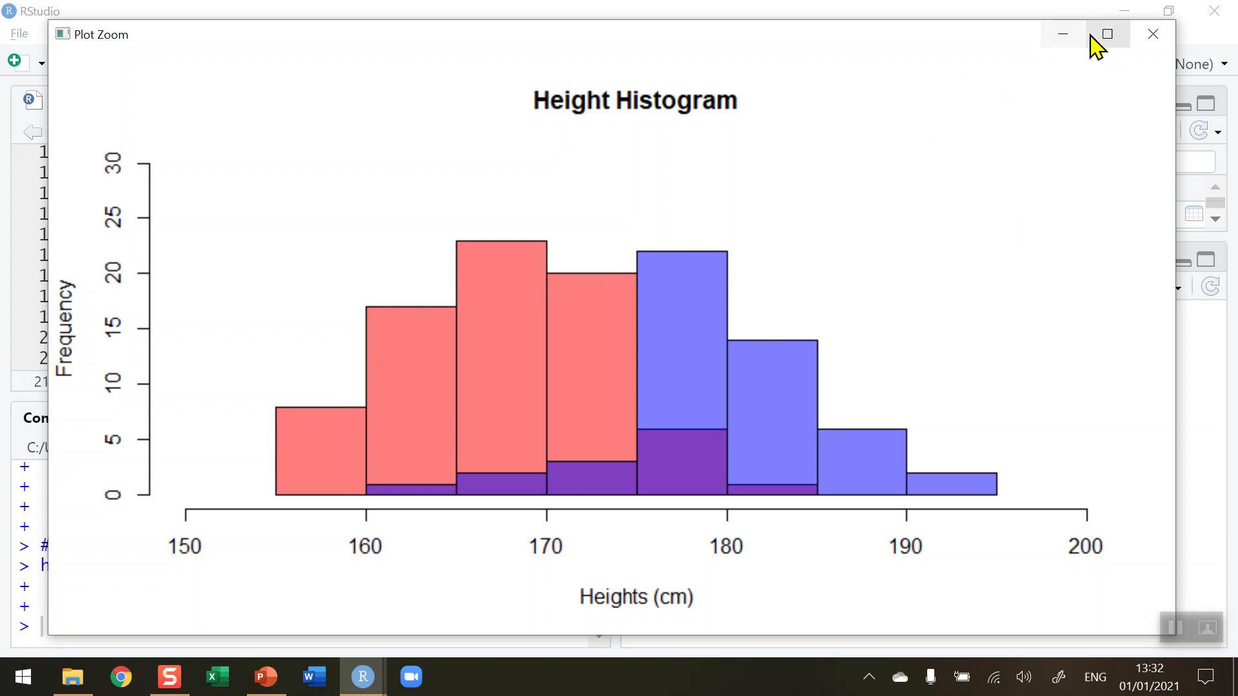
# Step: Close the enlarged Plot Zoom window of the overlaid histograms
pyautogui.click(1152, 34)
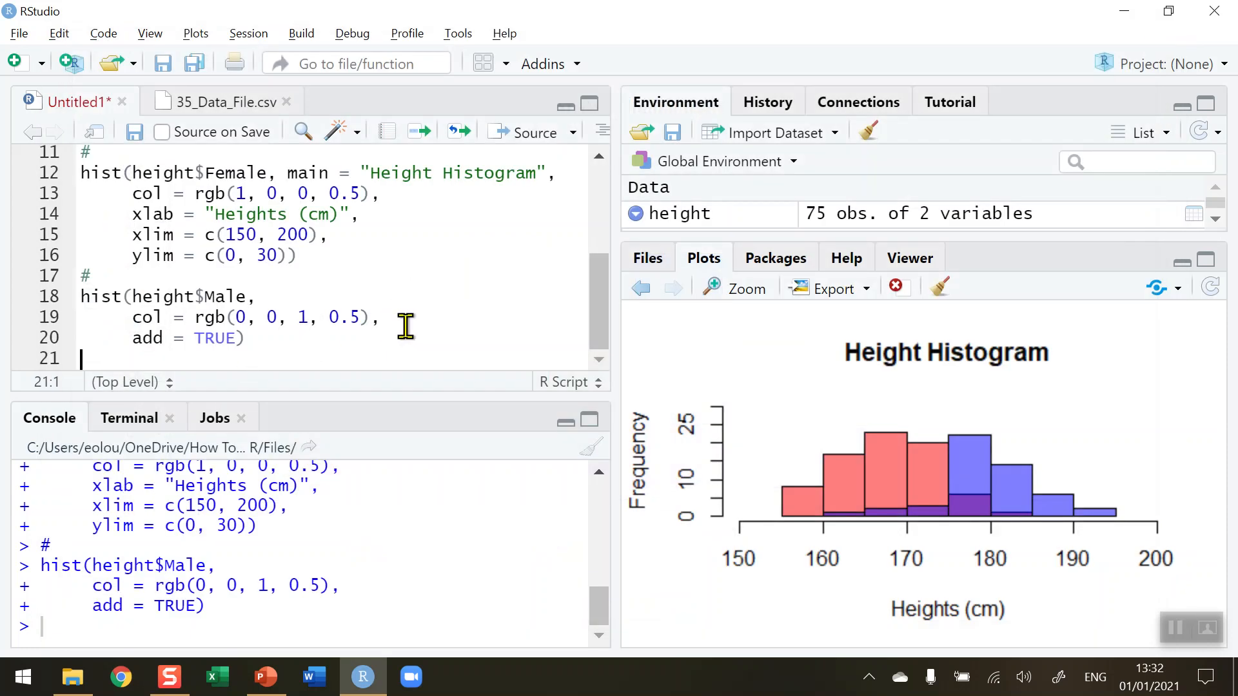
pyautogui.moveTo(448, 327)
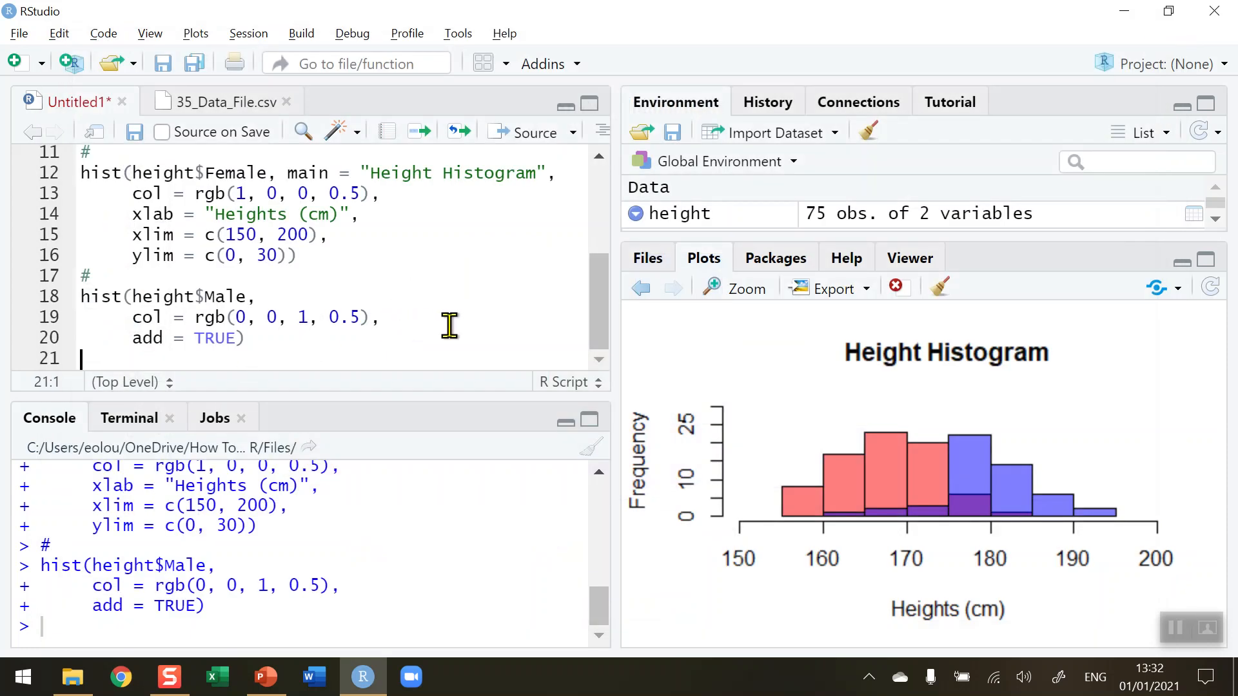